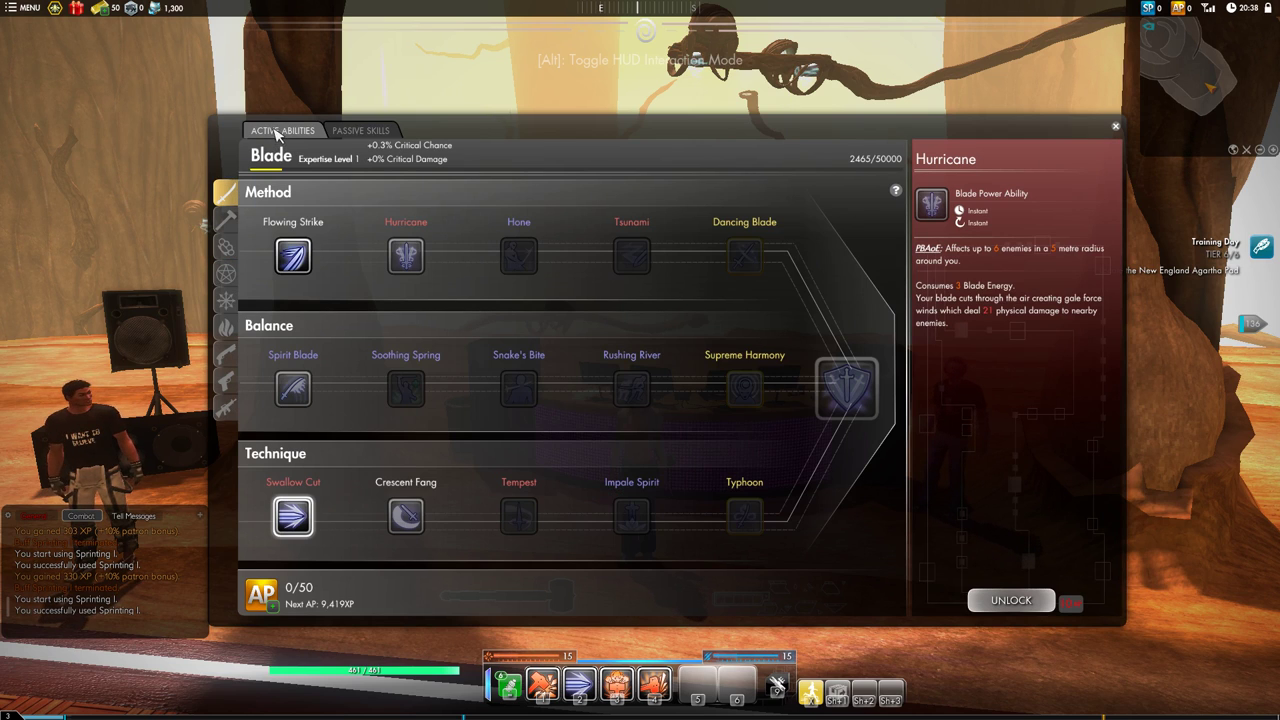
{"action": "mouse_move", "coordinate": [228, 220]}
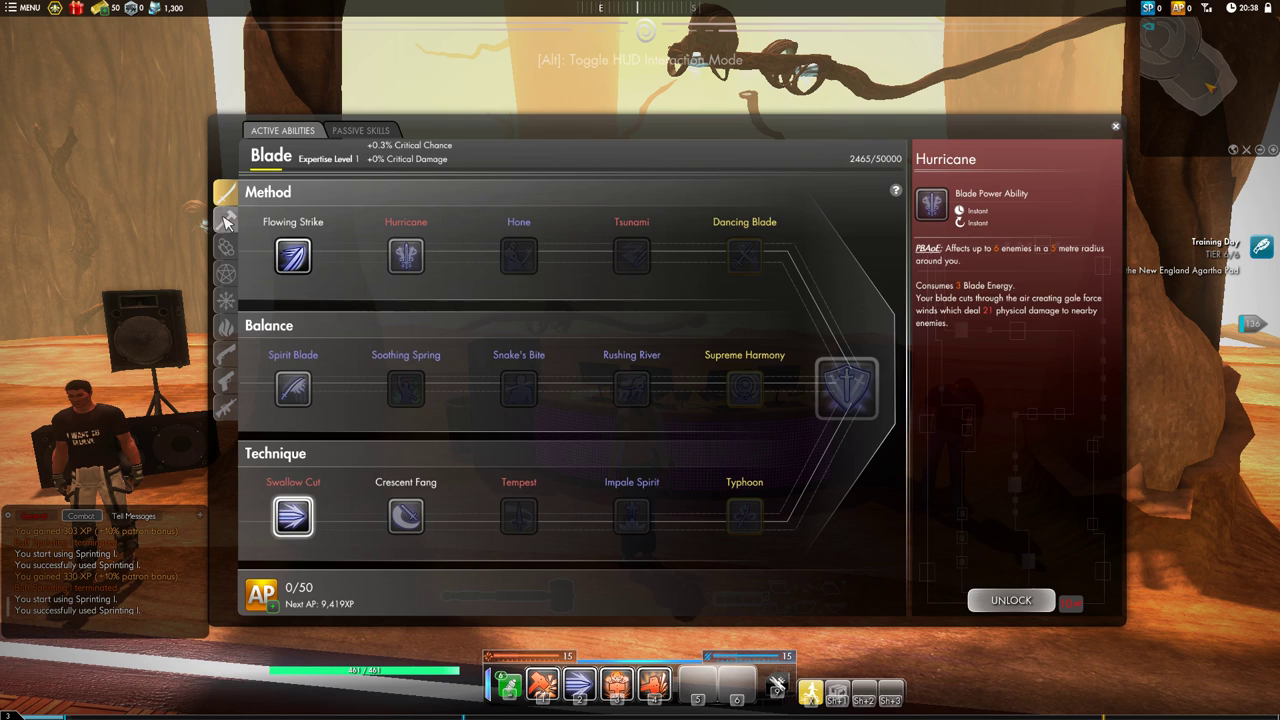
Browse the Fist Weapons tab, then switch to the Hammer ability tree.
{"action": "left_click", "coordinate": [228, 276]}
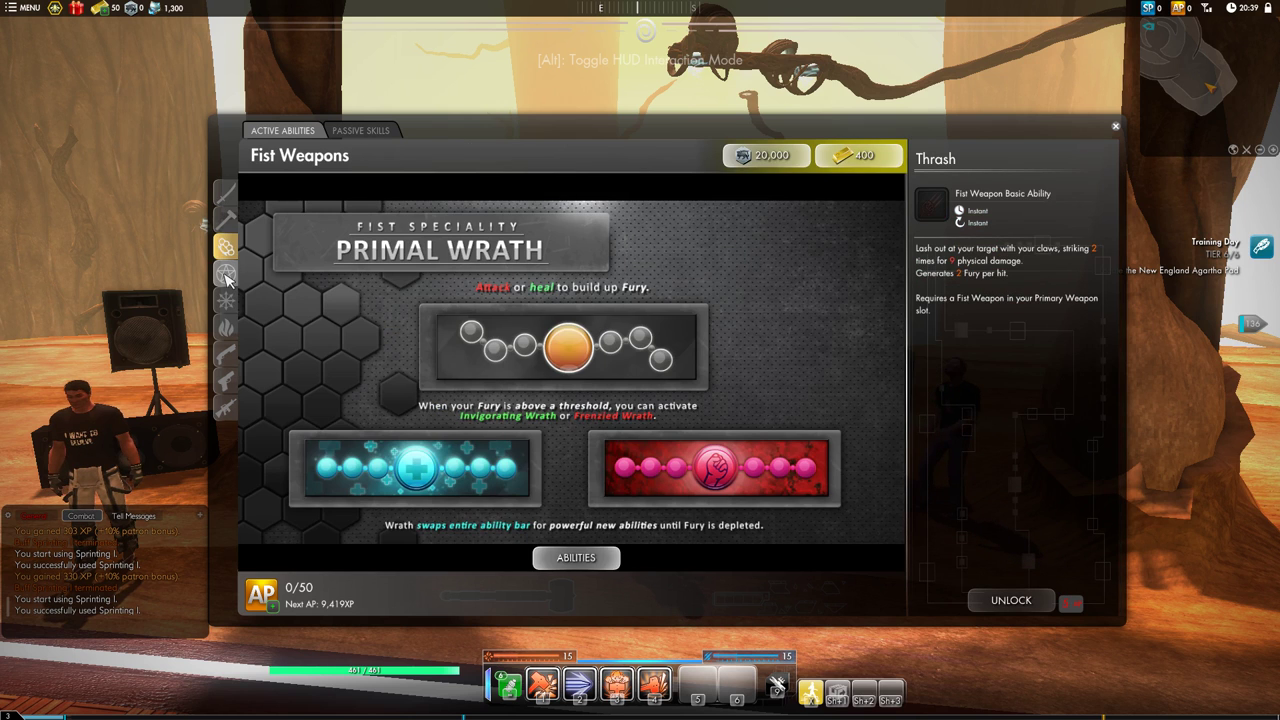
{"action": "left_click", "coordinate": [226, 328]}
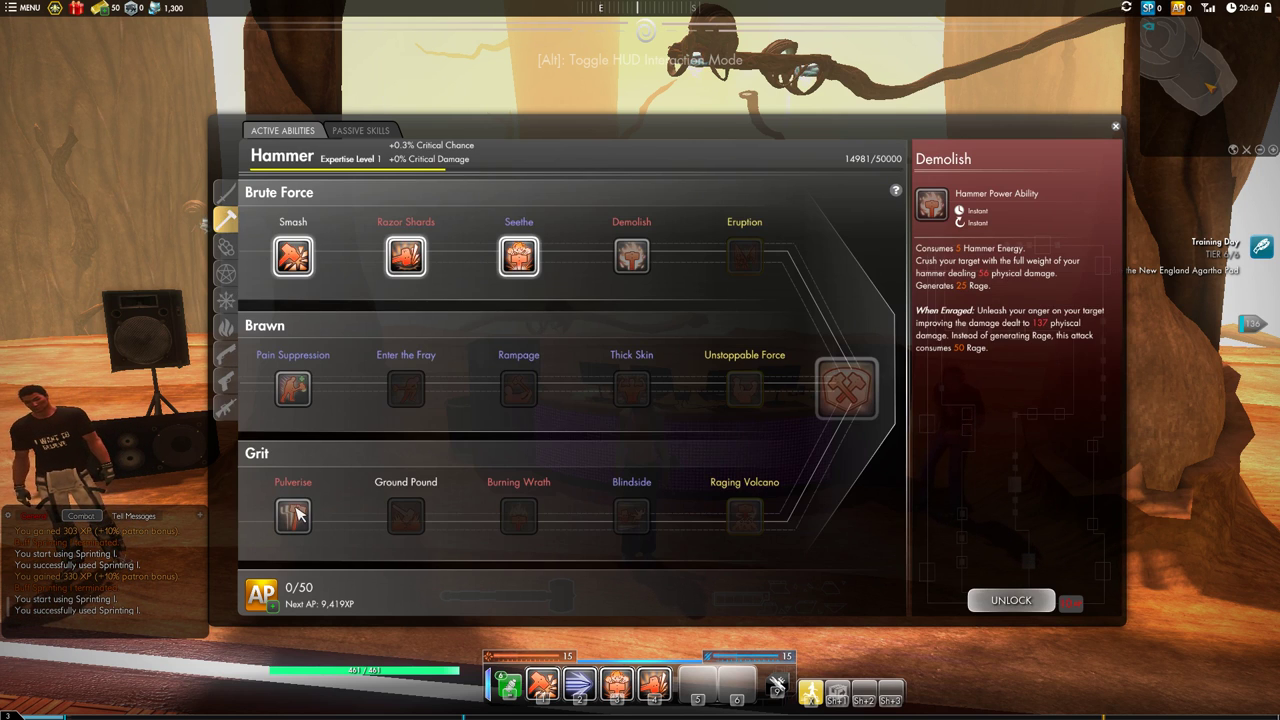
{"action": "mouse_move", "coordinate": [292, 516]}
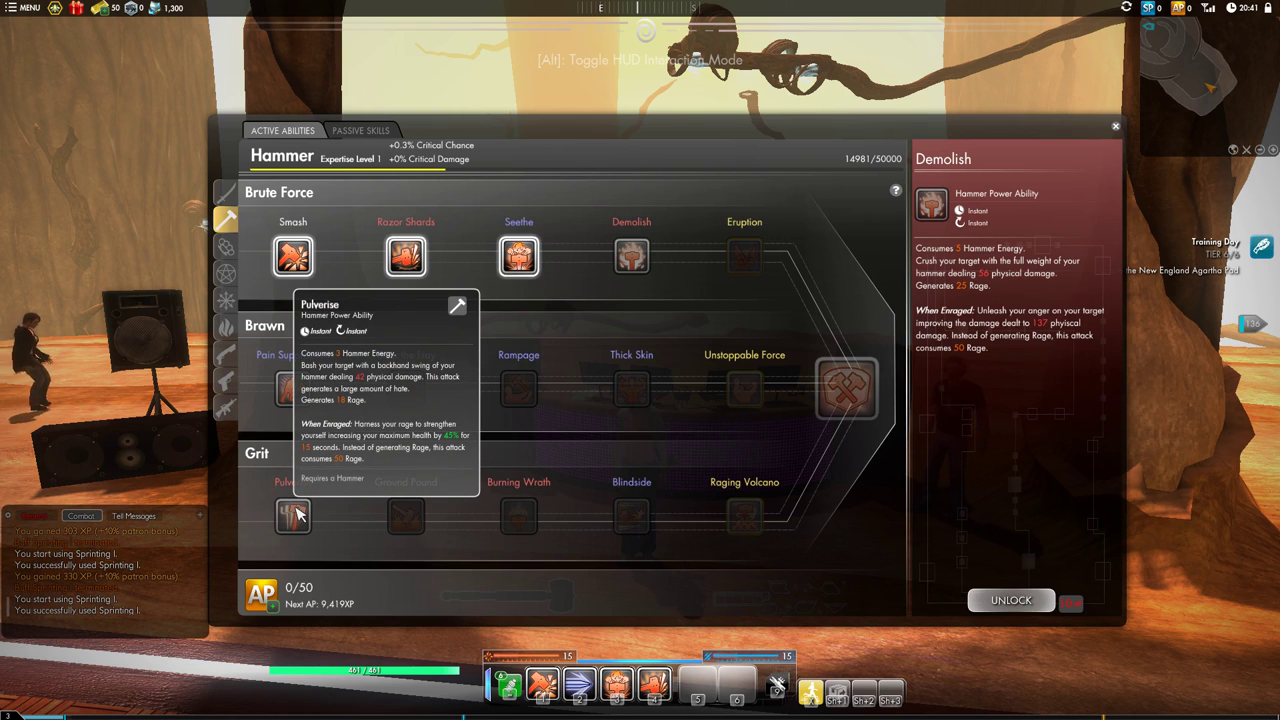
{"action": "mouse_move", "coordinate": [260, 236]}
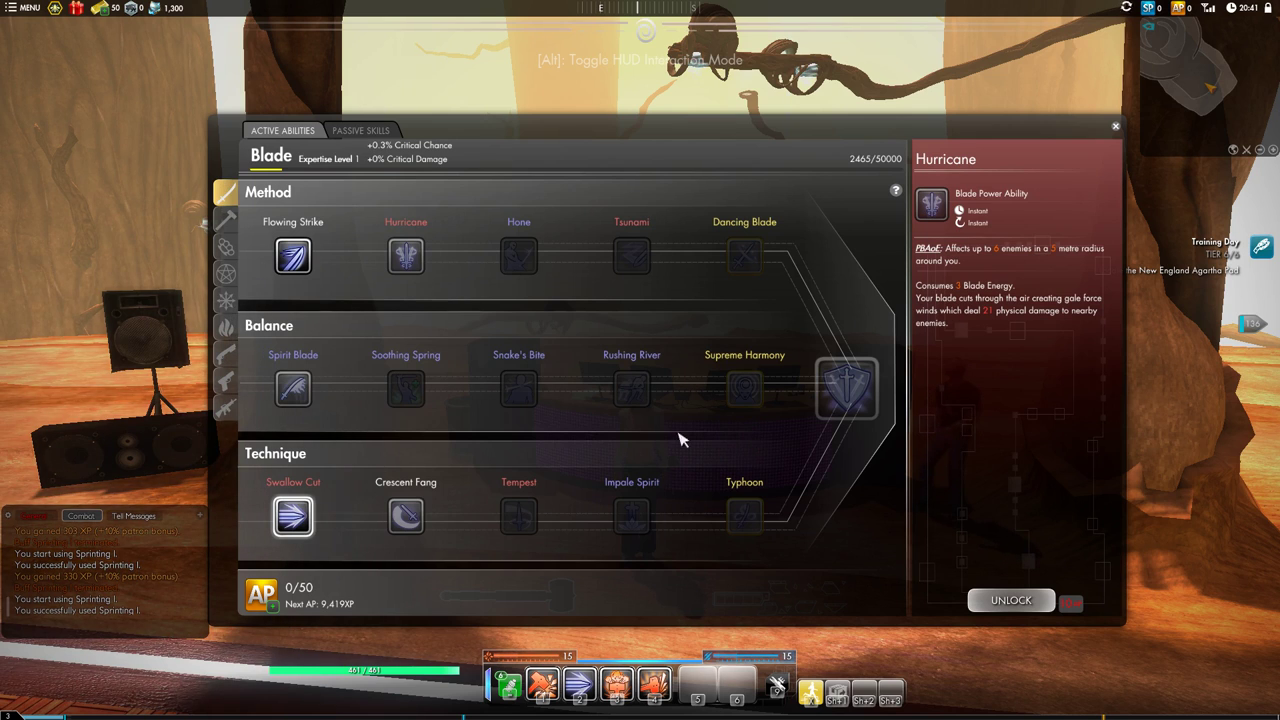
{"action": "mouse_move", "coordinate": [632, 388]}
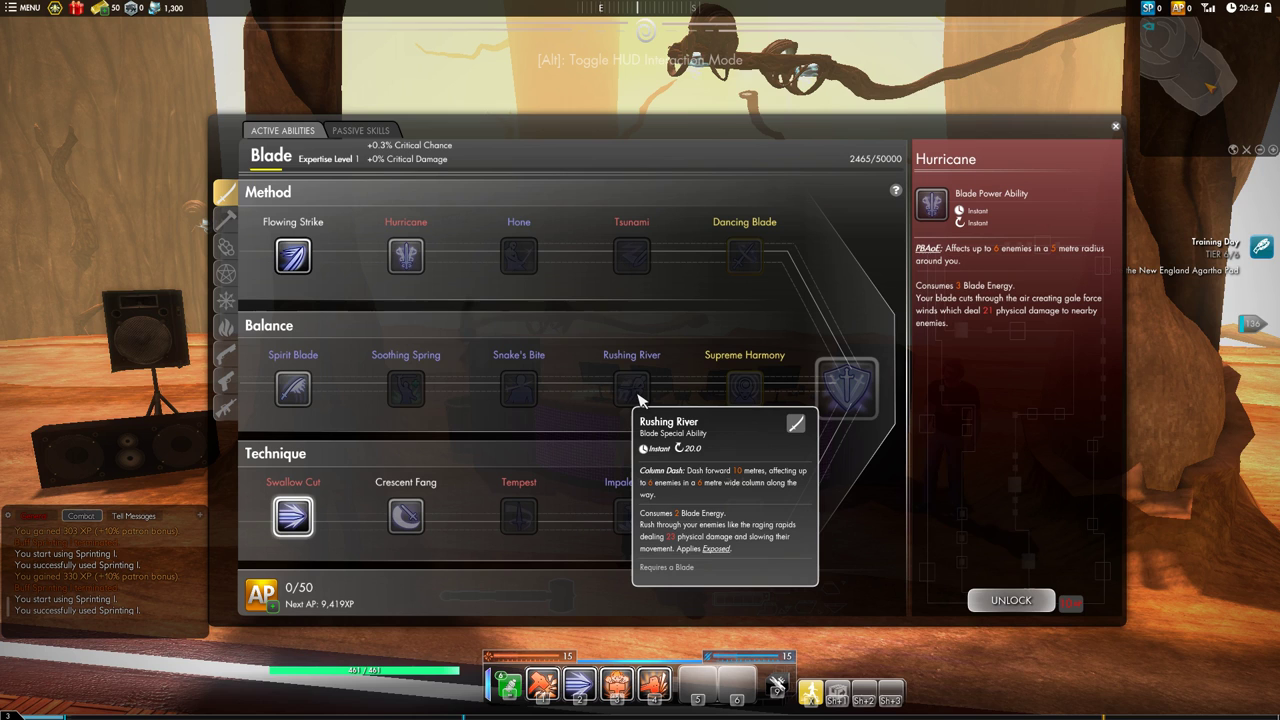
{"action": "mouse_move", "coordinate": [304, 288]}
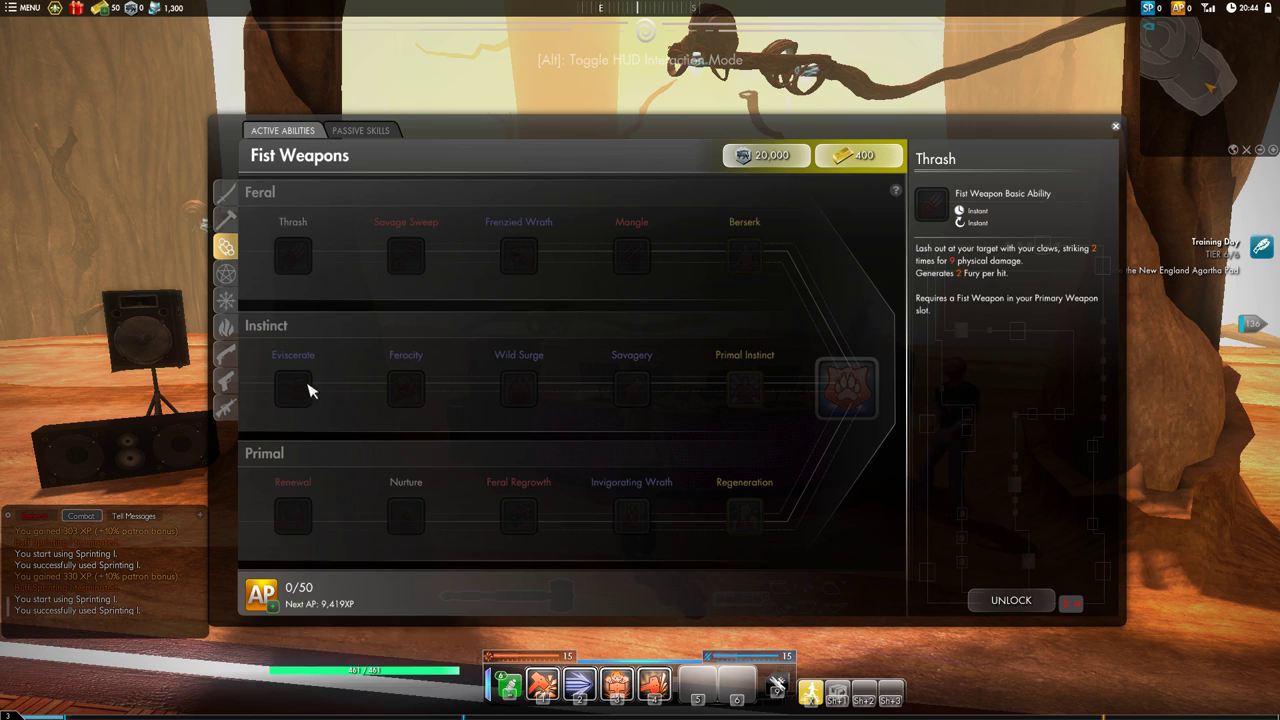
{"action": "mouse_move", "coordinate": [290, 220]}
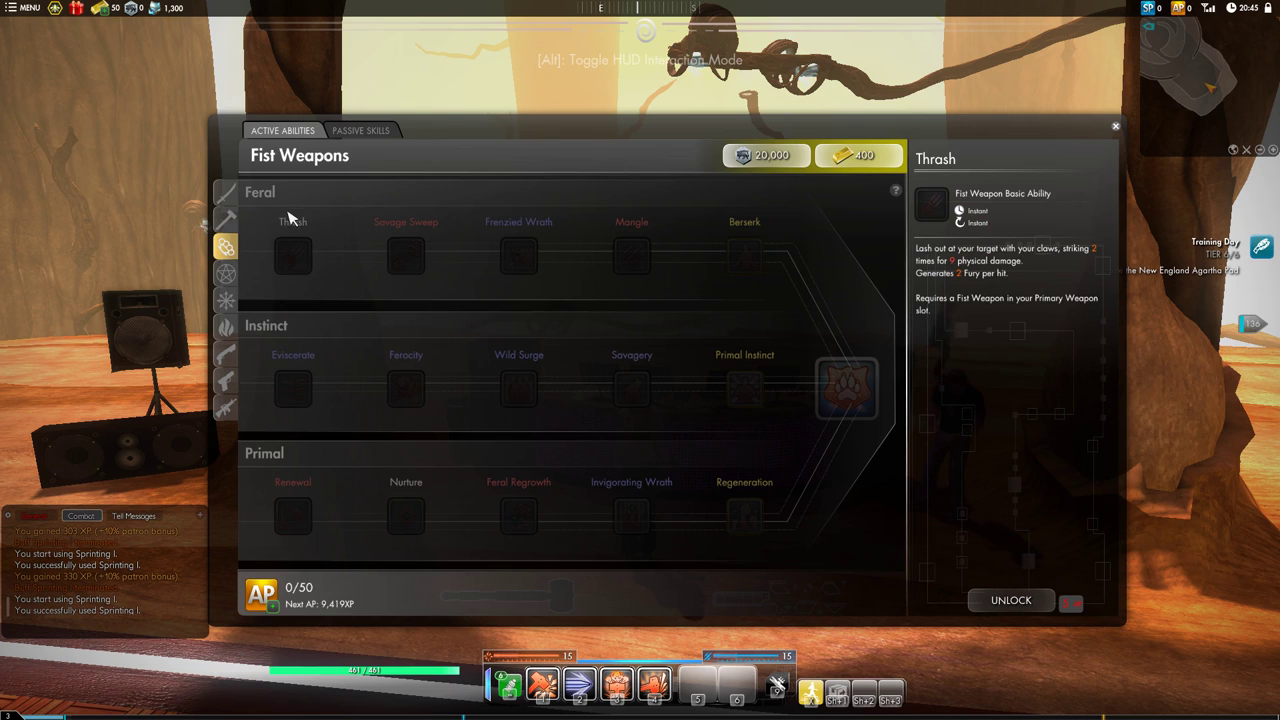
{"action": "mouse_move", "coordinate": [378, 204]}
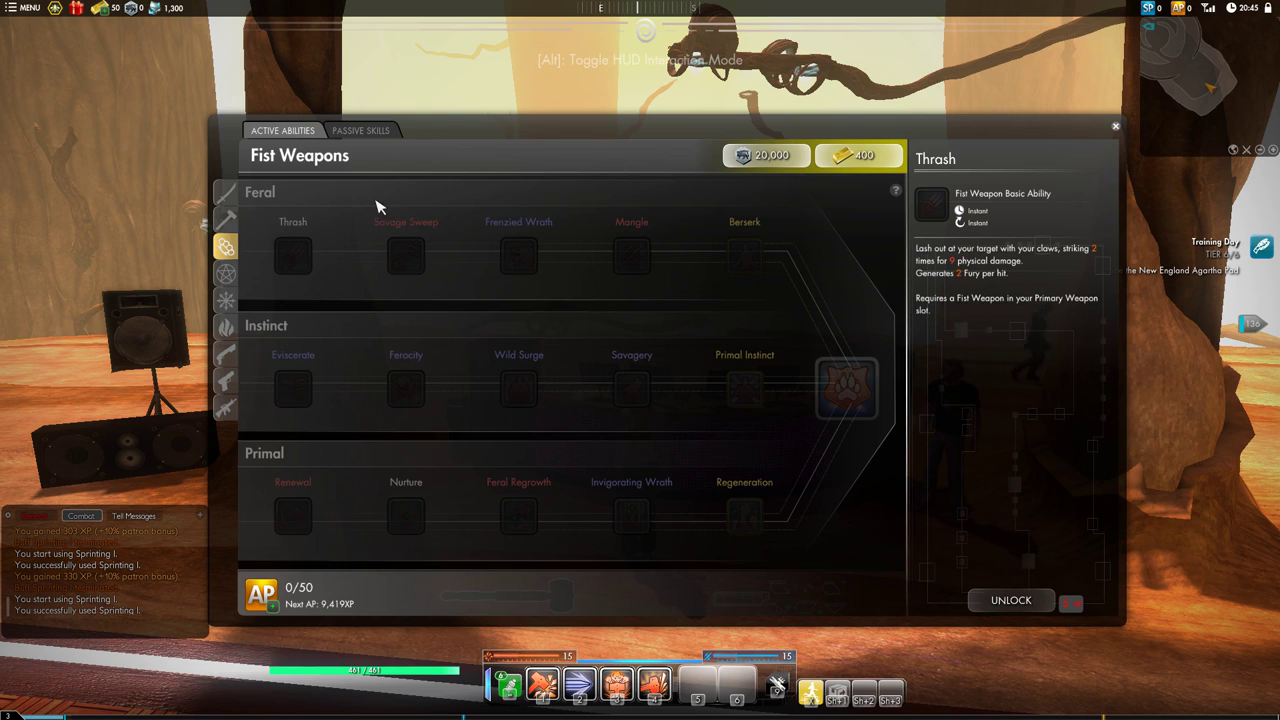
{"action": "mouse_move", "coordinate": [384, 196]}
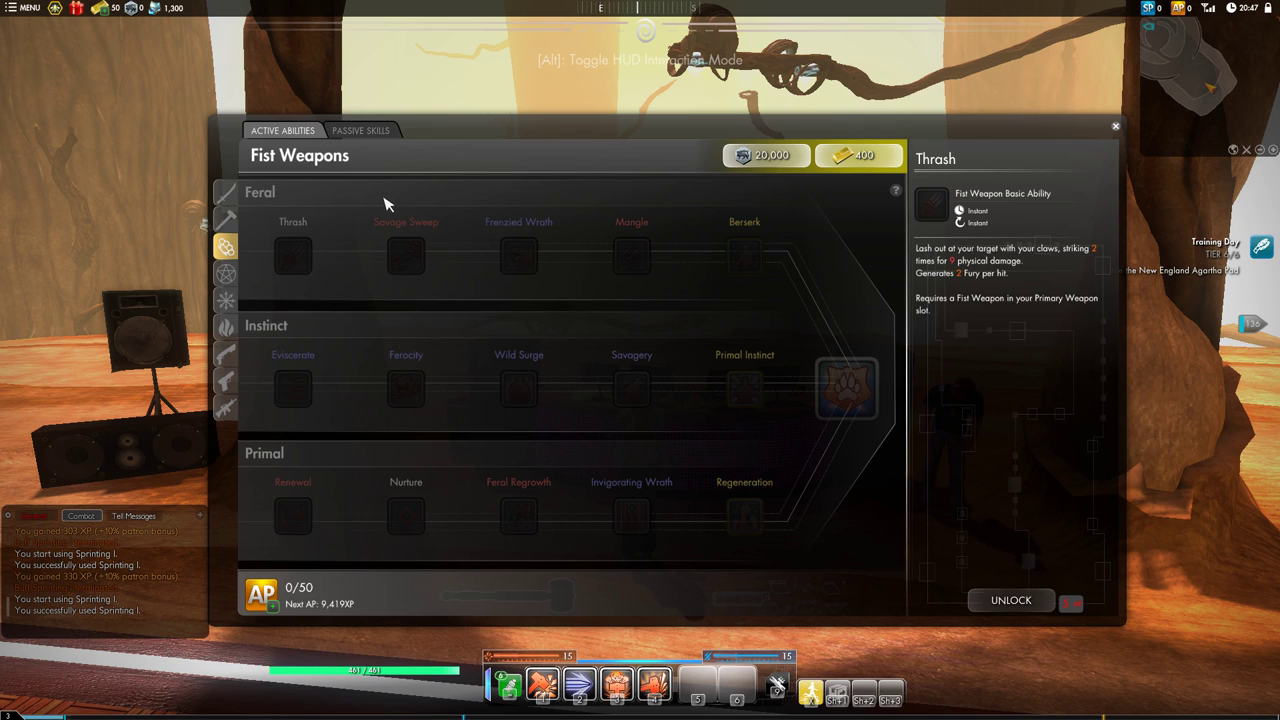
{"action": "mouse_move", "coordinate": [300, 222]}
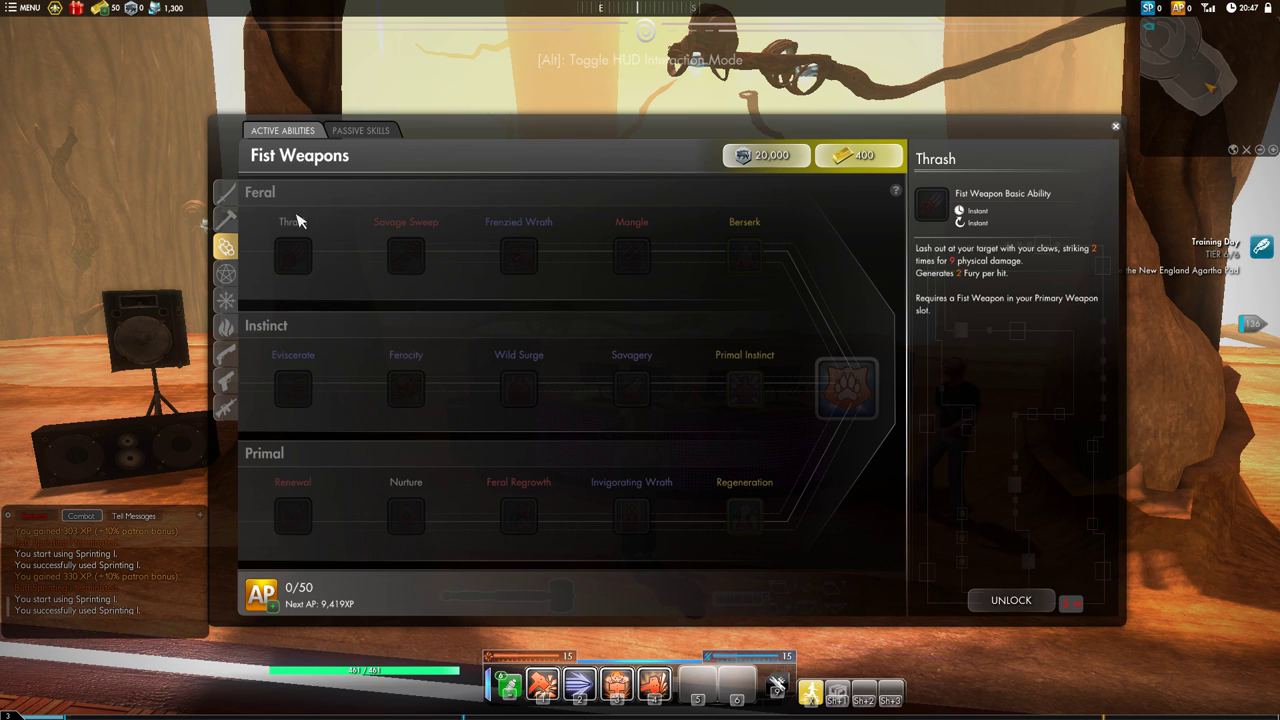
{"action": "mouse_move", "coordinate": [230, 226]}
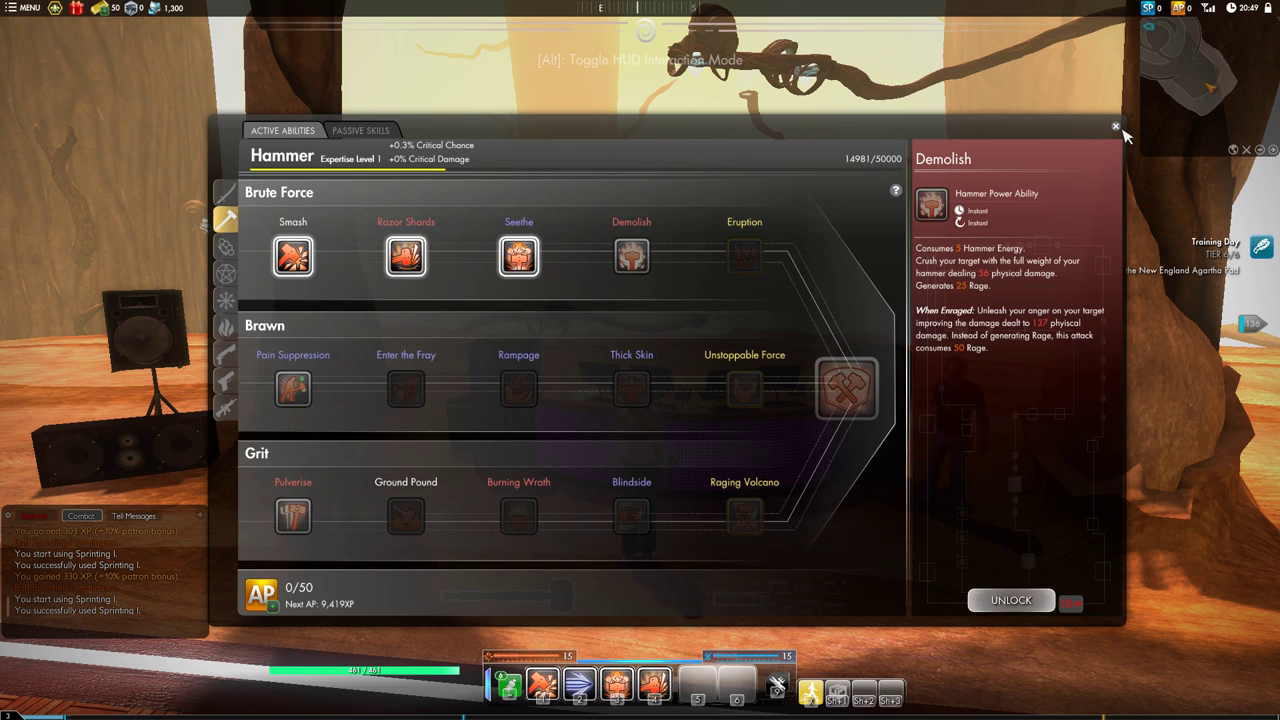
Close the Abilities window to return to the character by the DJ booth.
{"action": "left_click", "coordinate": [1114, 124]}
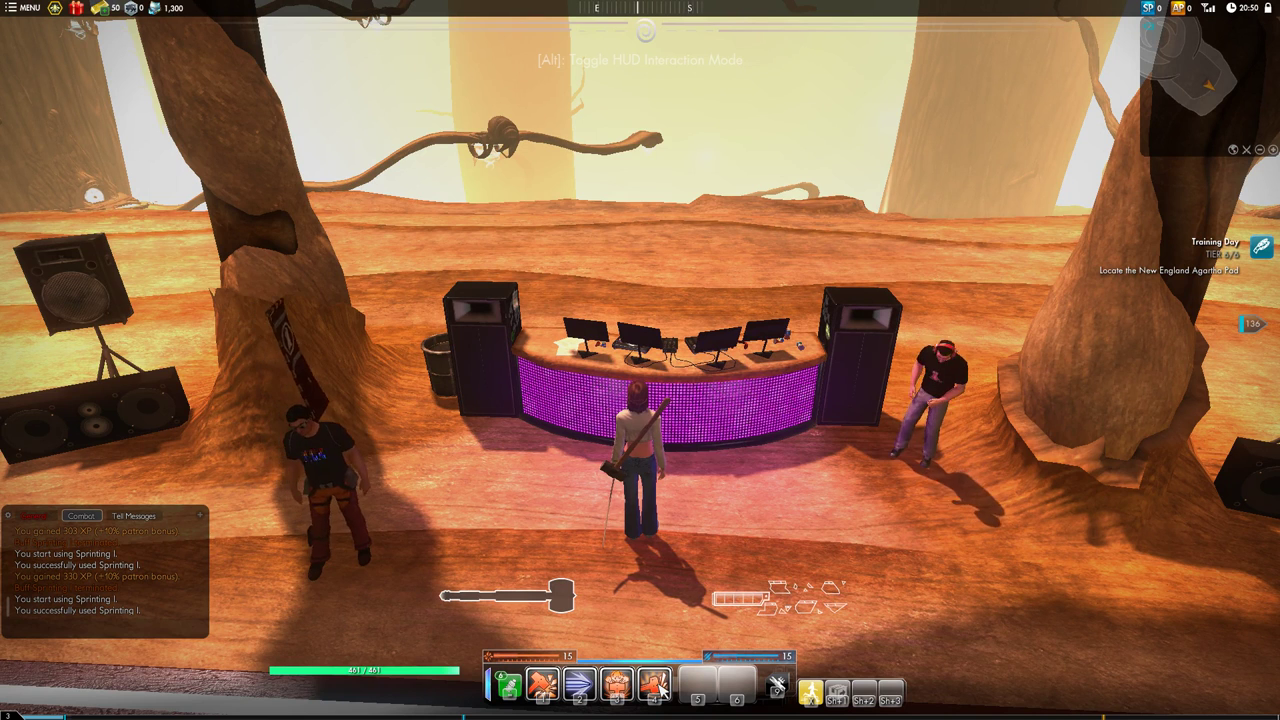
{"action": "mouse_move", "coordinate": [652, 700]}
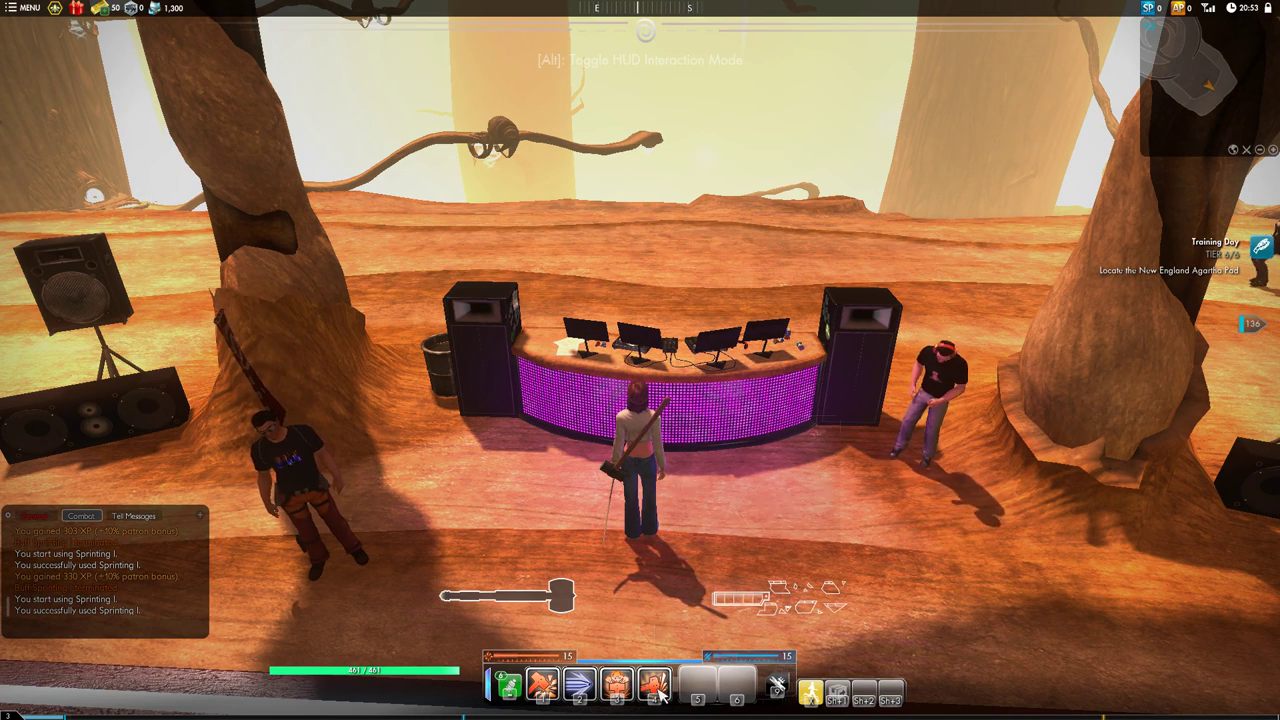
{"action": "mouse_move", "coordinate": [660, 700]}
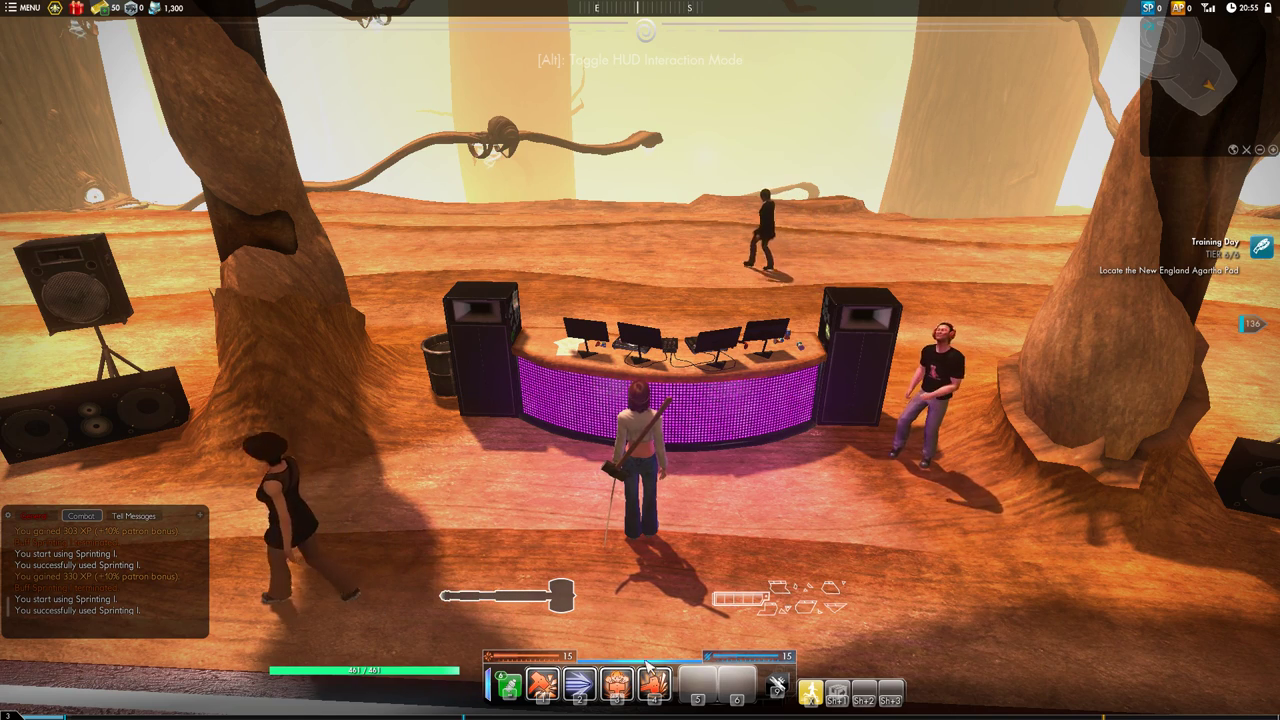
{"action": "mouse_move", "coordinate": [650, 692]}
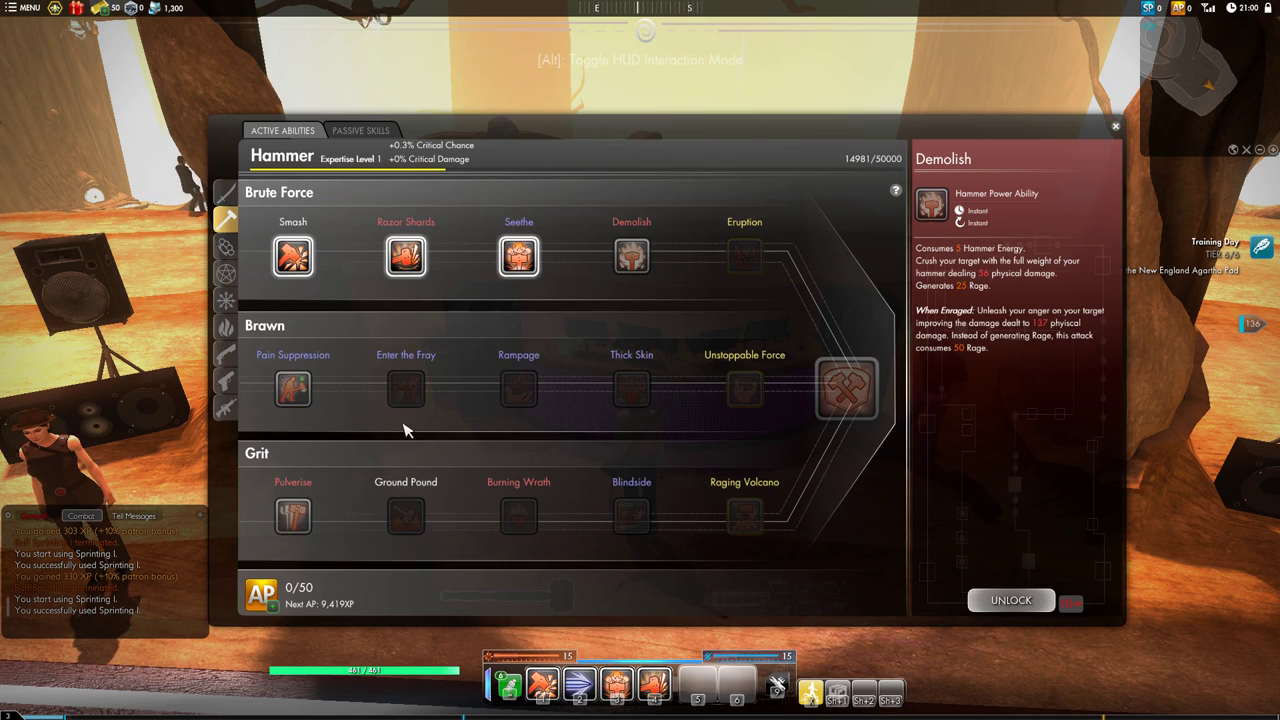
{"action": "mouse_move", "coordinate": [308, 336]}
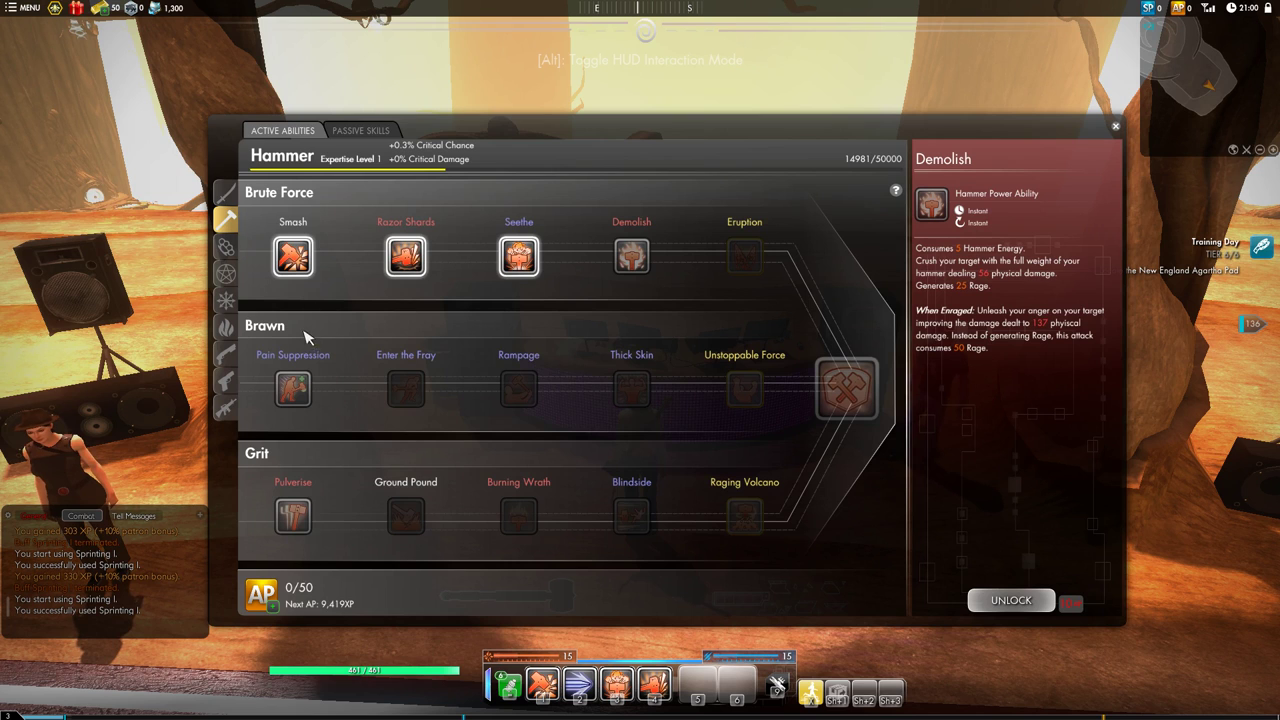
{"action": "mouse_move", "coordinate": [224, 302]}
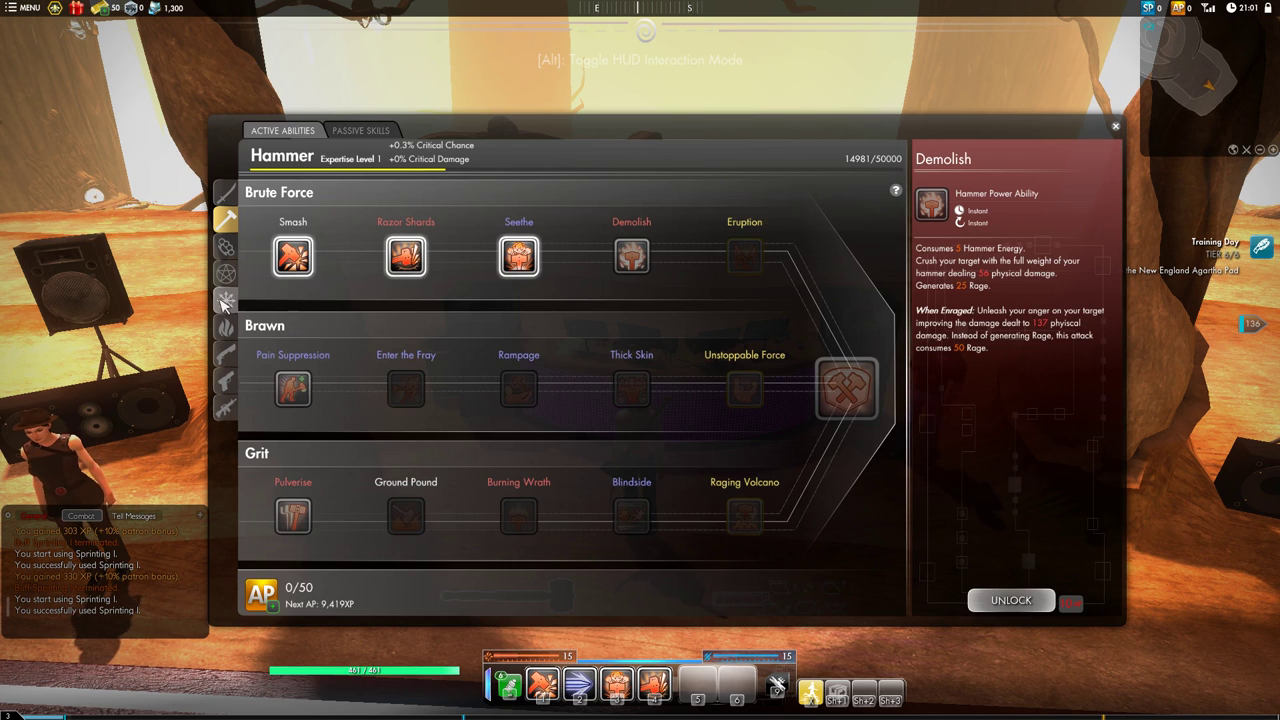
Show the Chaos Magic Controlled Chaos speciality page about Paradoxes.
{"action": "left_click", "coordinate": [224, 300]}
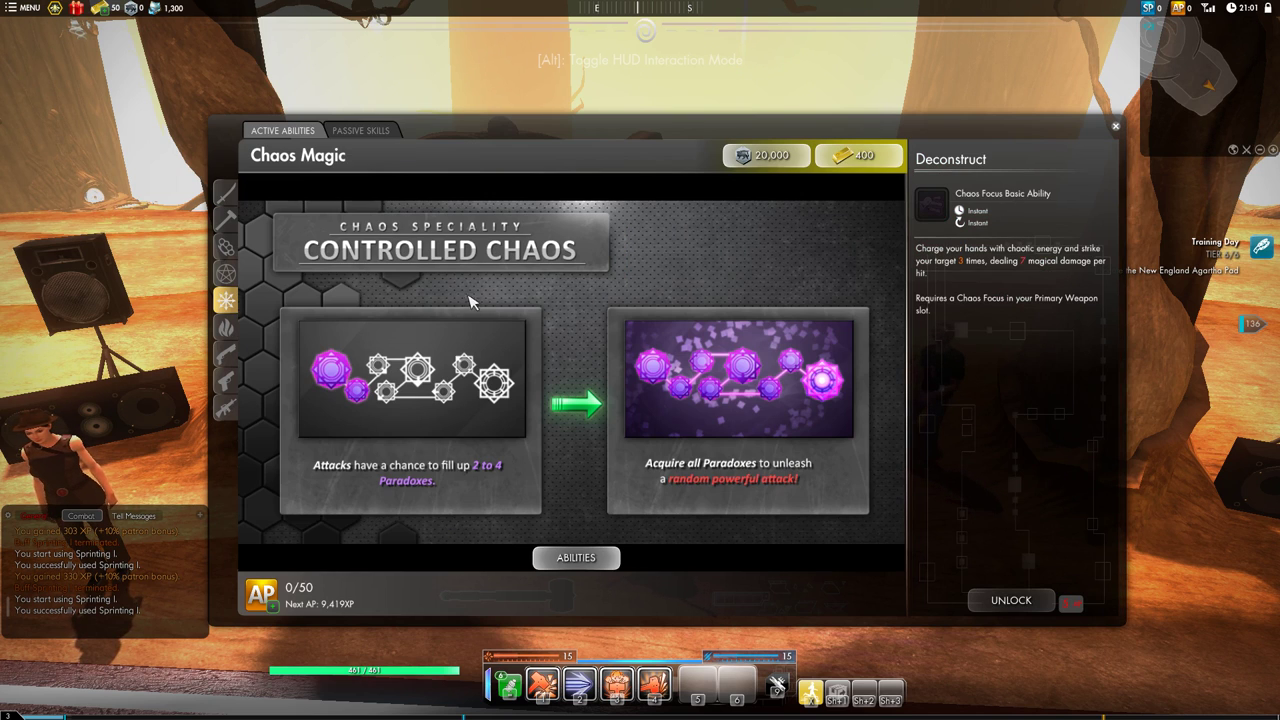
{"action": "mouse_move", "coordinate": [392, 304]}
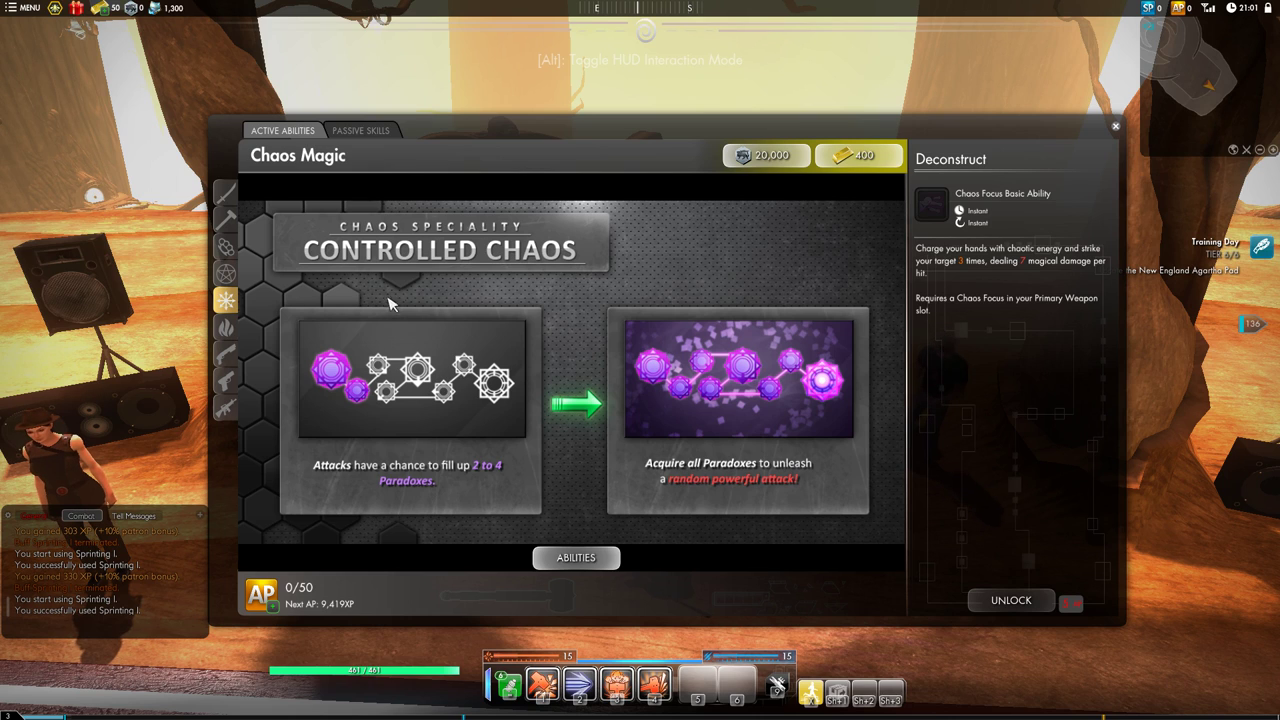
{"action": "mouse_move", "coordinate": [460, 336]}
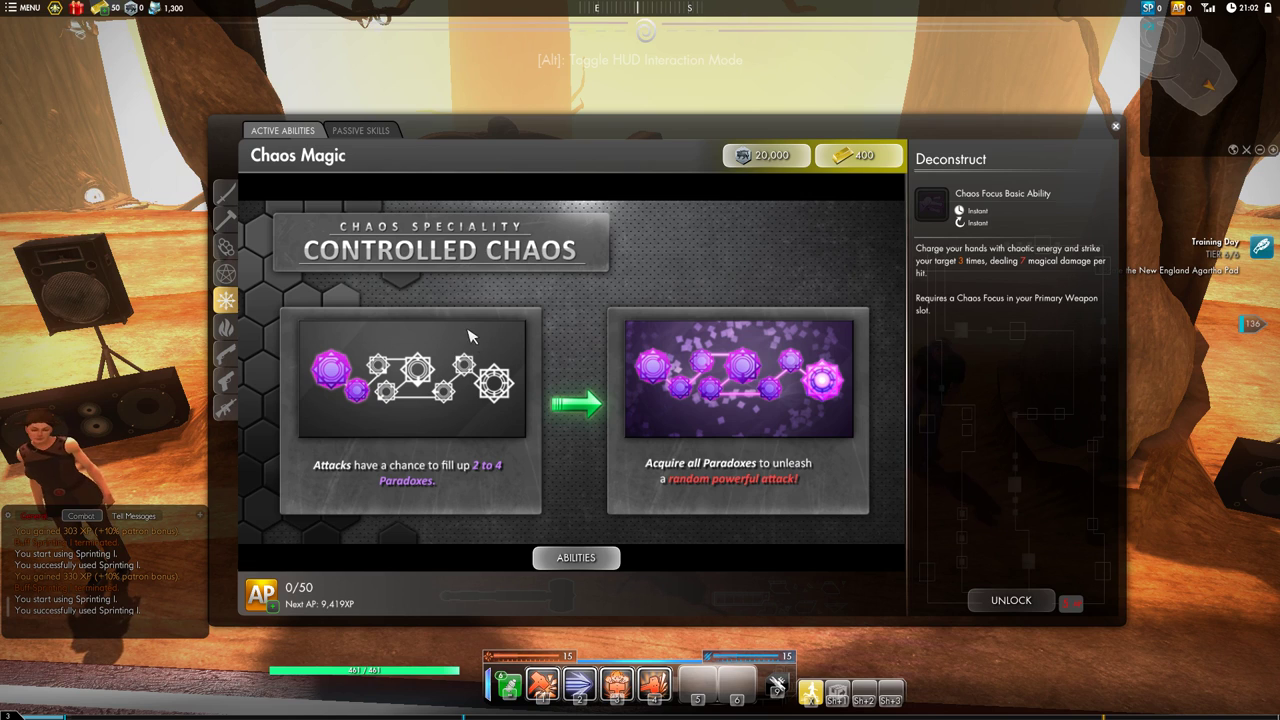
{"action": "mouse_move", "coordinate": [570, 376]}
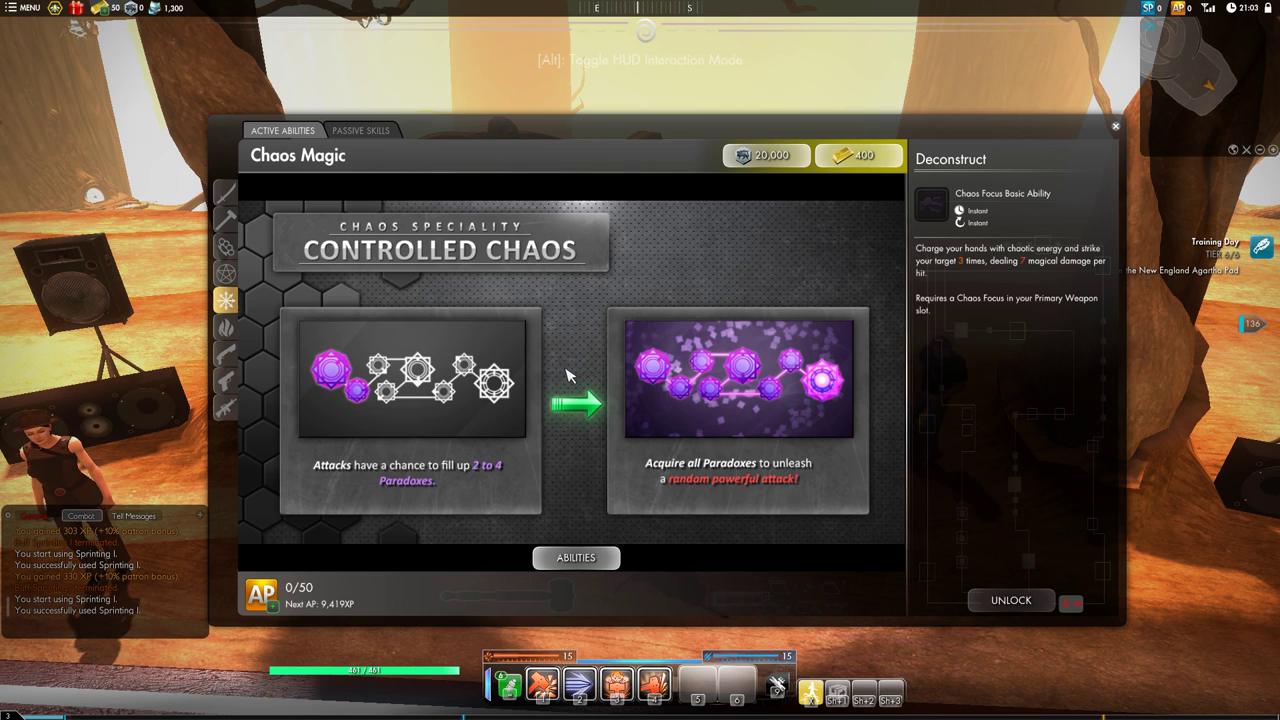
{"action": "mouse_move", "coordinate": [572, 368]}
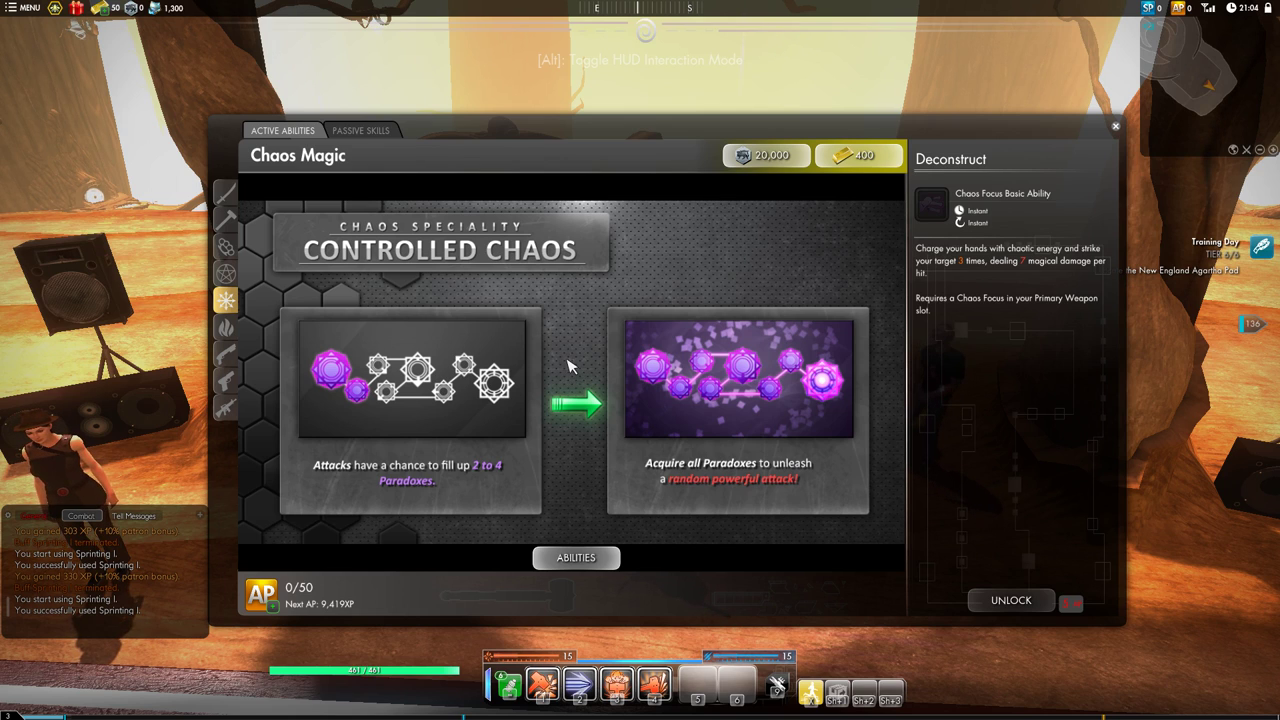
{"action": "mouse_move", "coordinate": [576, 370]}
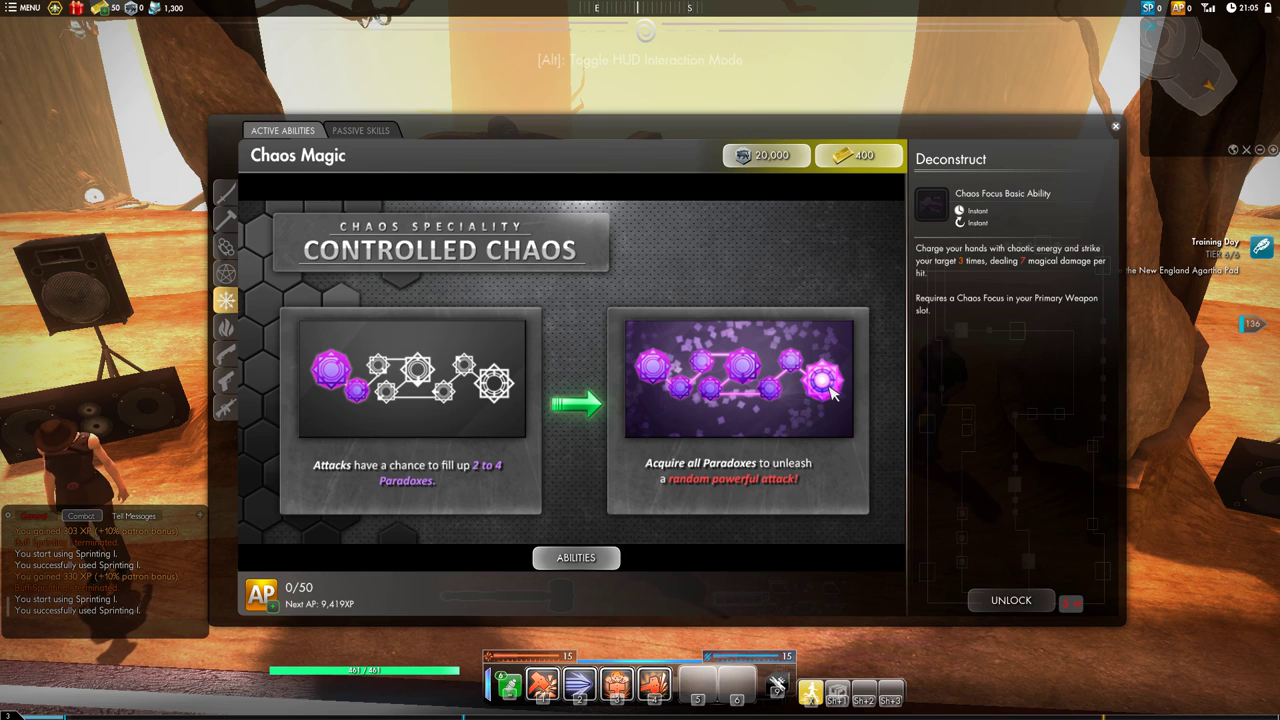
{"action": "mouse_move", "coordinate": [508, 352]}
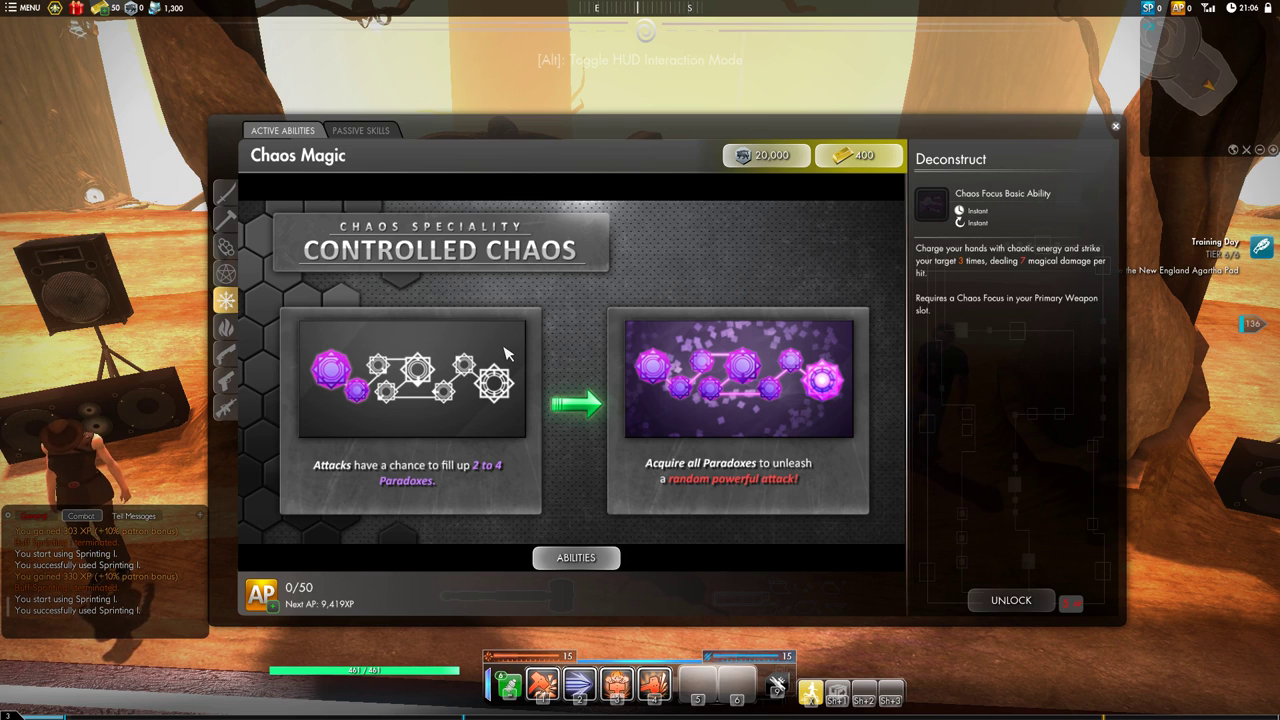
{"action": "mouse_move", "coordinate": [496, 444]}
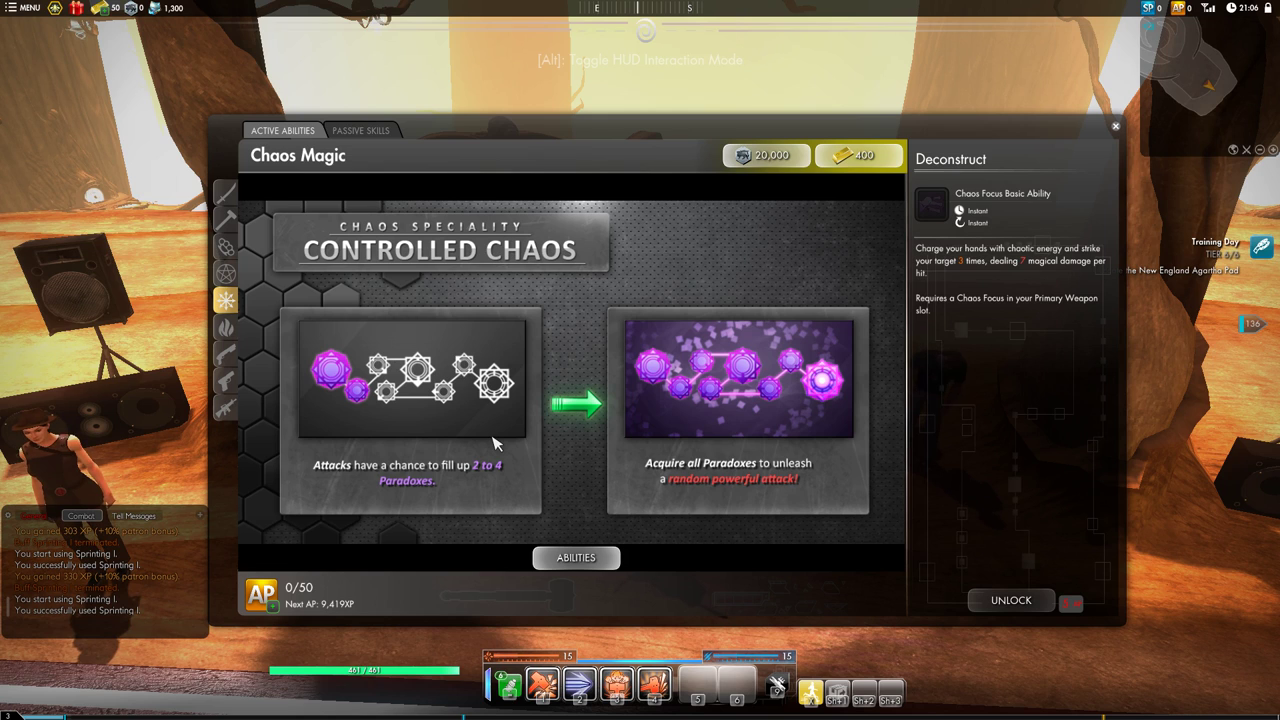
{"action": "mouse_move", "coordinate": [488, 420]}
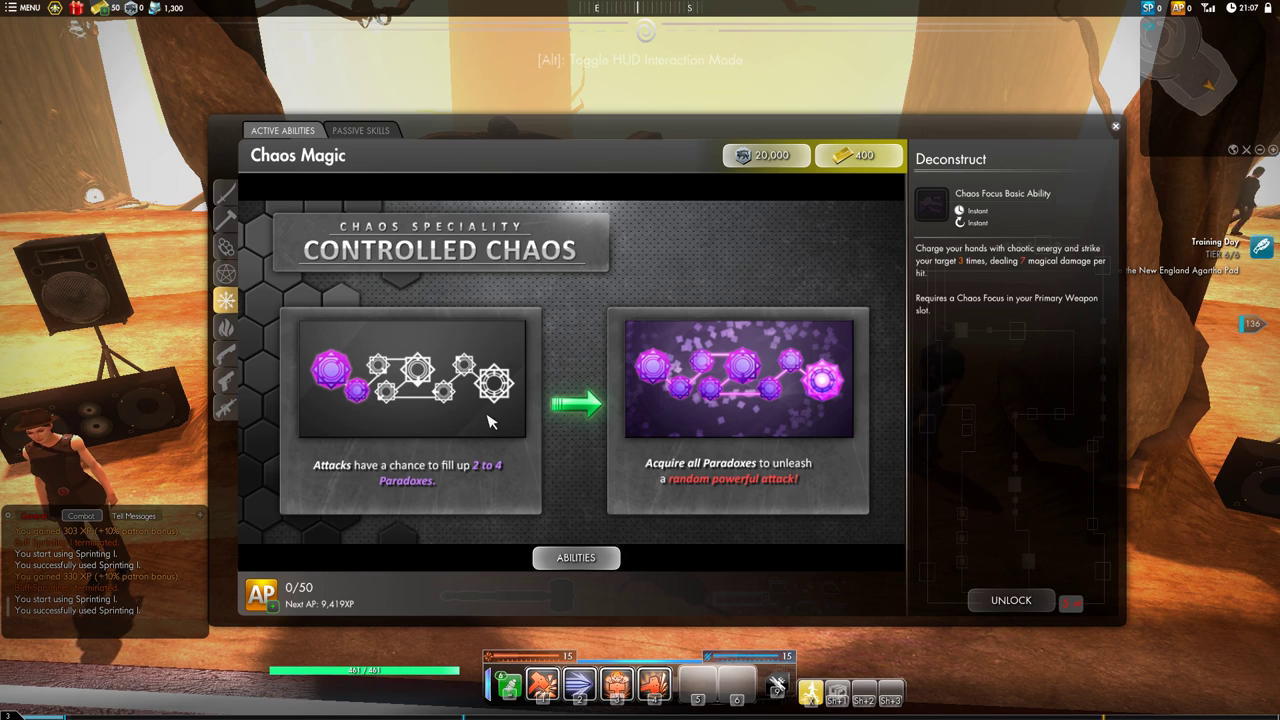
{"action": "mouse_move", "coordinate": [496, 418]}
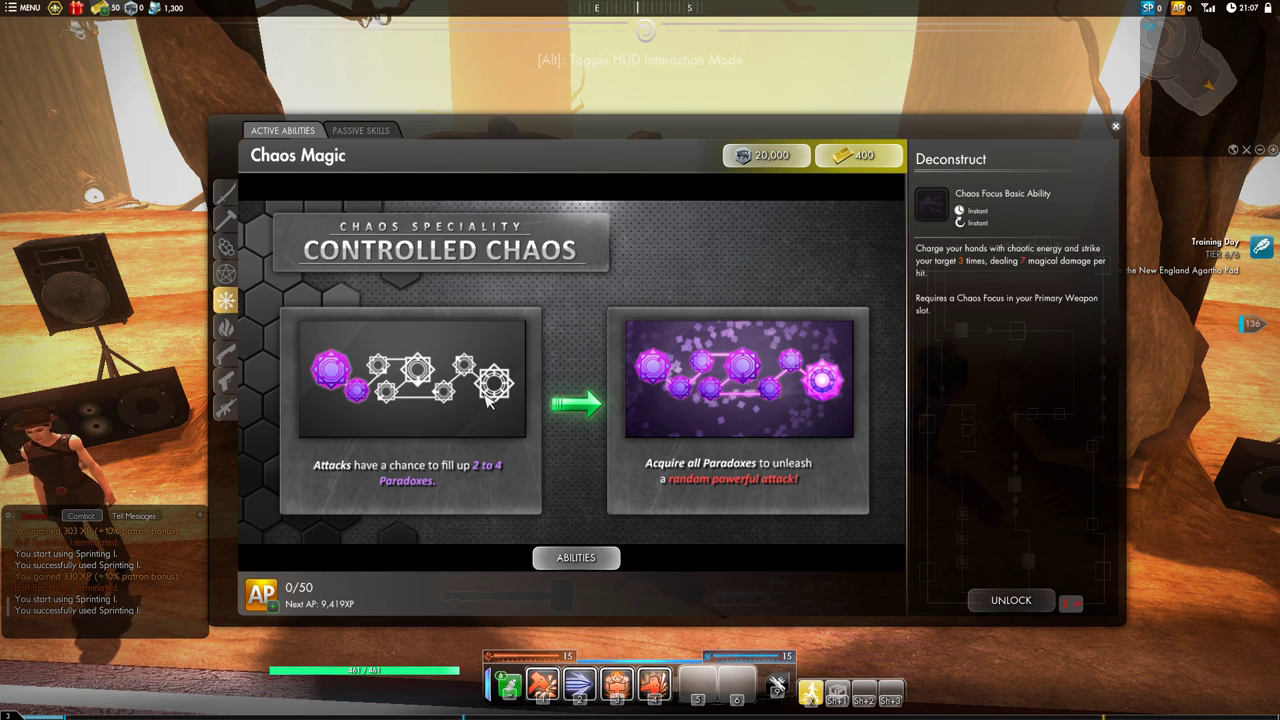
{"action": "mouse_move", "coordinate": [548, 412]}
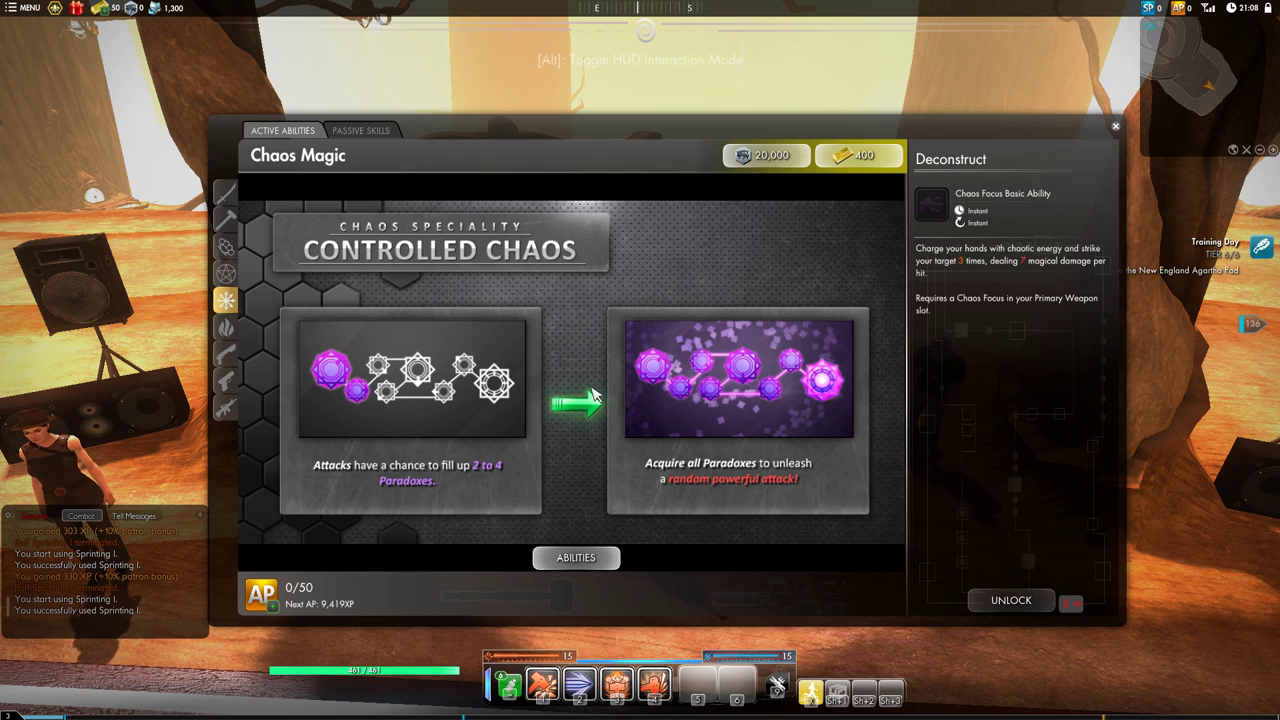
{"action": "mouse_move", "coordinate": [576, 356]}
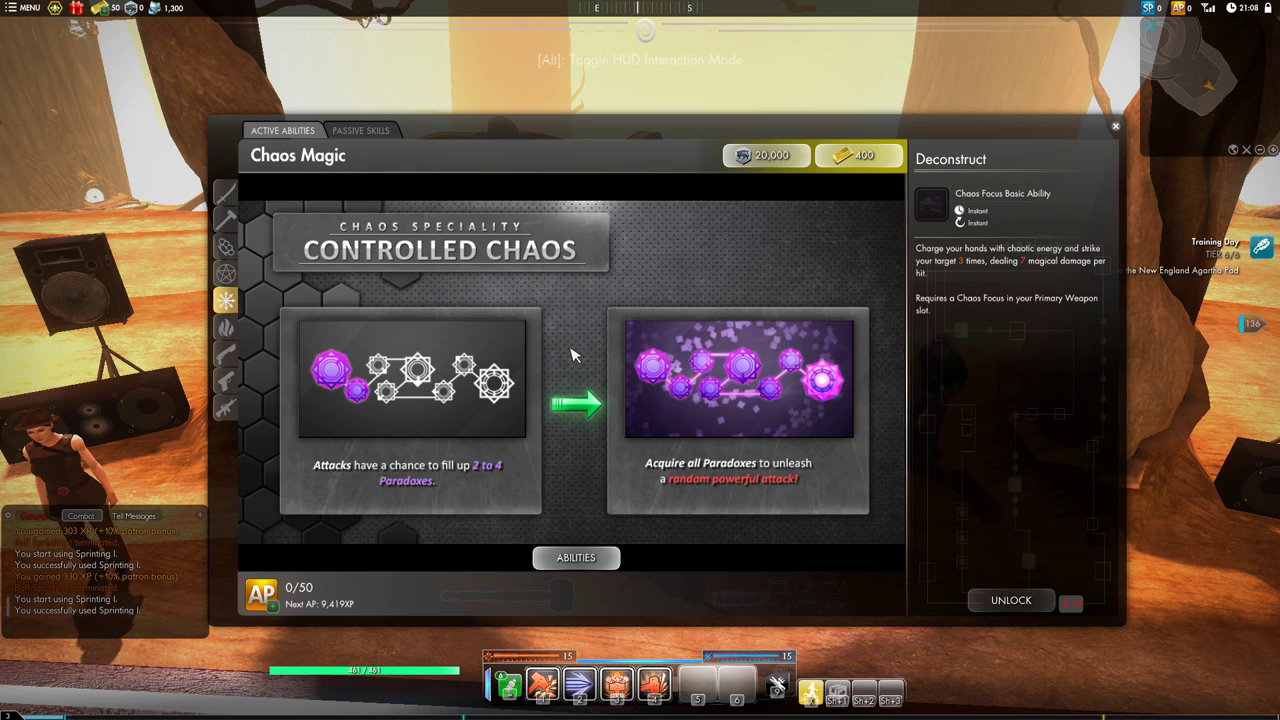
{"action": "mouse_move", "coordinate": [560, 328]}
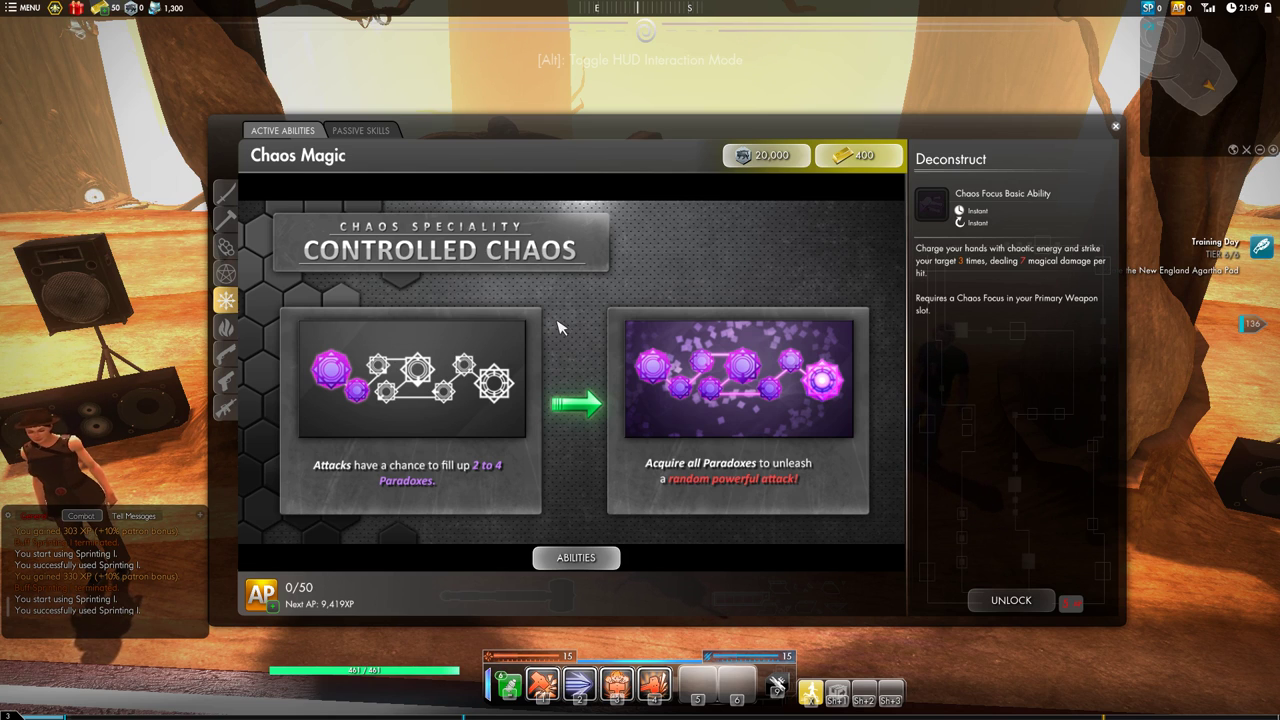
{"action": "mouse_move", "coordinate": [464, 288]}
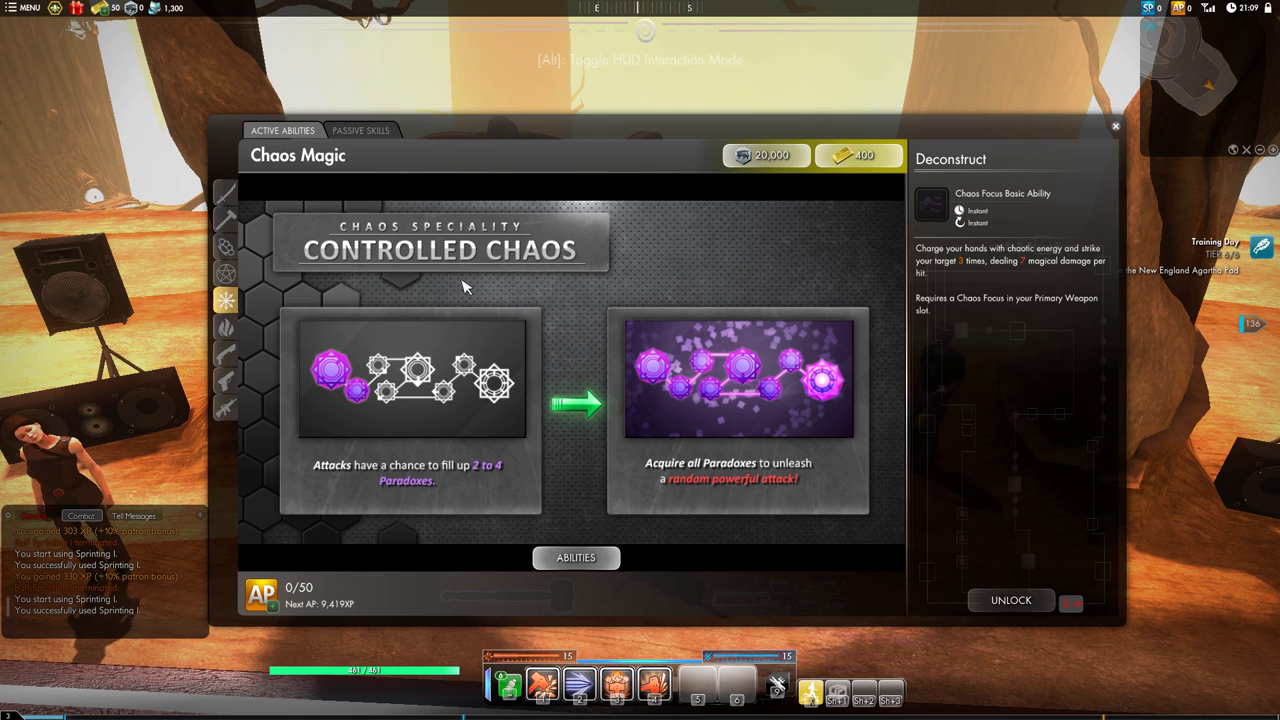
{"action": "mouse_move", "coordinate": [336, 318]}
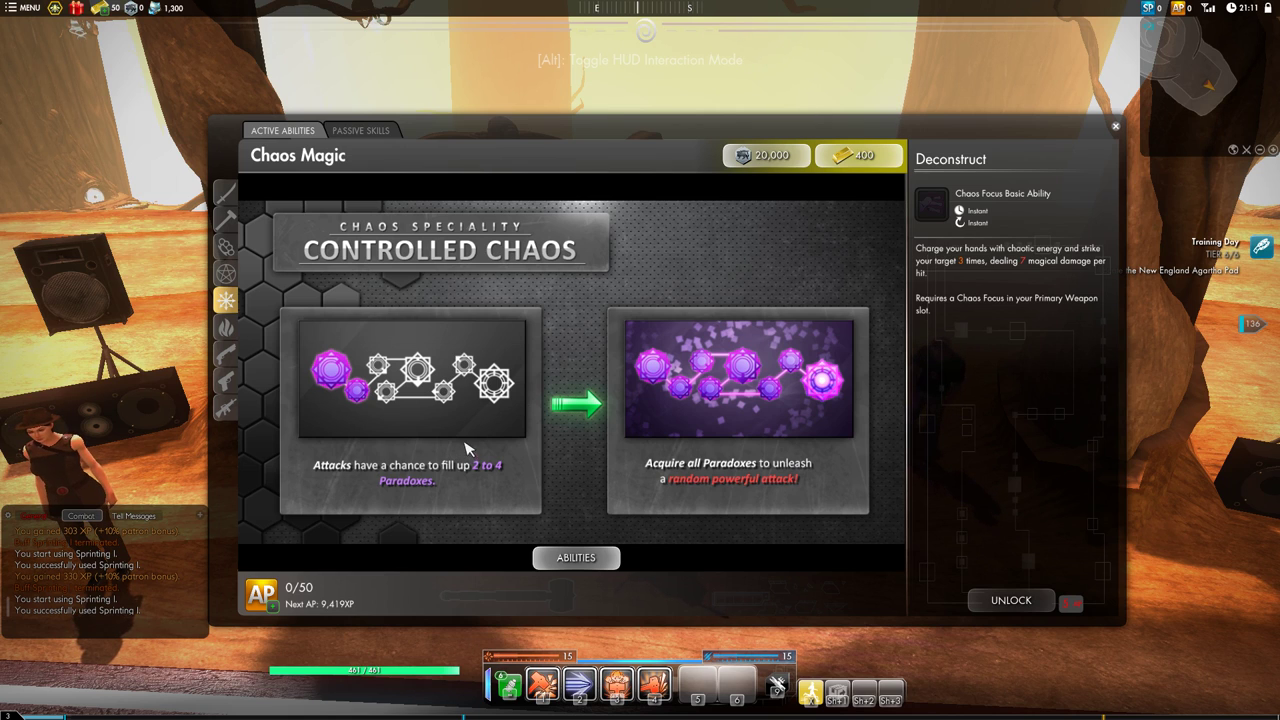
{"action": "mouse_move", "coordinate": [404, 328]}
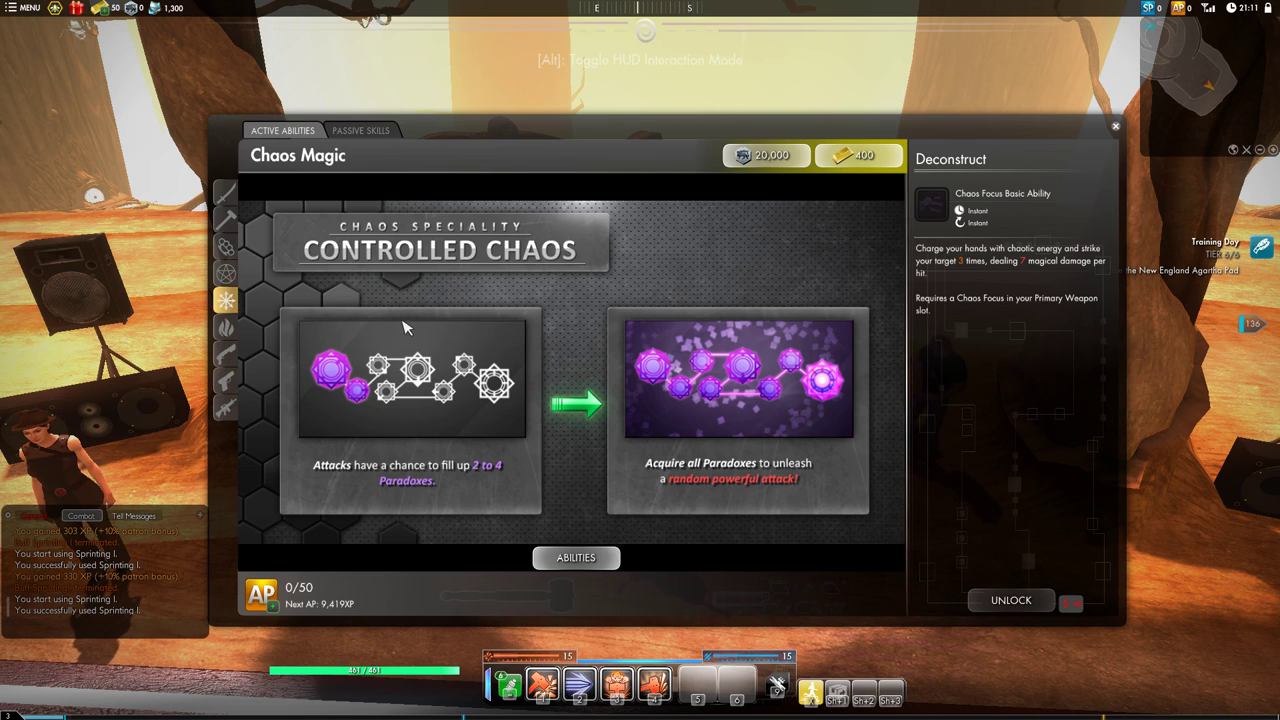
{"action": "mouse_move", "coordinate": [412, 304]}
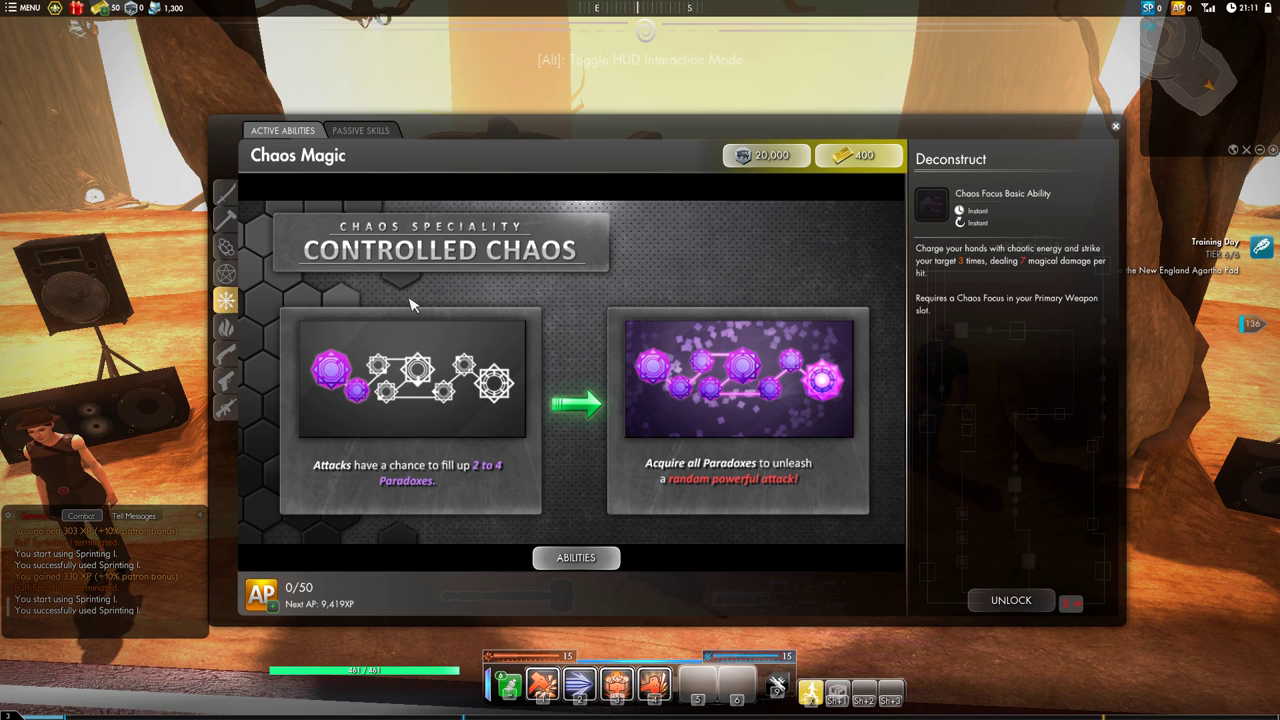
{"action": "mouse_move", "coordinate": [324, 428]}
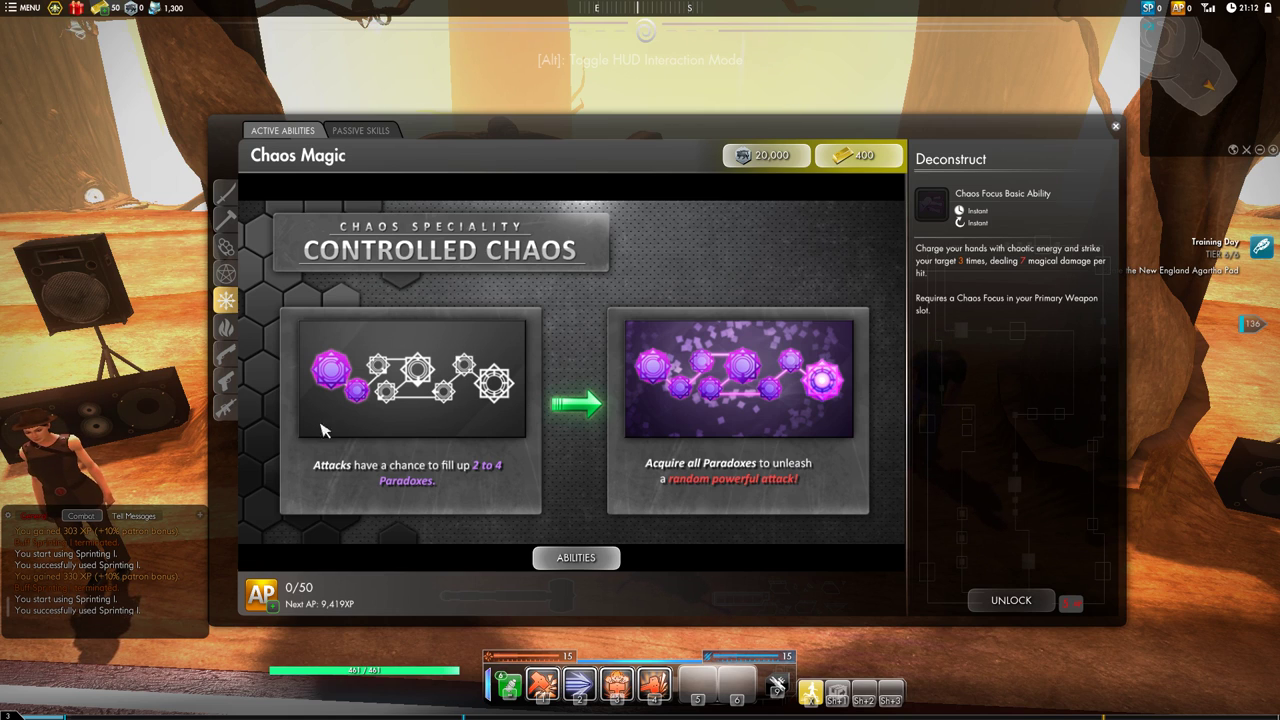
{"action": "mouse_move", "coordinate": [464, 360]}
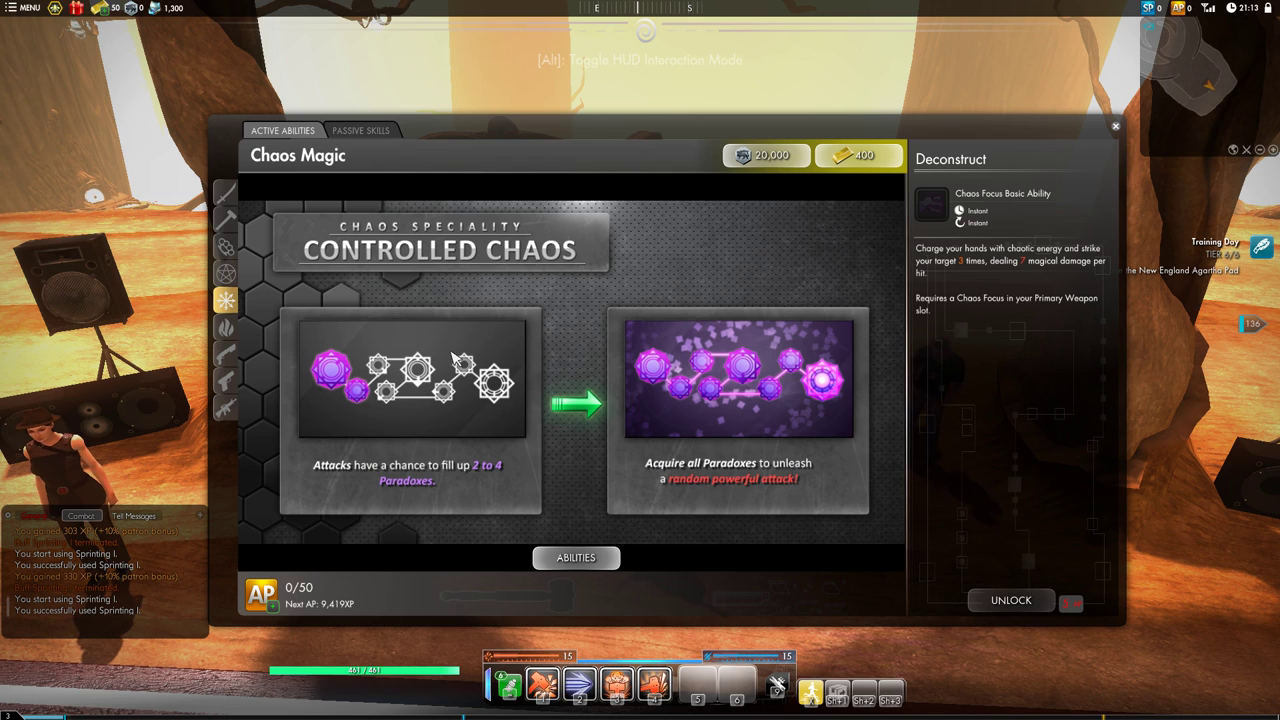
{"action": "mouse_move", "coordinate": [478, 434]}
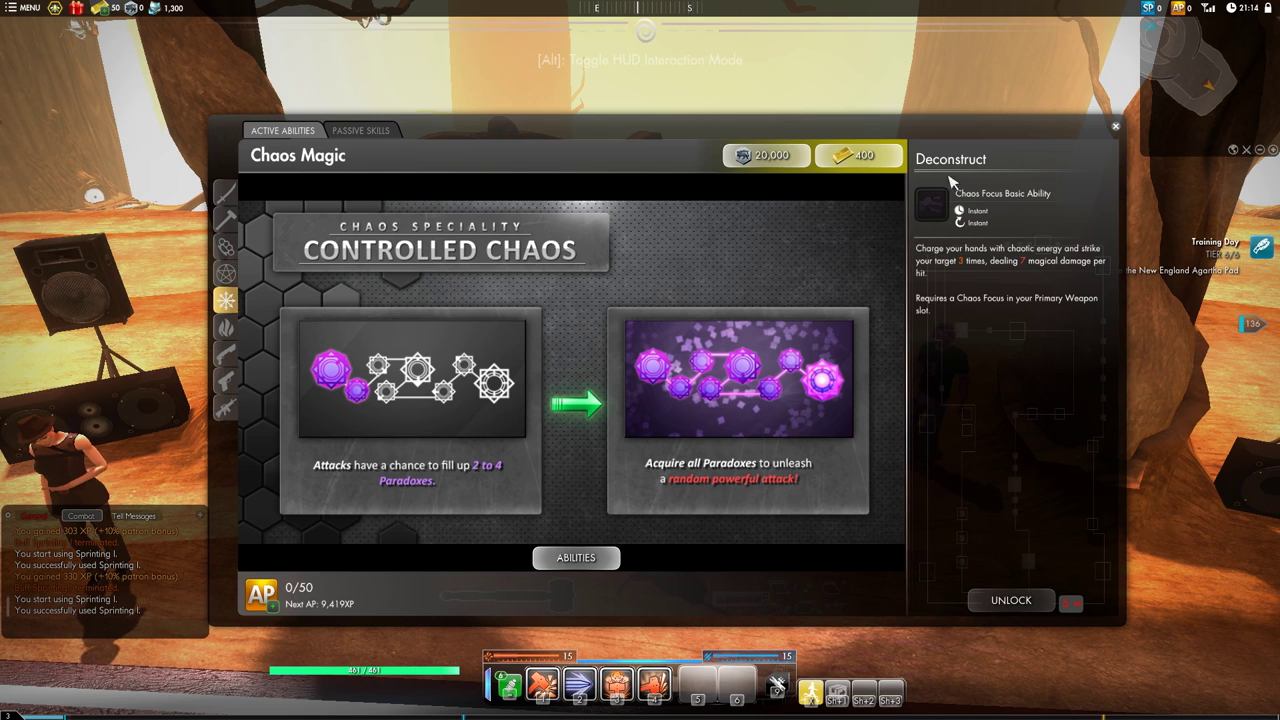
{"action": "mouse_move", "coordinate": [732, 264]}
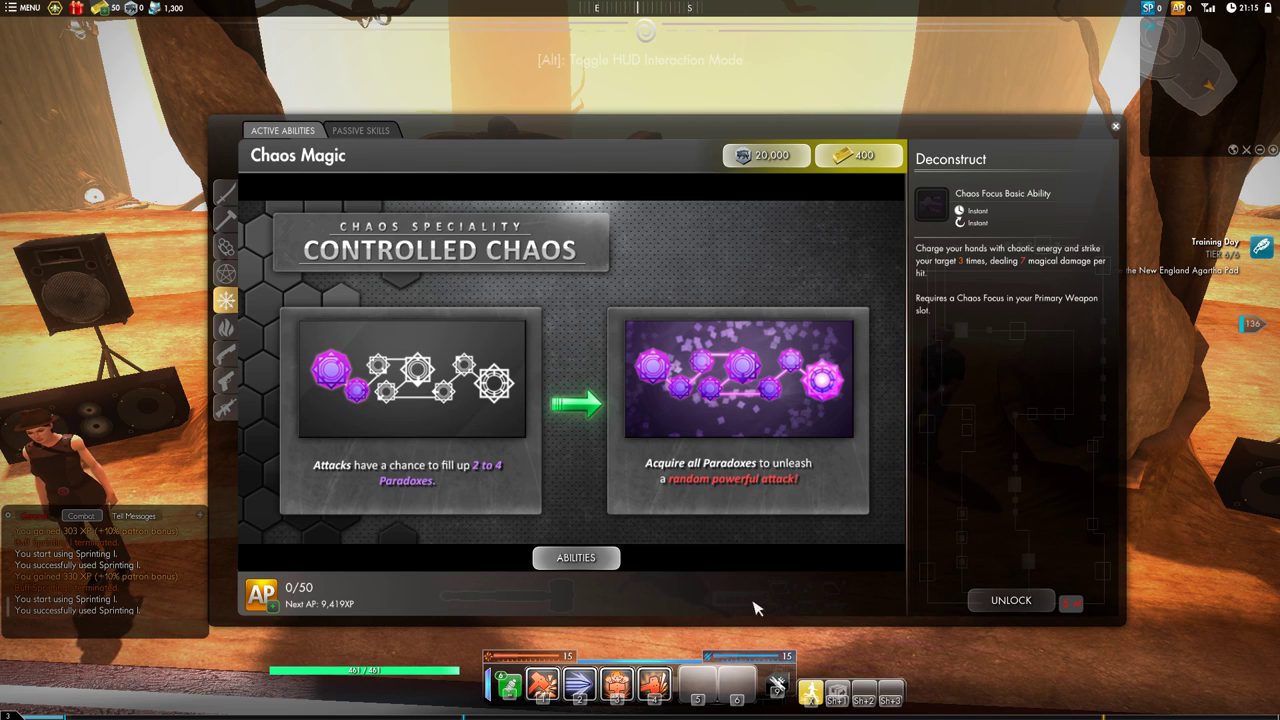
{"action": "mouse_move", "coordinate": [774, 584]}
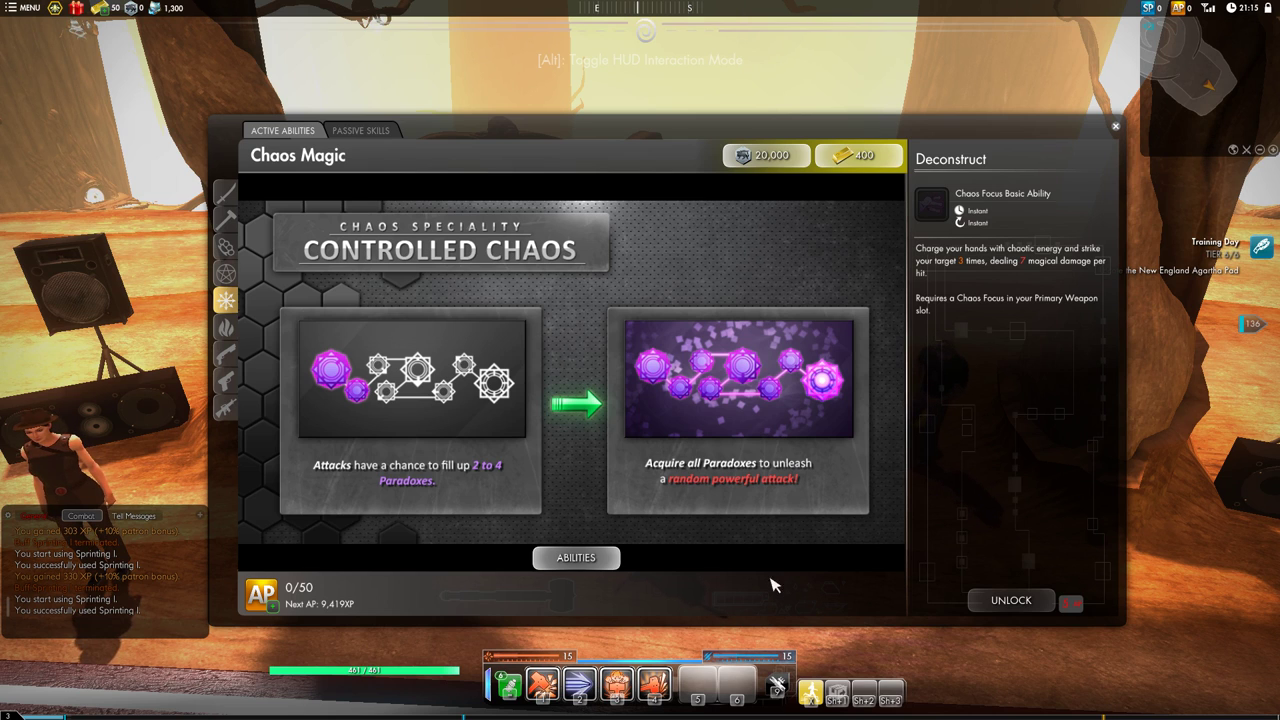
{"action": "mouse_move", "coordinate": [228, 402]}
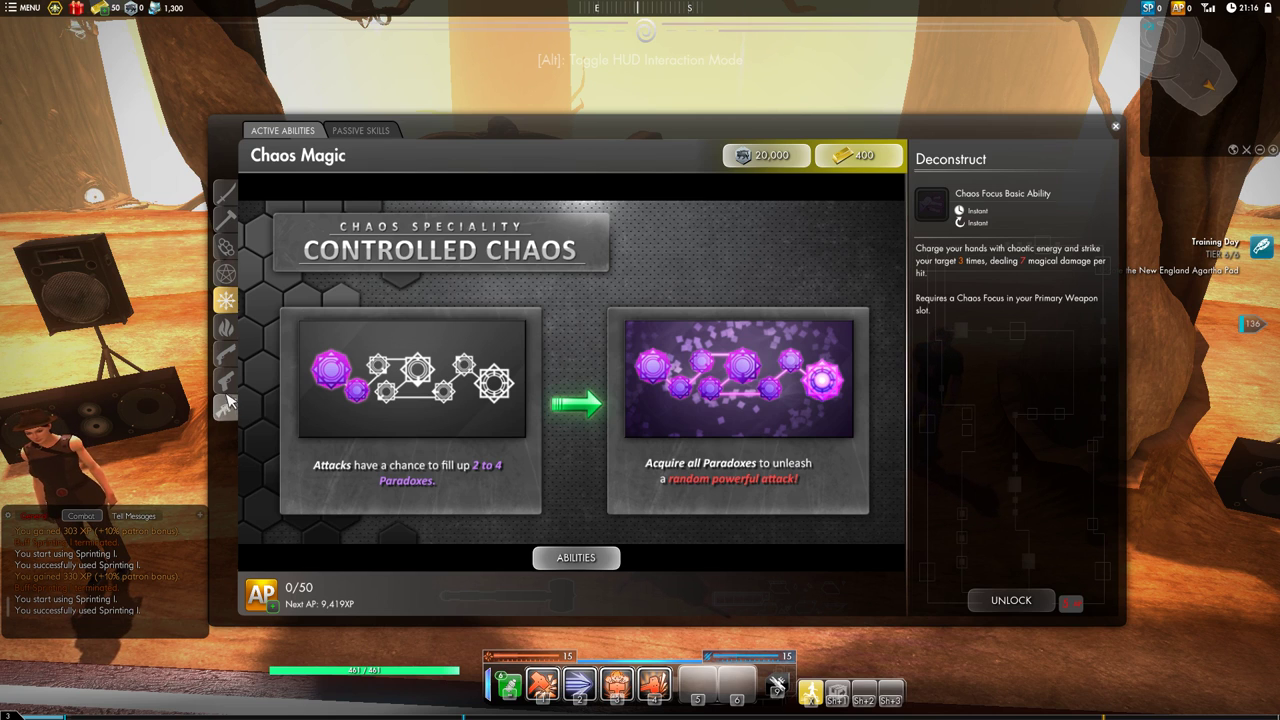
Show the Shotgun Heavy Munitions speciality with its four ammo types.
{"action": "left_click", "coordinate": [226, 356]}
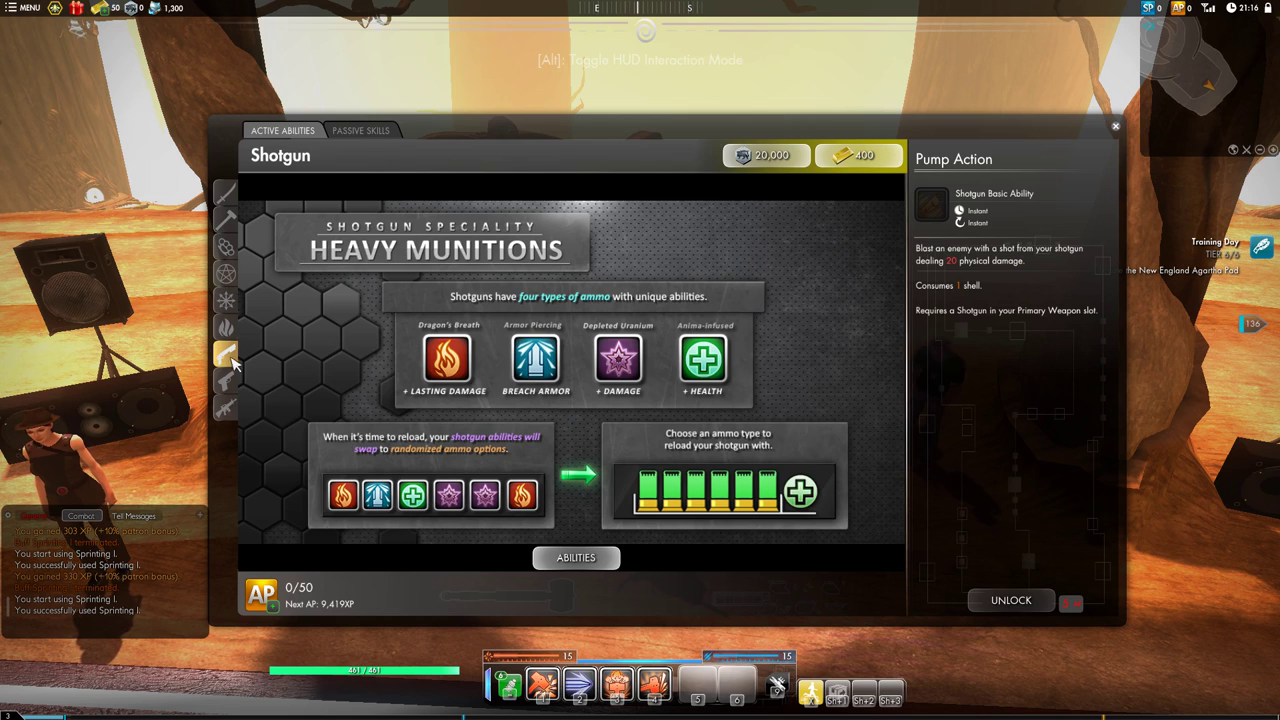
{"action": "mouse_move", "coordinate": [464, 350]}
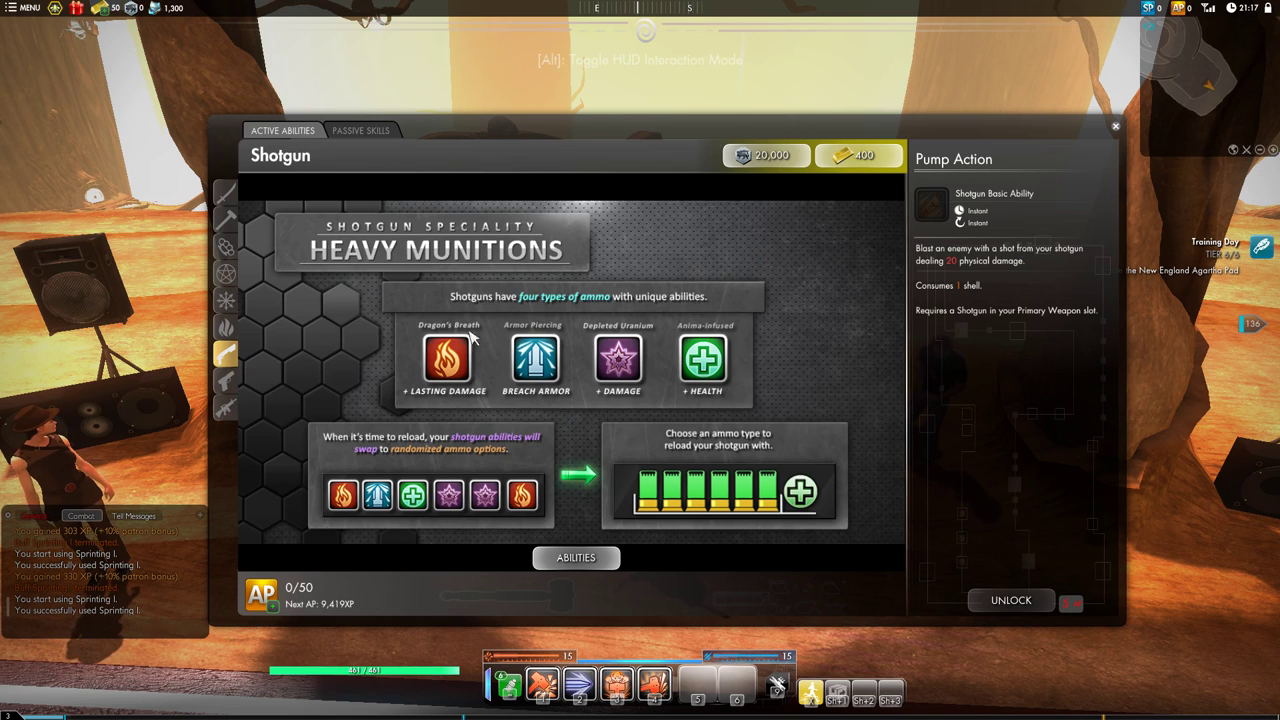
{"action": "mouse_move", "coordinate": [508, 334]}
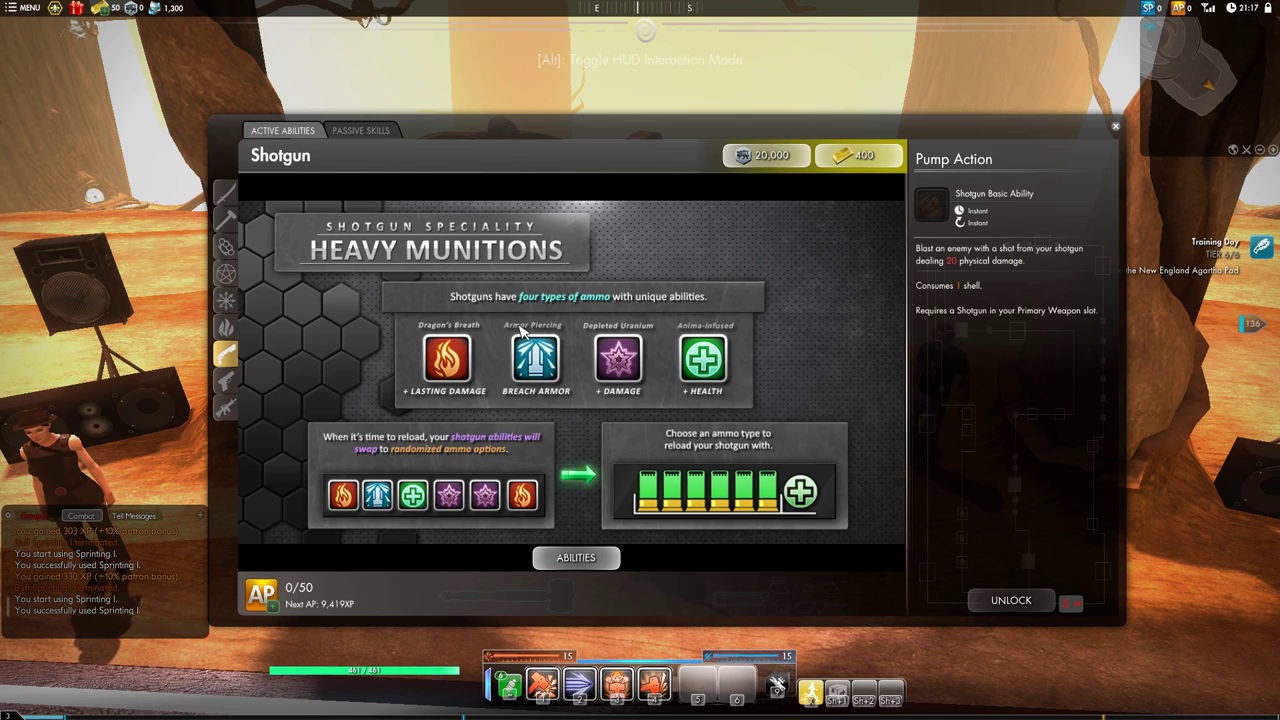
{"action": "mouse_move", "coordinate": [510, 328]}
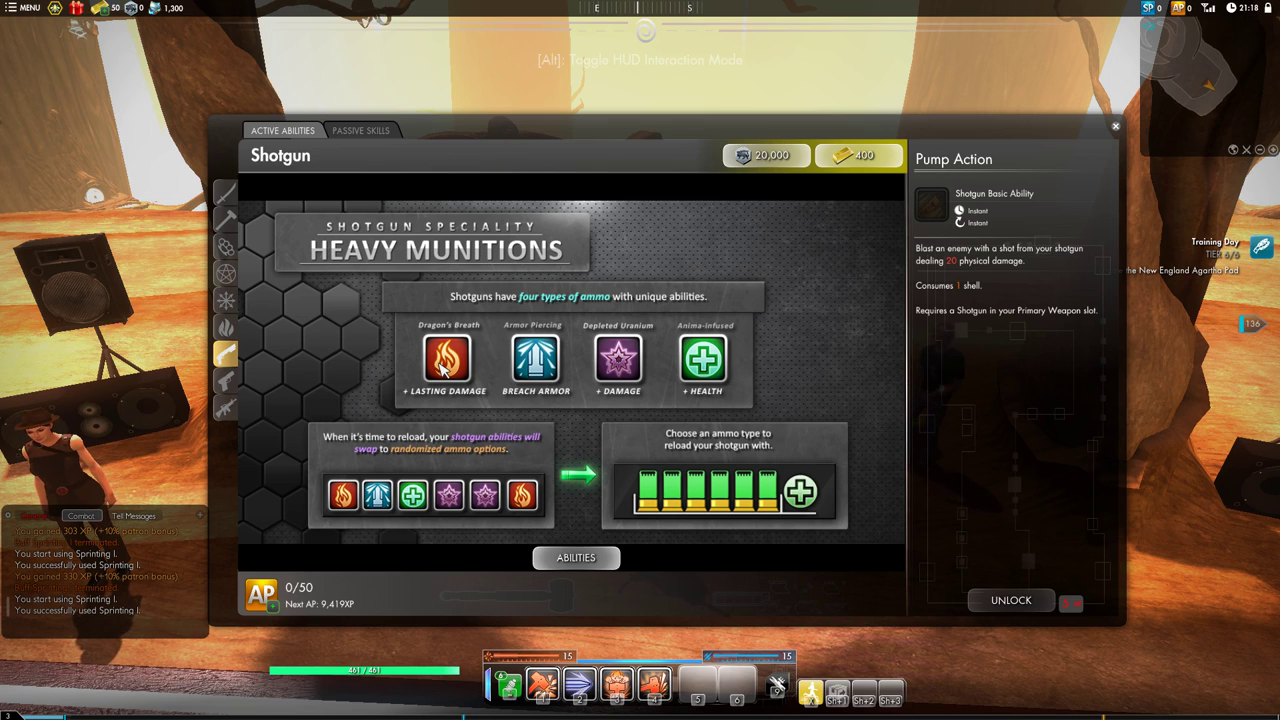
{"action": "mouse_move", "coordinate": [536, 360]}
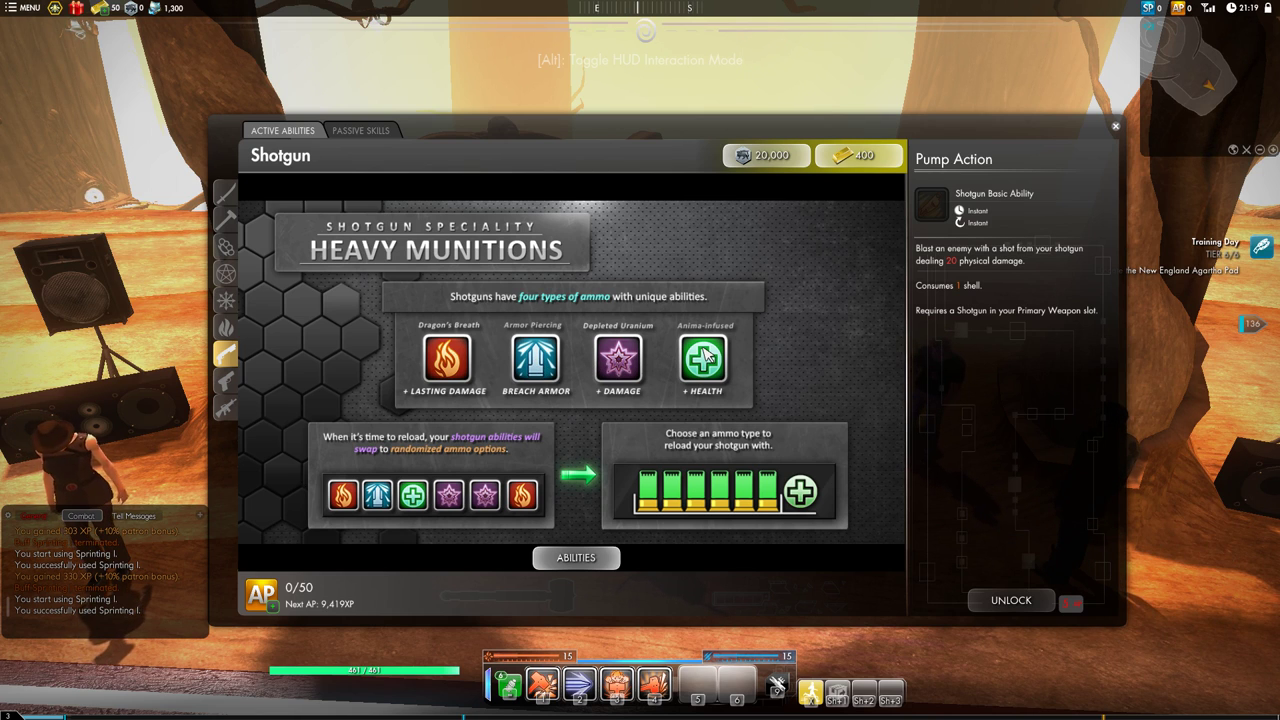
{"action": "mouse_move", "coordinate": [724, 486]}
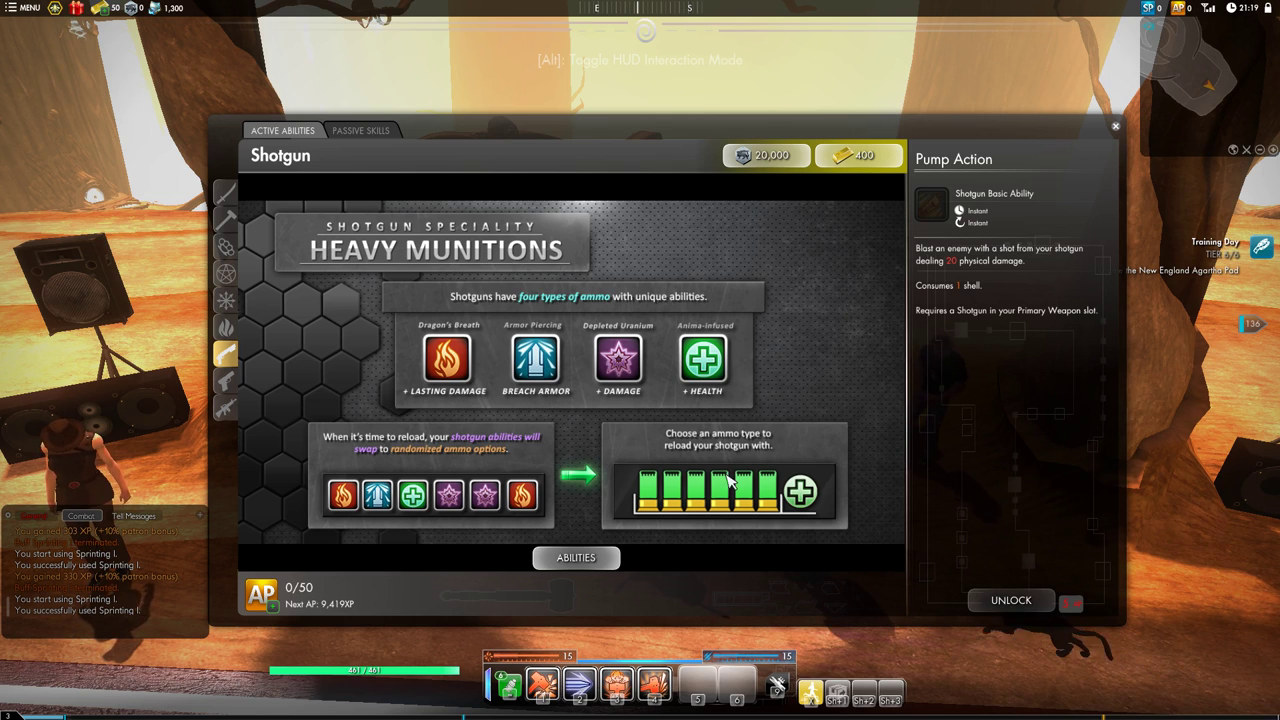
{"action": "mouse_move", "coordinate": [780, 530]}
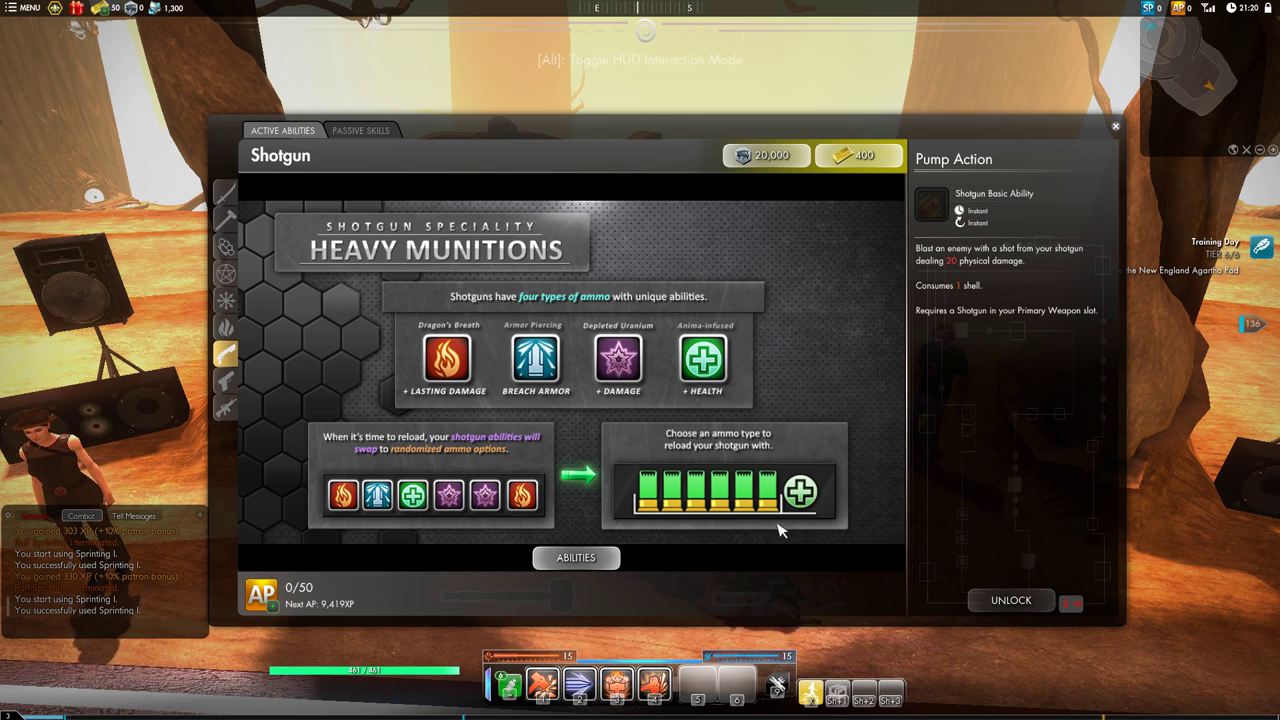
{"action": "mouse_move", "coordinate": [720, 488]}
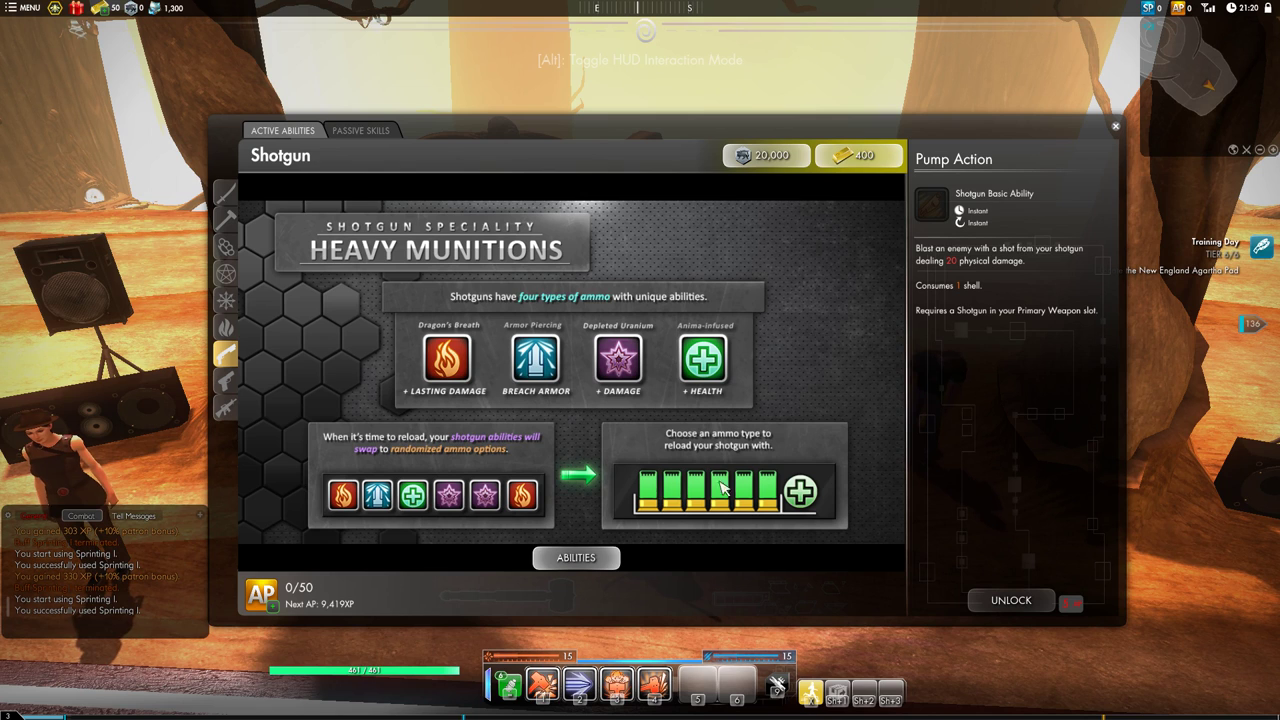
{"action": "mouse_move", "coordinate": [624, 464]}
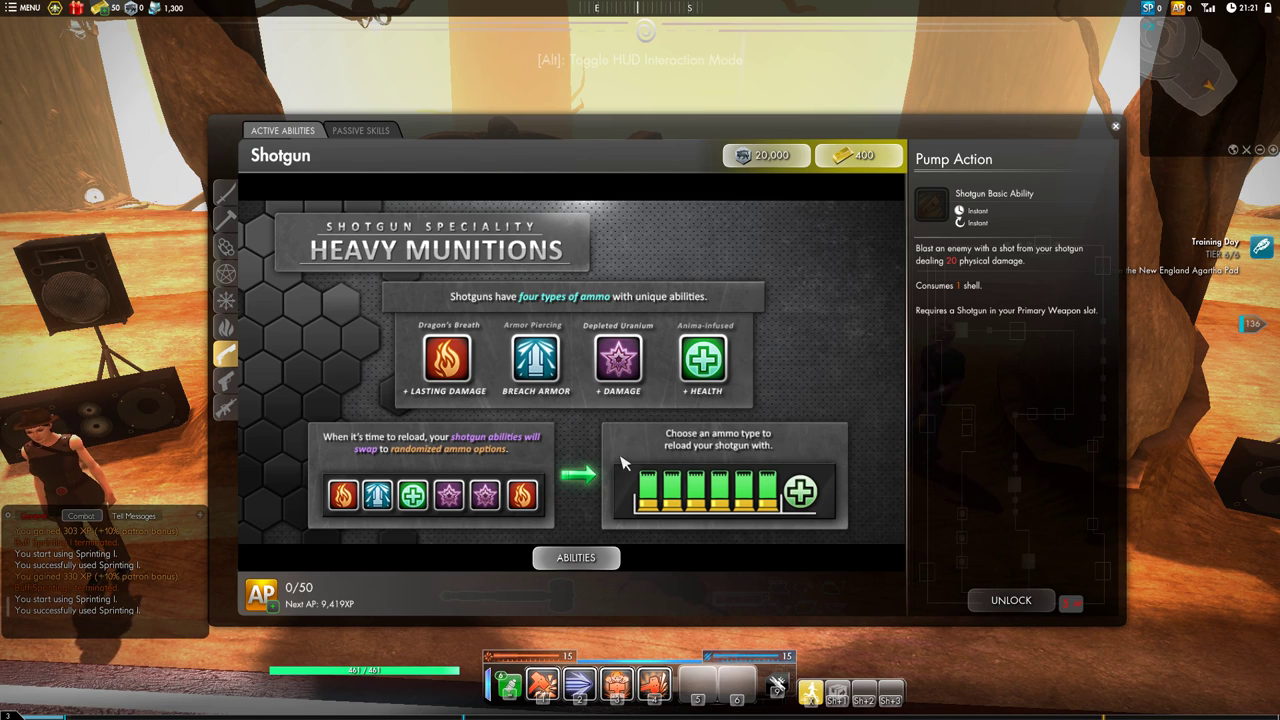
{"action": "mouse_move", "coordinate": [464, 496]}
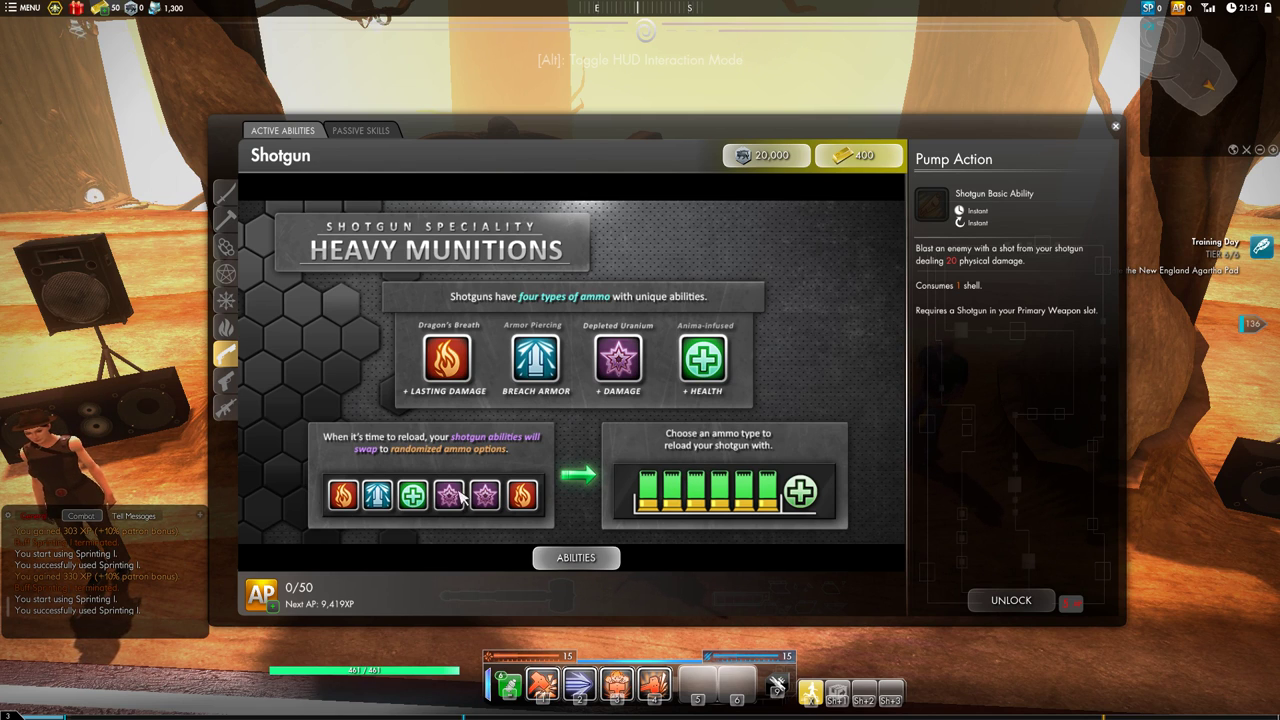
{"action": "mouse_move", "coordinate": [504, 424]}
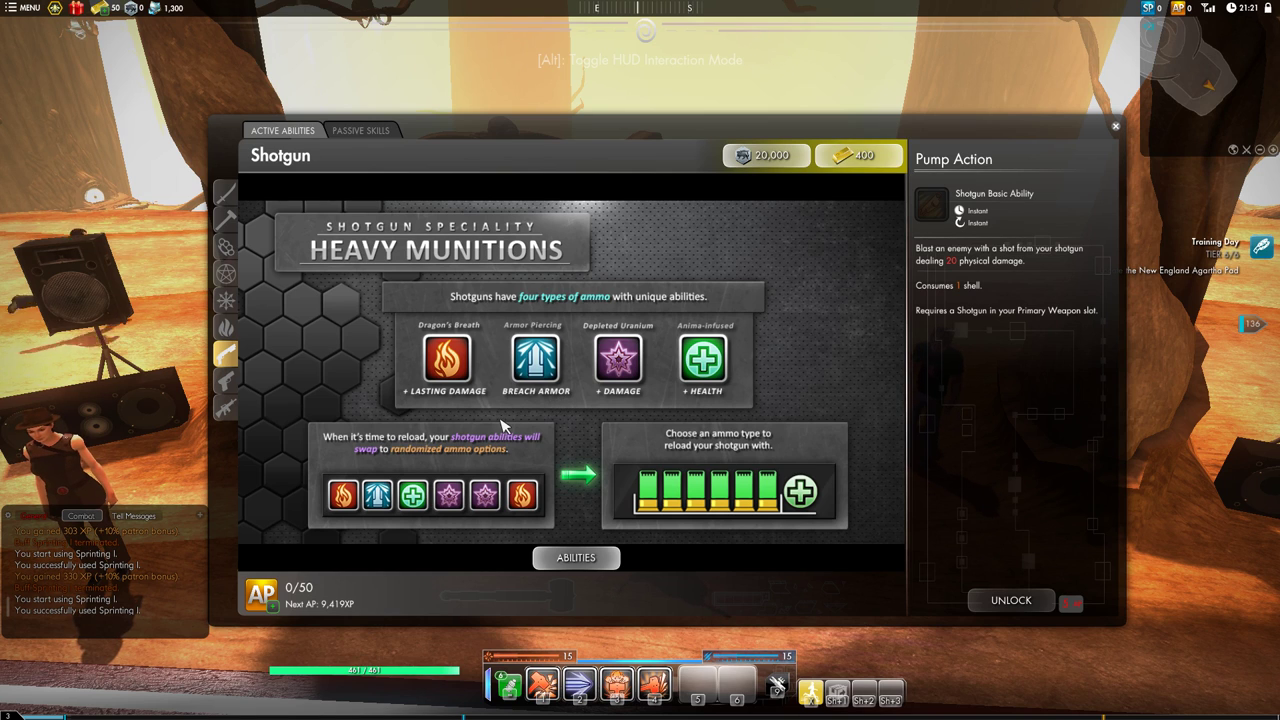
{"action": "mouse_move", "coordinate": [486, 424]}
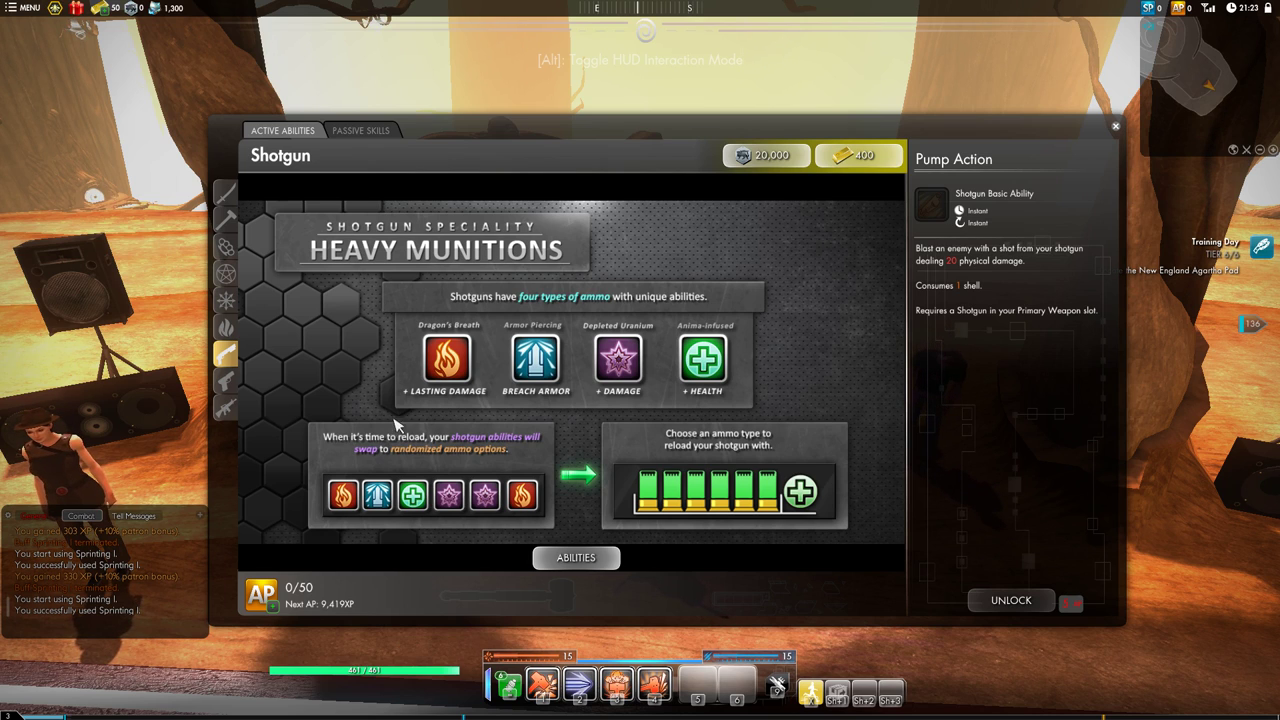
{"action": "mouse_move", "coordinate": [742, 400]}
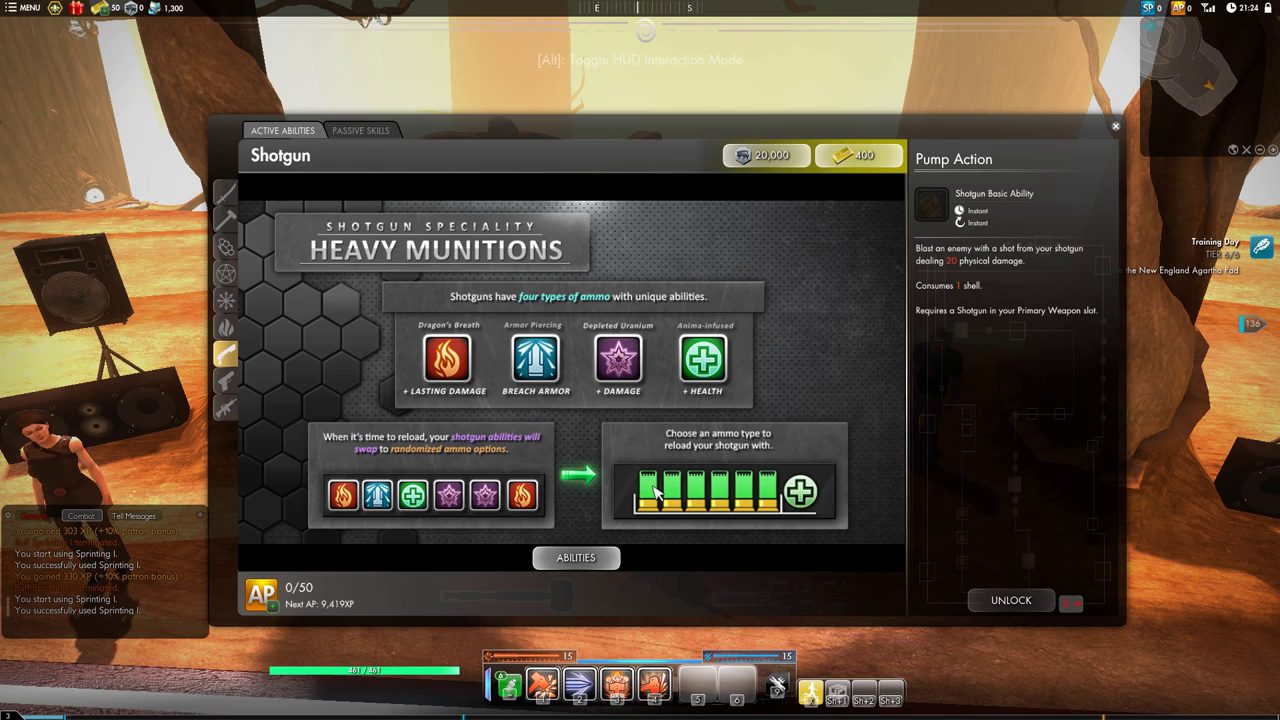
{"action": "mouse_move", "coordinate": [384, 492]}
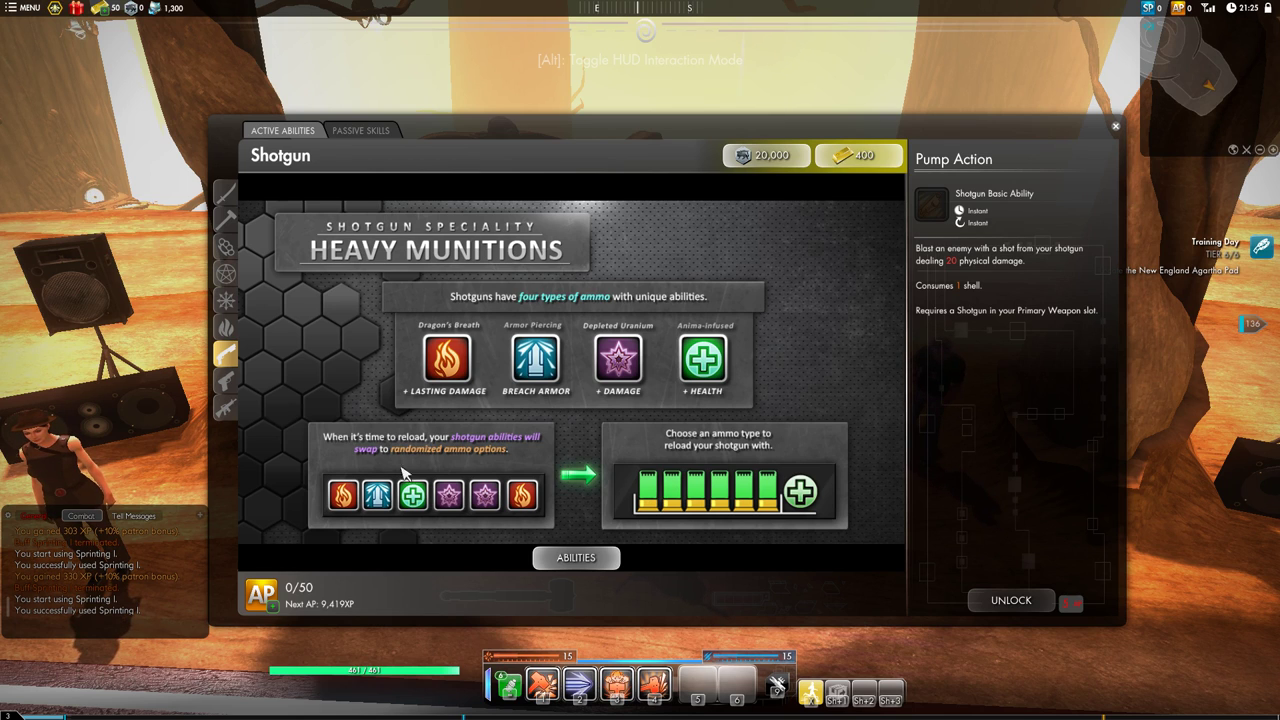
{"action": "mouse_move", "coordinate": [378, 496]}
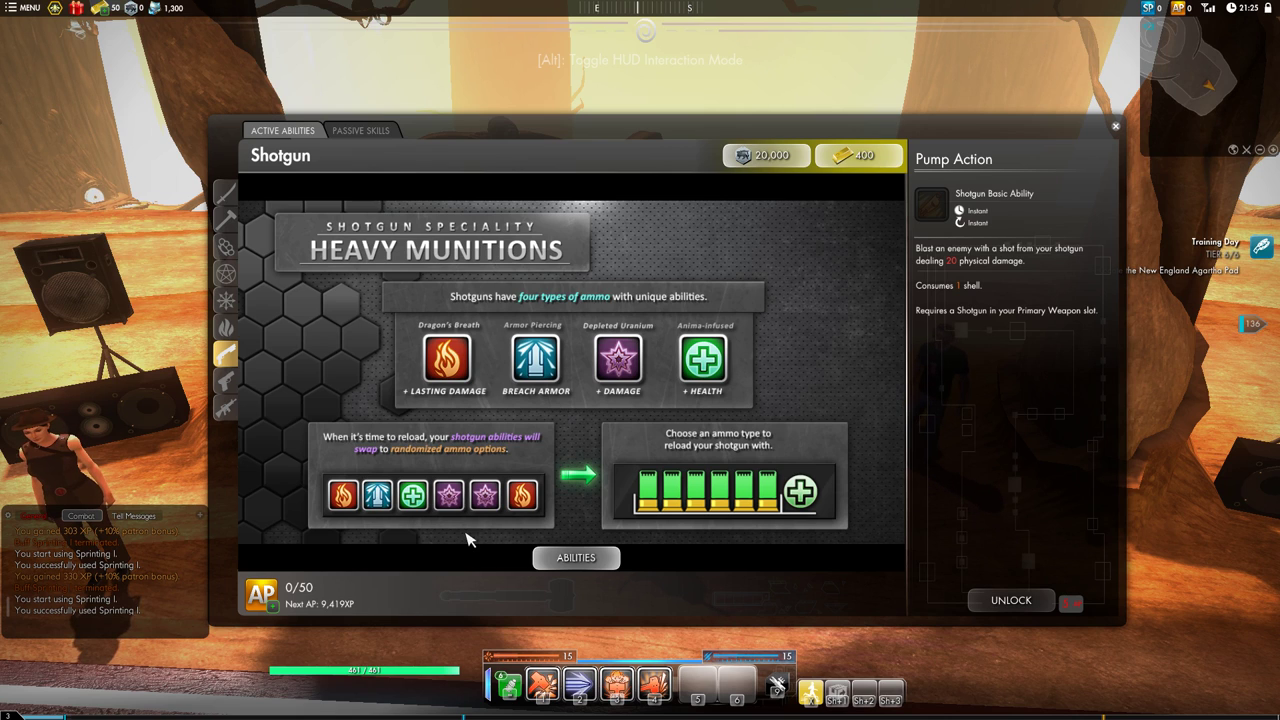
{"action": "mouse_move", "coordinate": [488, 510]}
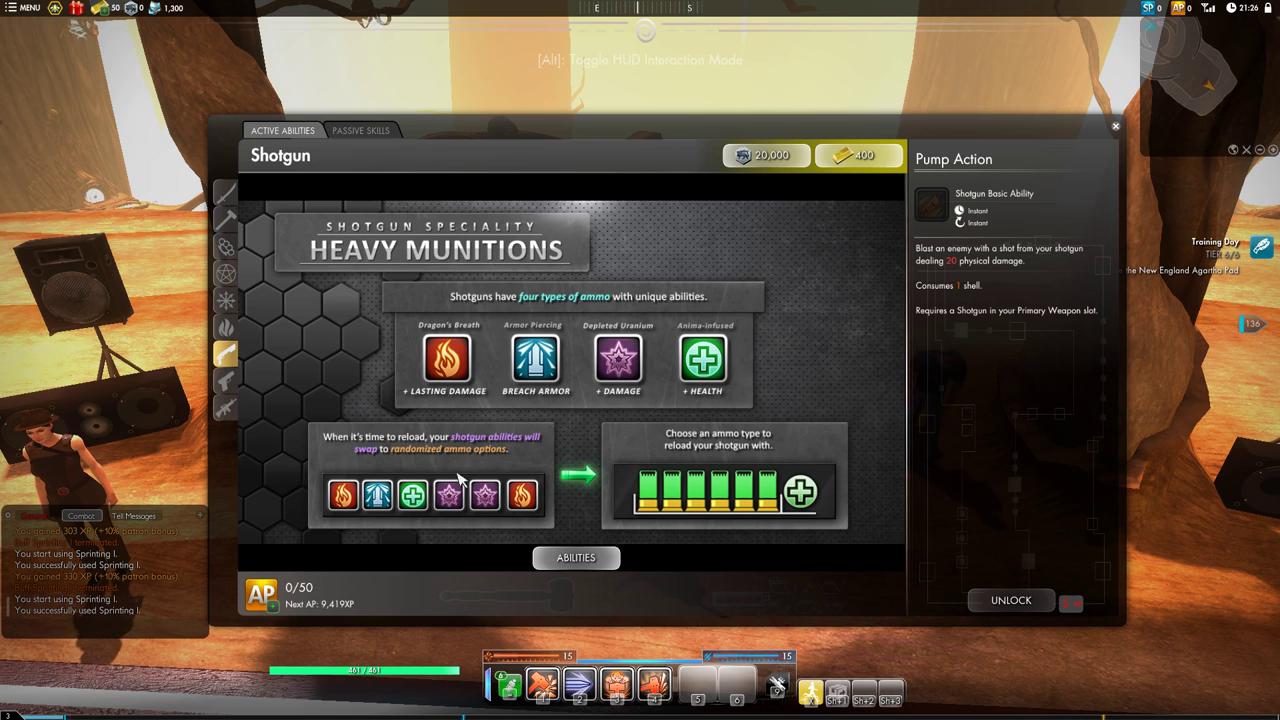
{"action": "mouse_move", "coordinate": [324, 312]}
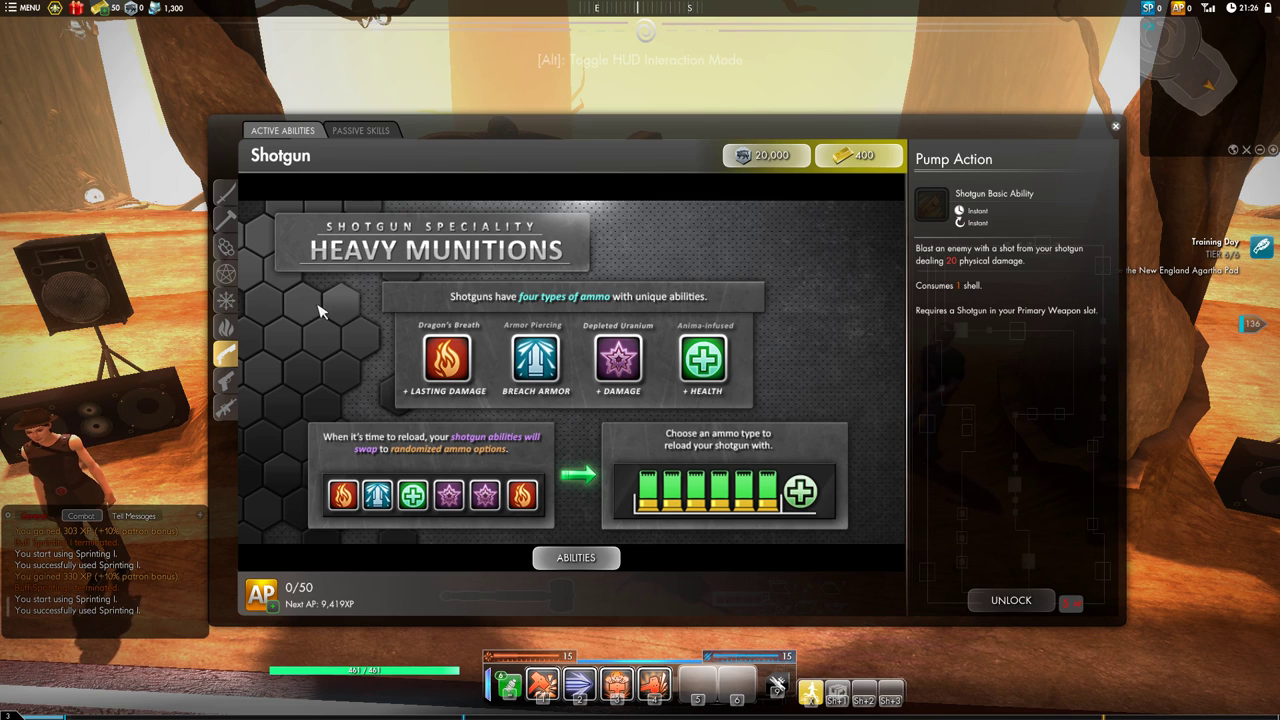
{"action": "mouse_move", "coordinate": [248, 228]}
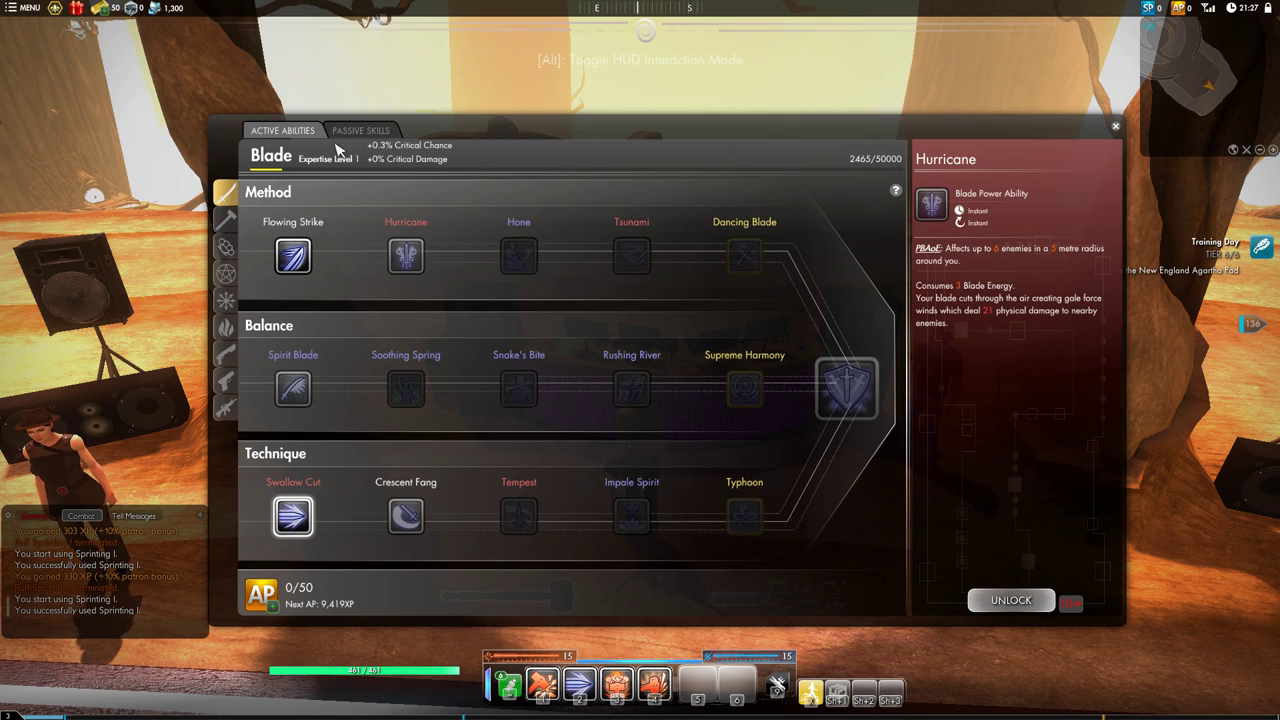
{"action": "mouse_move", "coordinate": [1078, 160]}
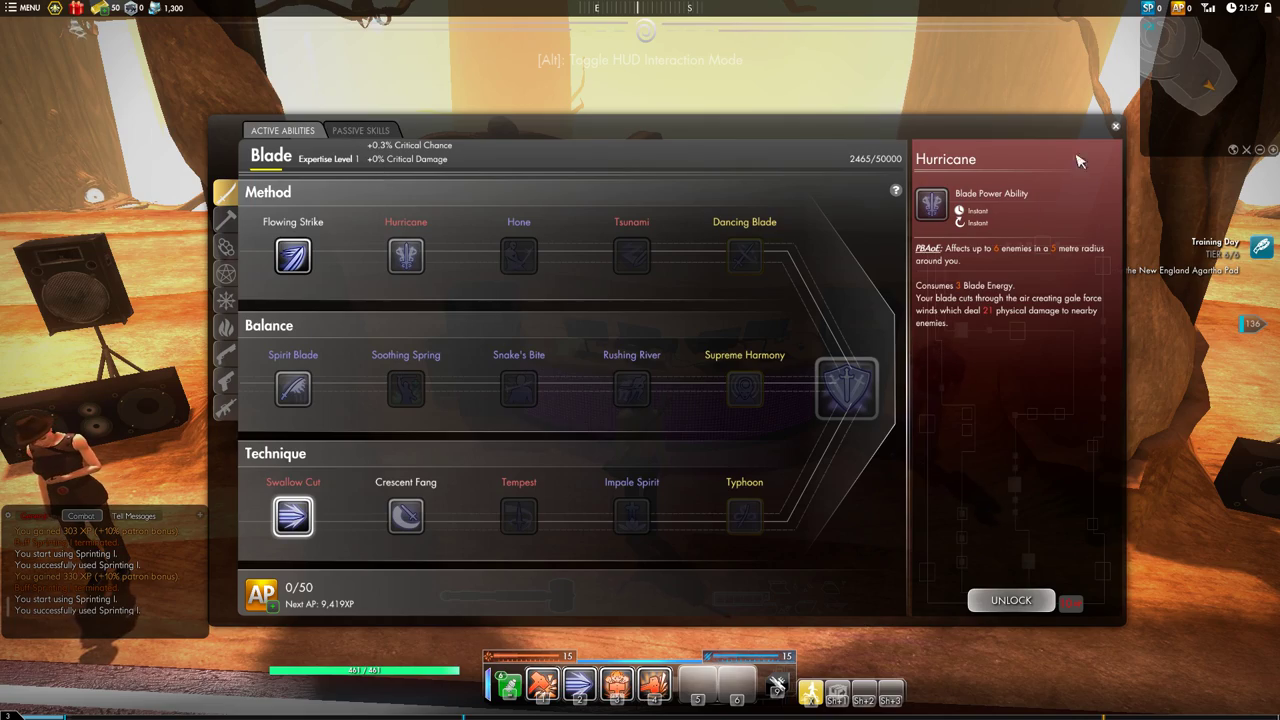
{"action": "left_click", "coordinate": [1116, 126]}
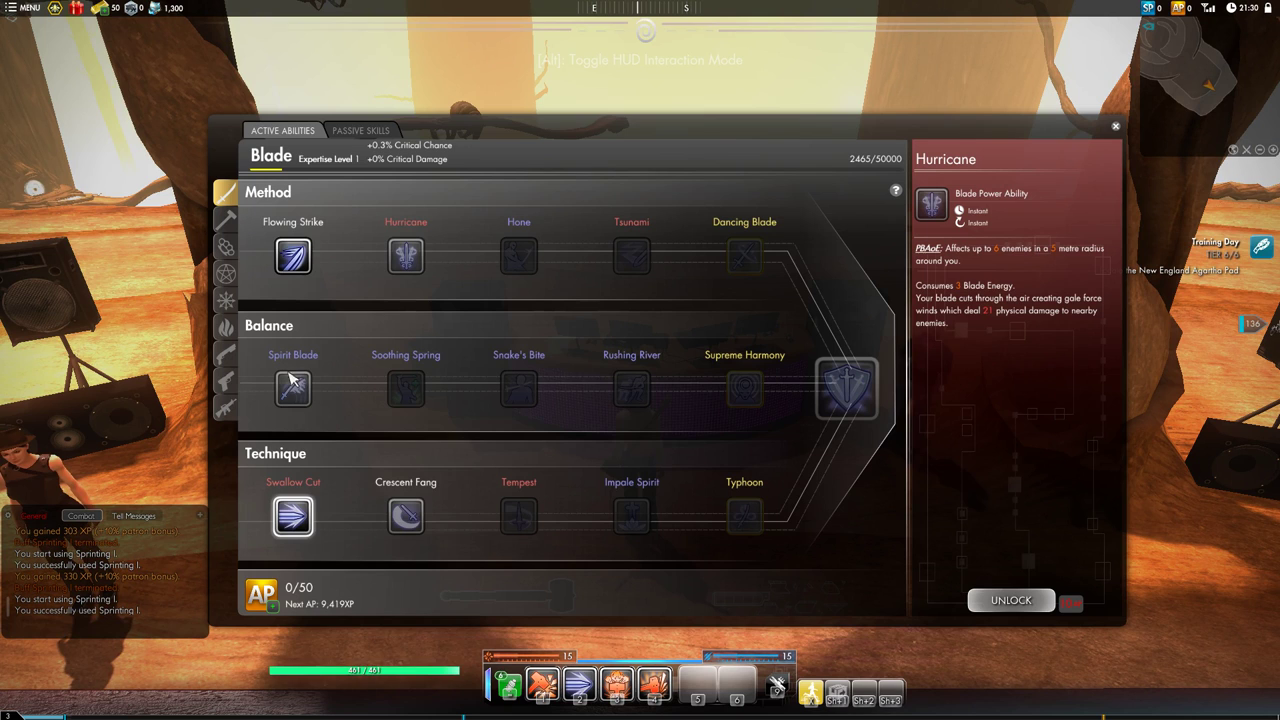
{"action": "mouse_move", "coordinate": [292, 388]}
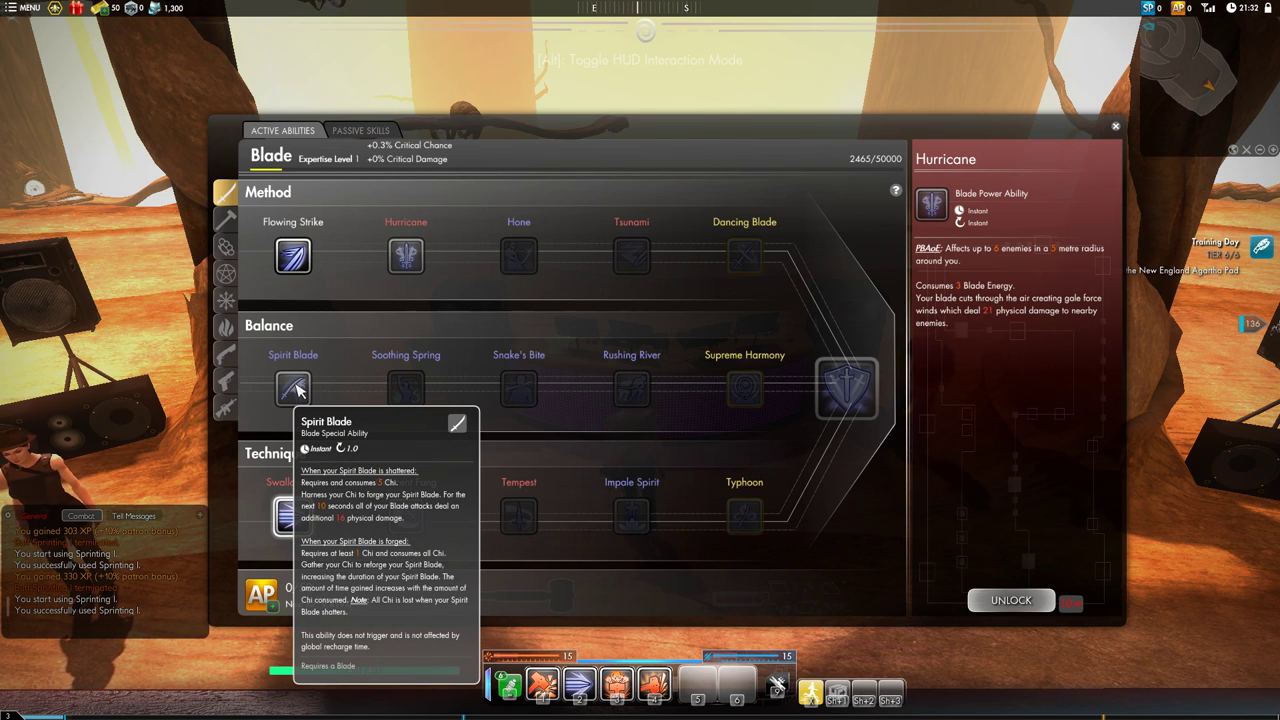
{"action": "mouse_move", "coordinate": [320, 388]}
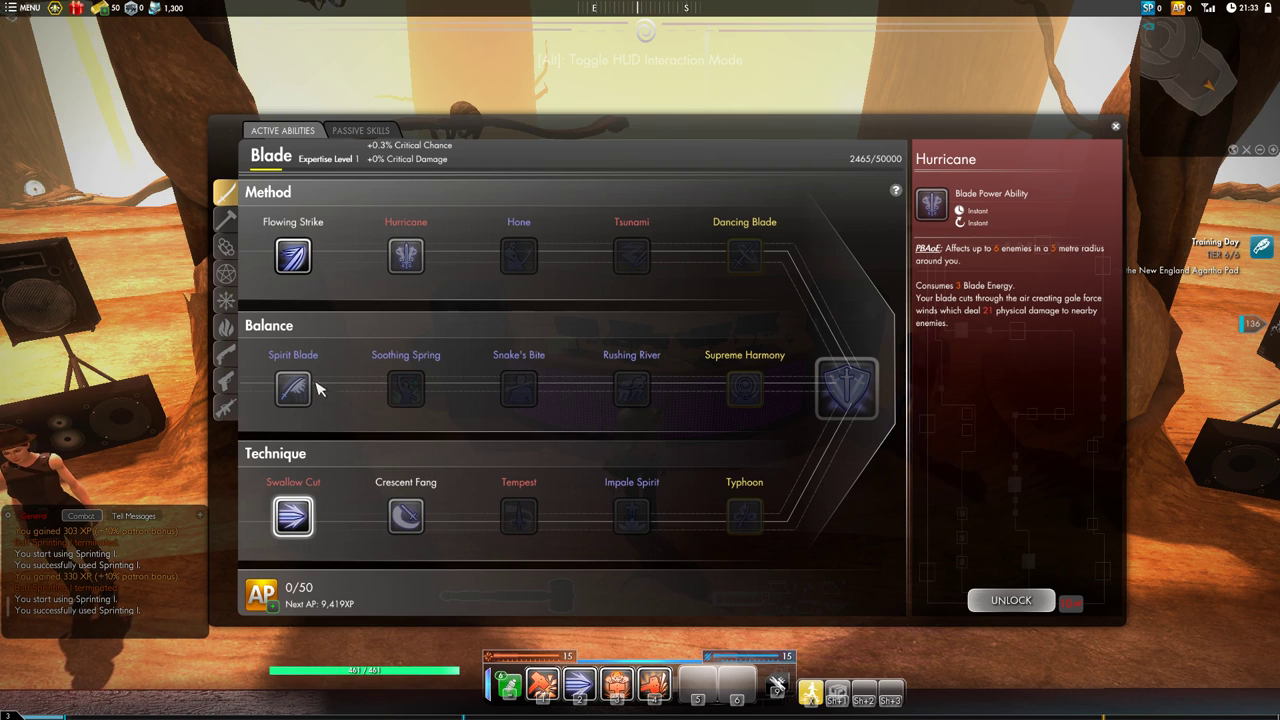
{"action": "mouse_move", "coordinate": [324, 364]}
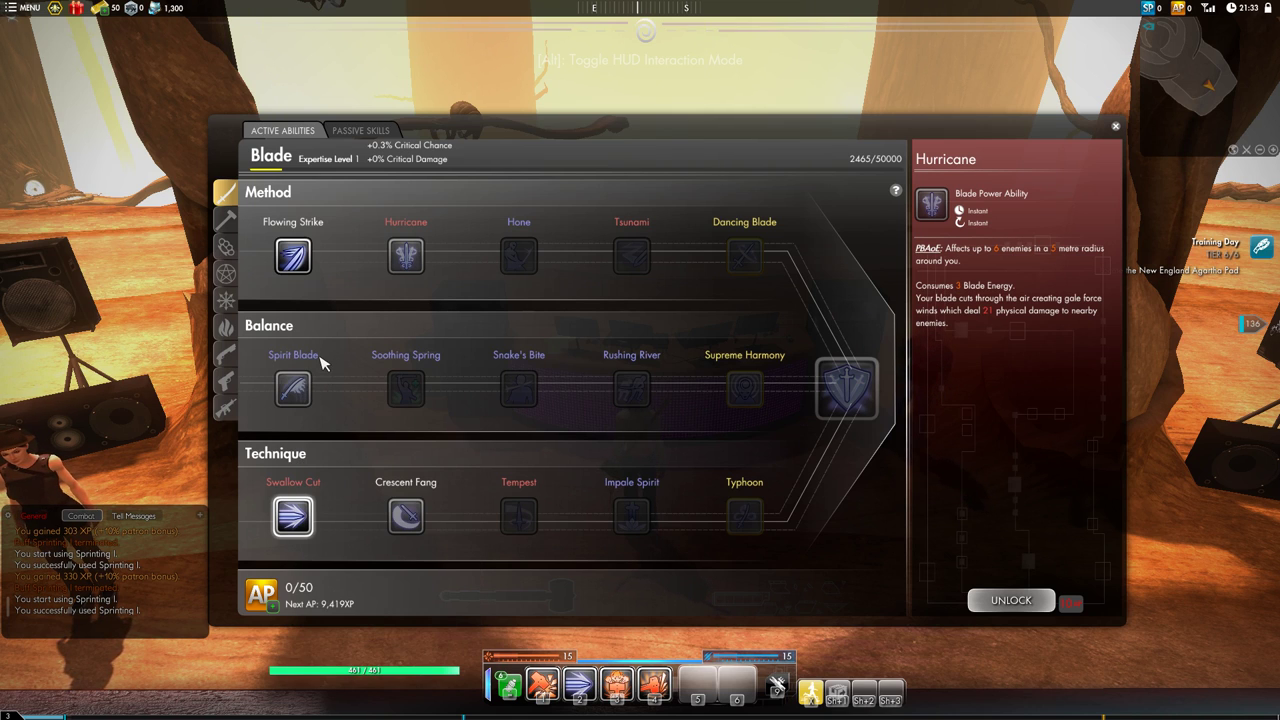
{"action": "mouse_move", "coordinate": [336, 362]}
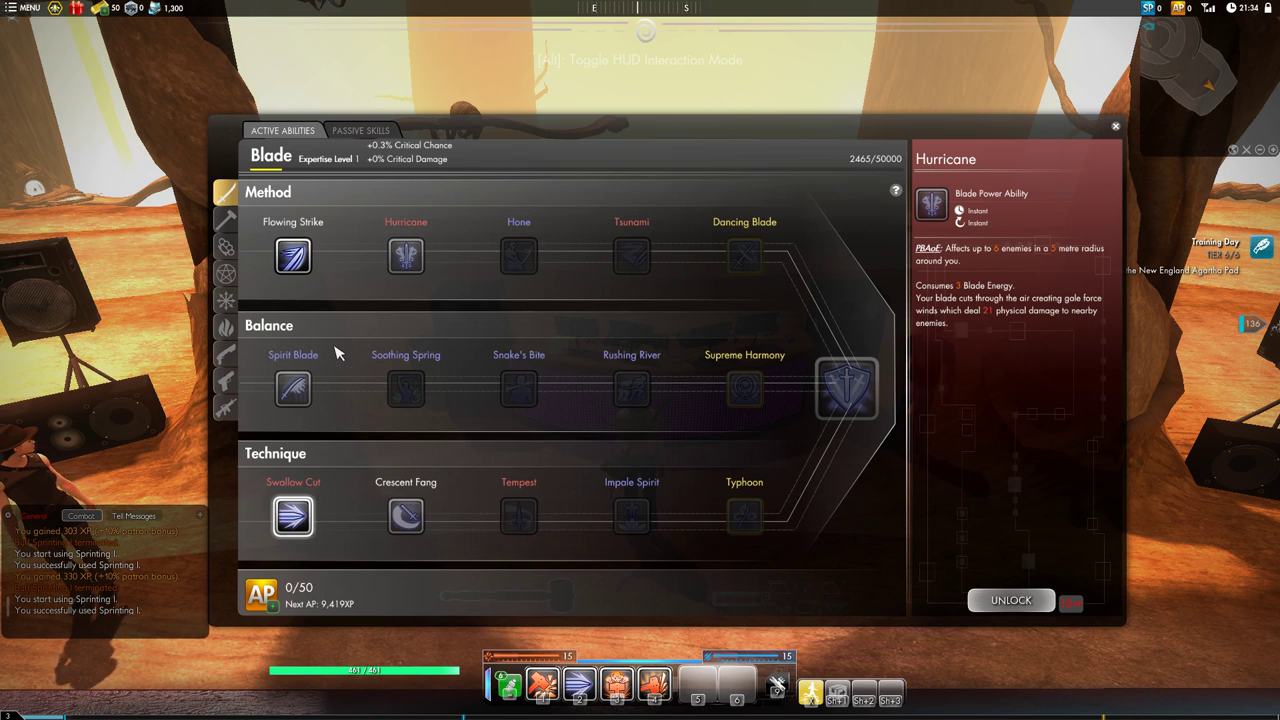
{"action": "mouse_move", "coordinate": [280, 396]}
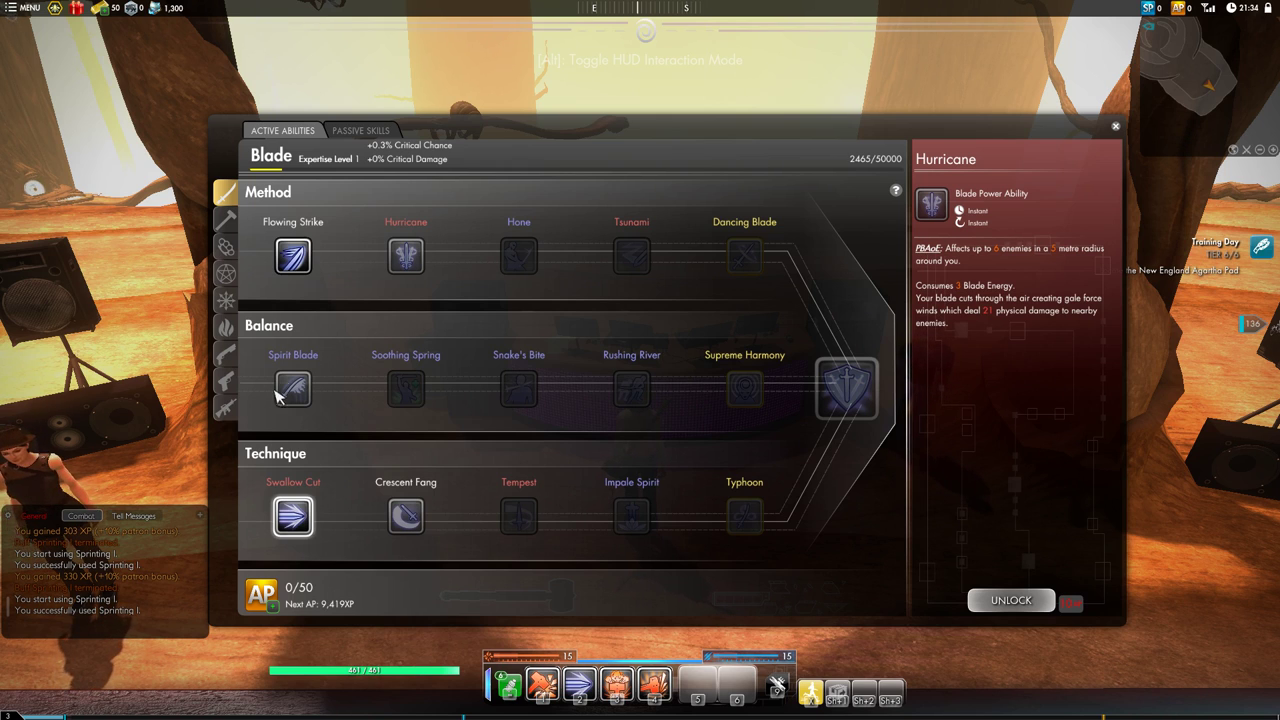
{"action": "mouse_move", "coordinate": [292, 388]}
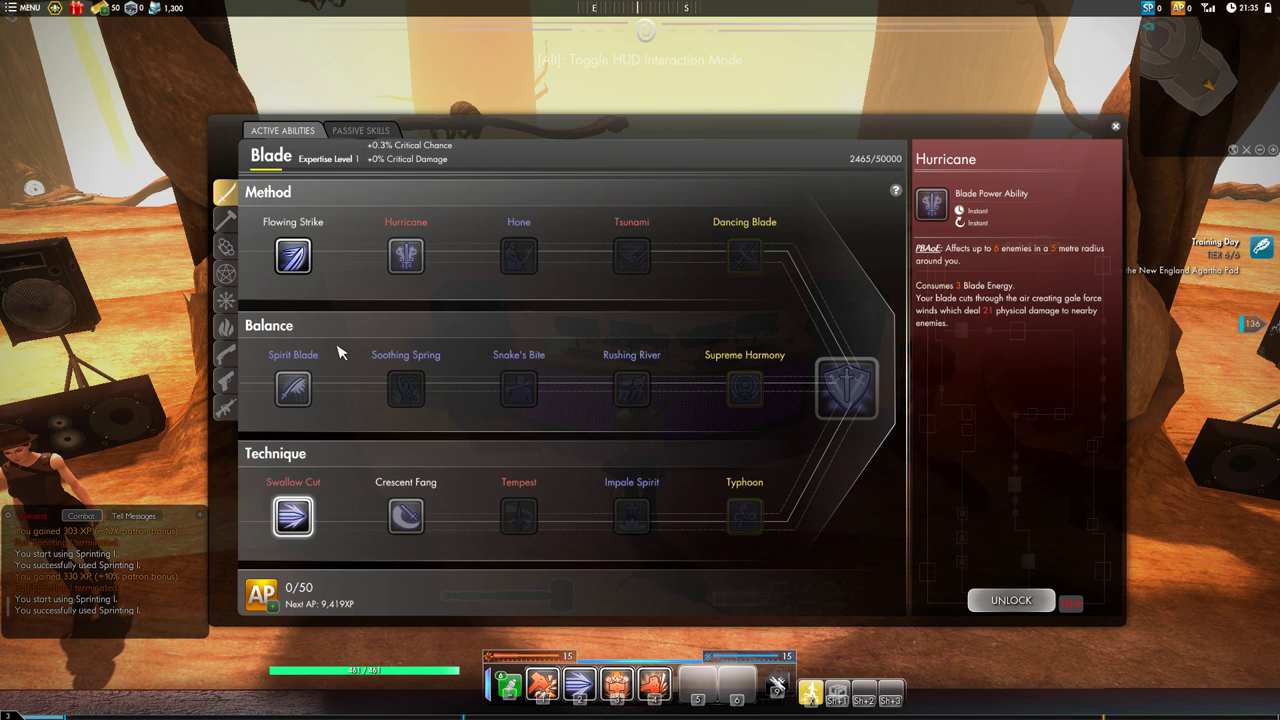
{"action": "mouse_move", "coordinate": [348, 344]}
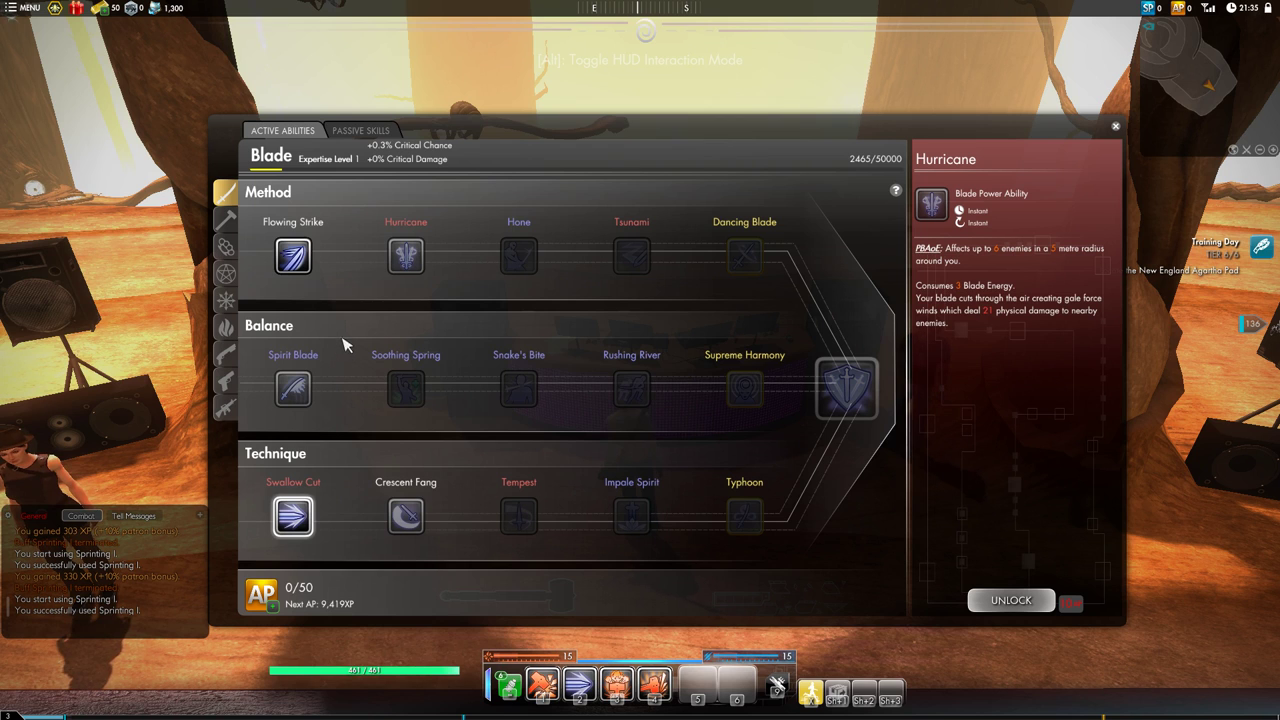
Show the Elementalism Thermotics speciality explaining heat and overheating.
{"action": "left_click", "coordinate": [226, 328]}
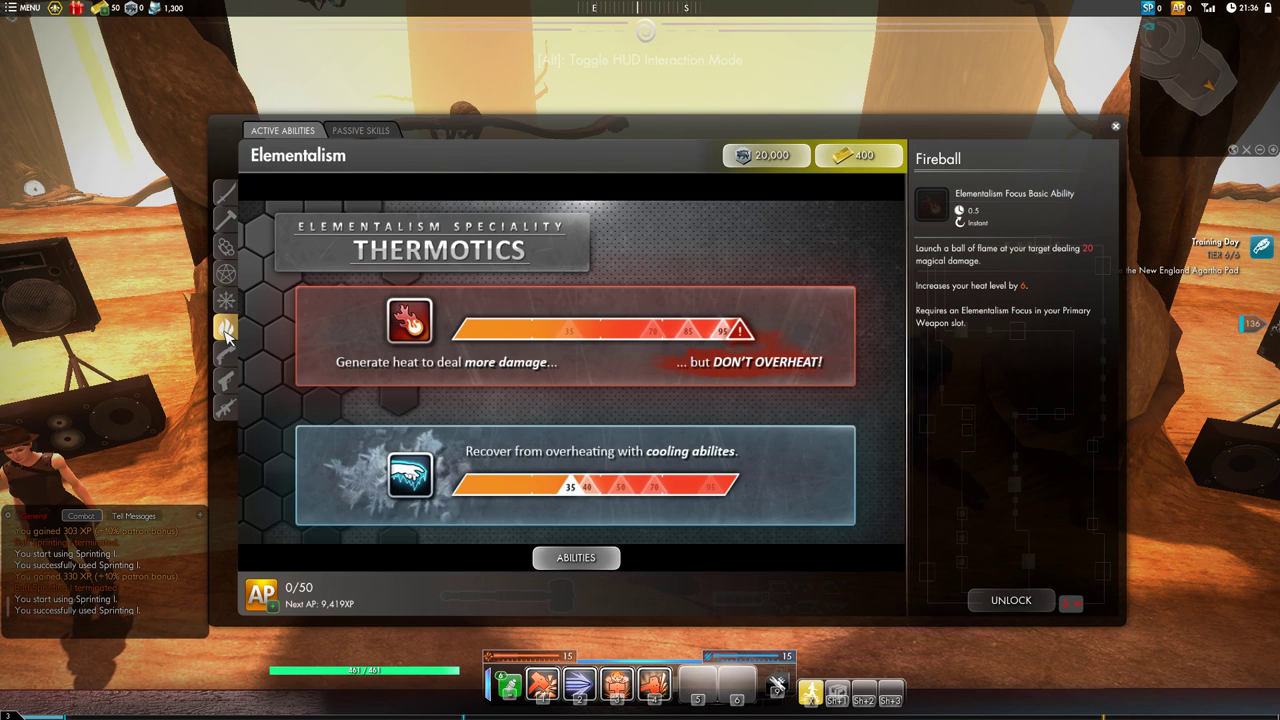
{"action": "mouse_move", "coordinate": [536, 328]}
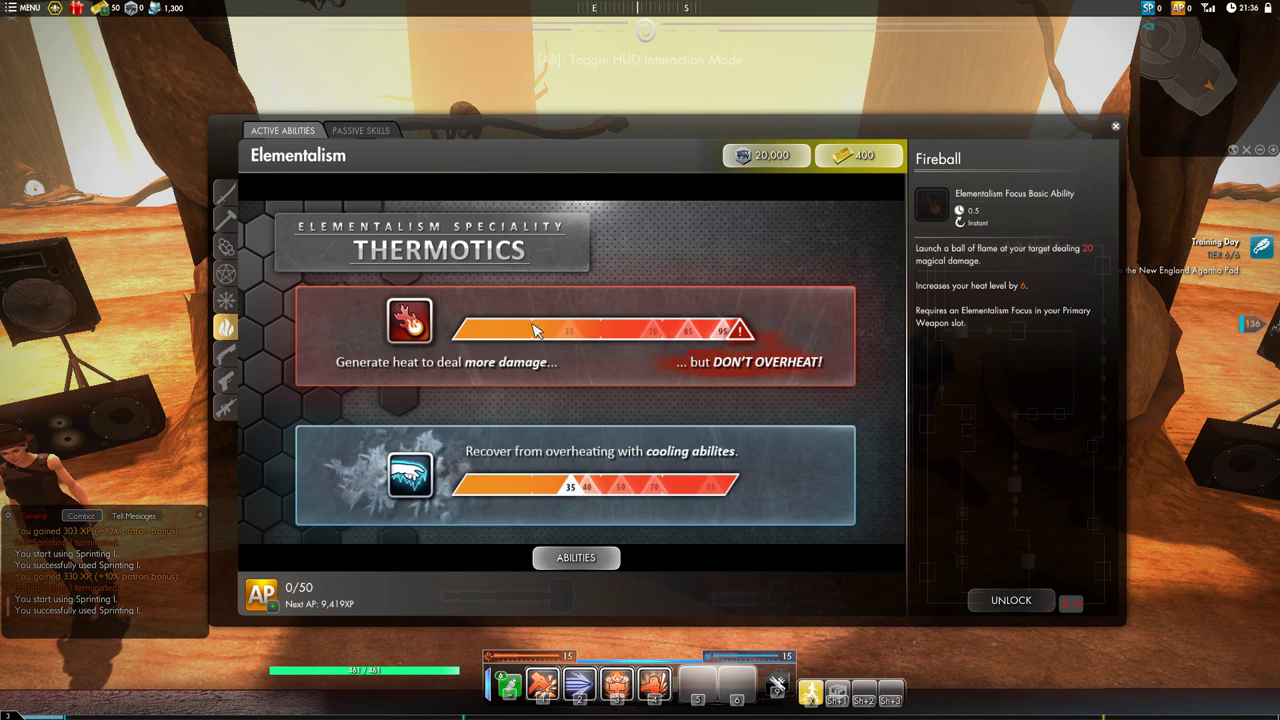
{"action": "mouse_move", "coordinate": [566, 360]}
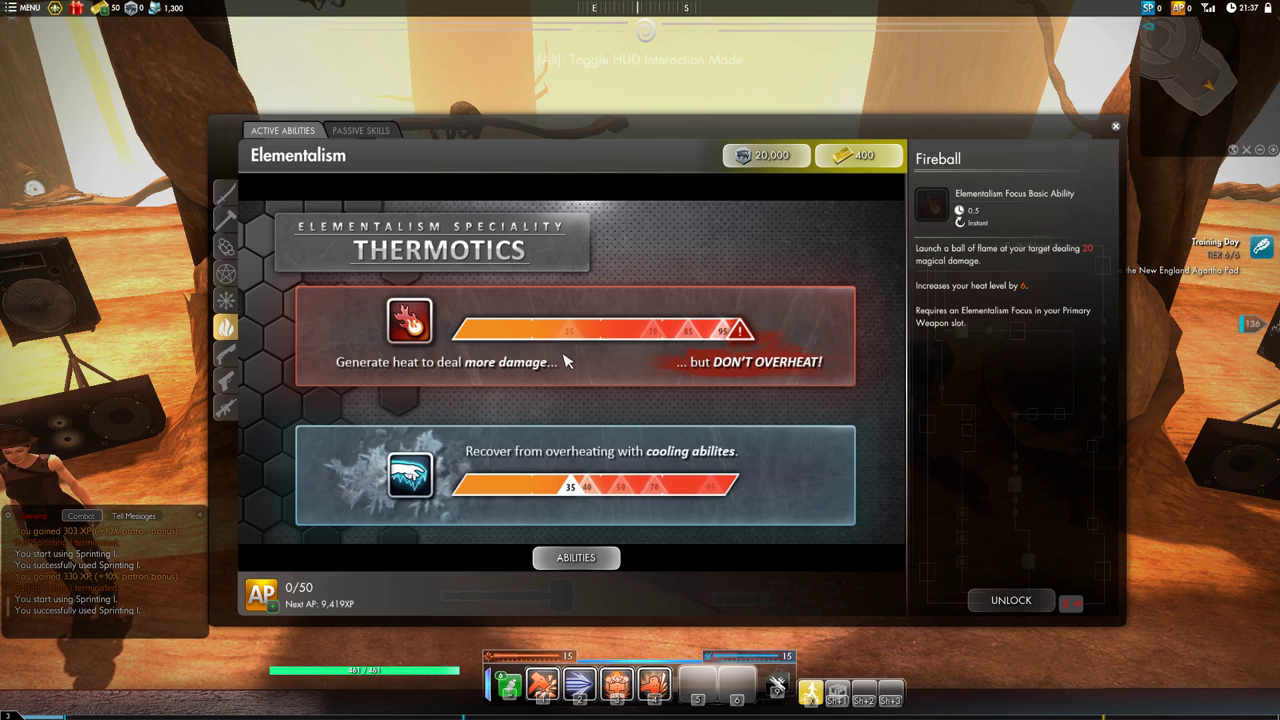
{"action": "mouse_move", "coordinate": [492, 342]}
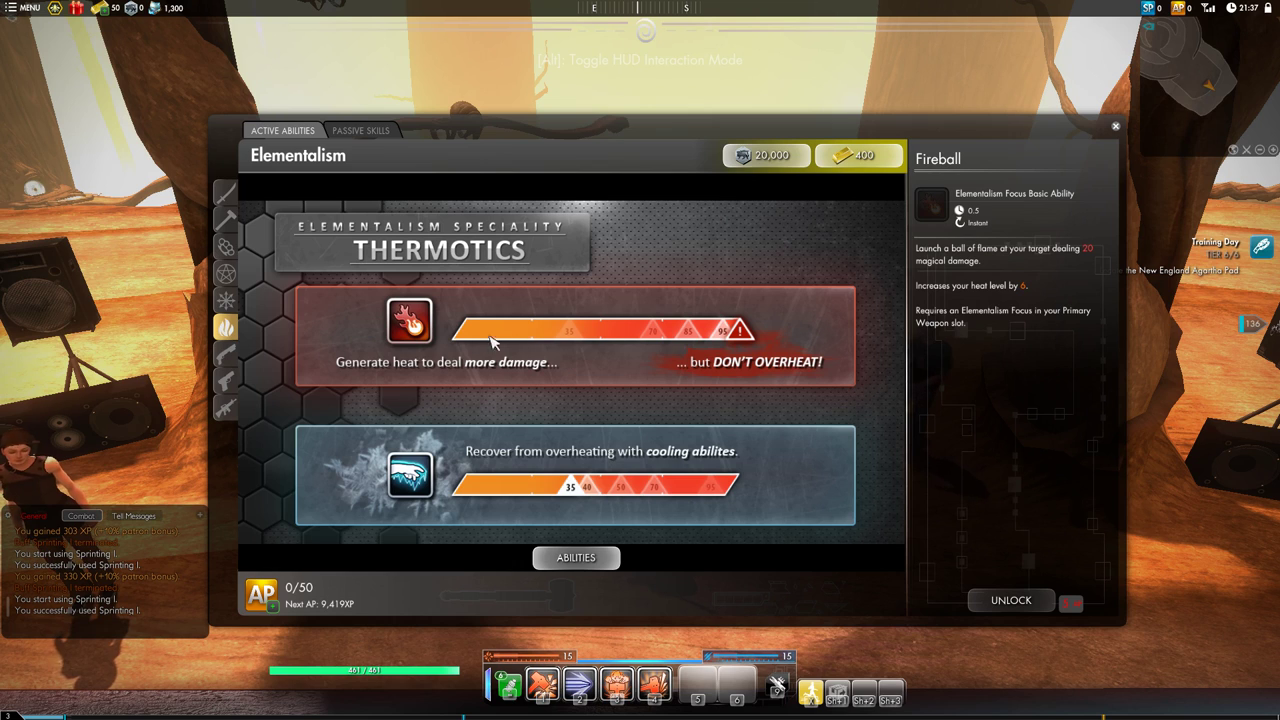
{"action": "mouse_move", "coordinate": [452, 352]}
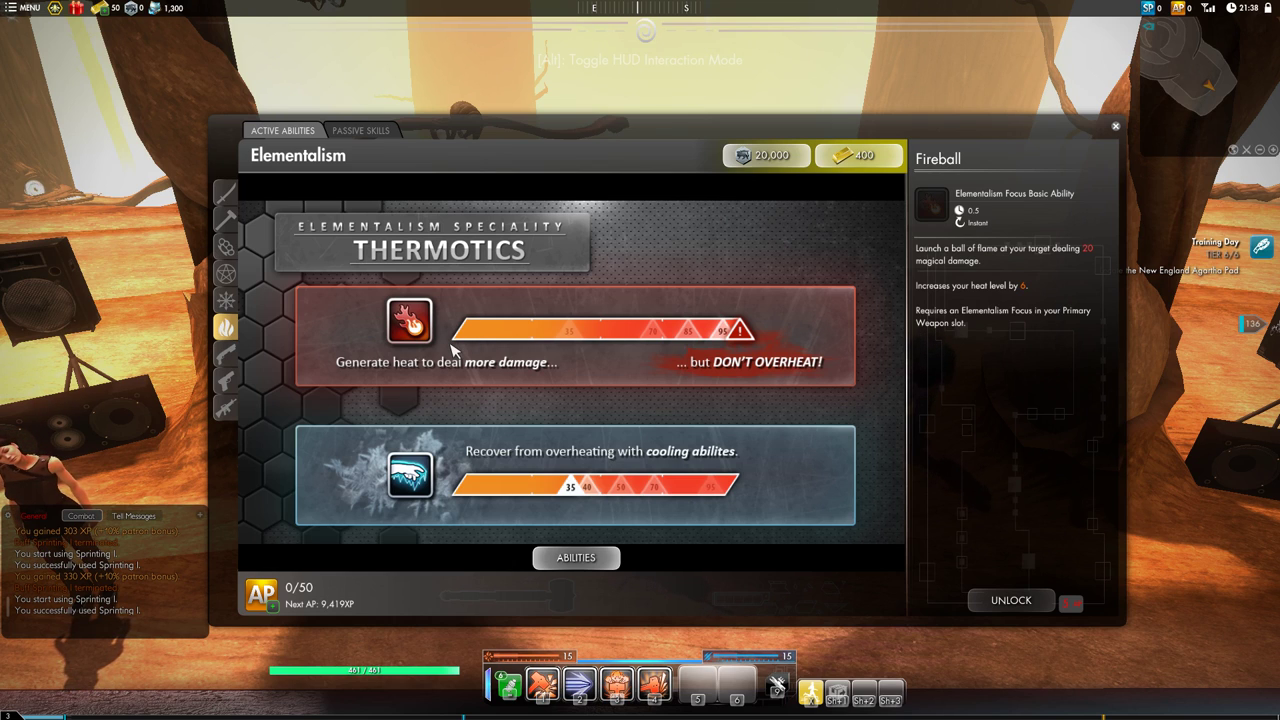
{"action": "mouse_move", "coordinate": [480, 340]}
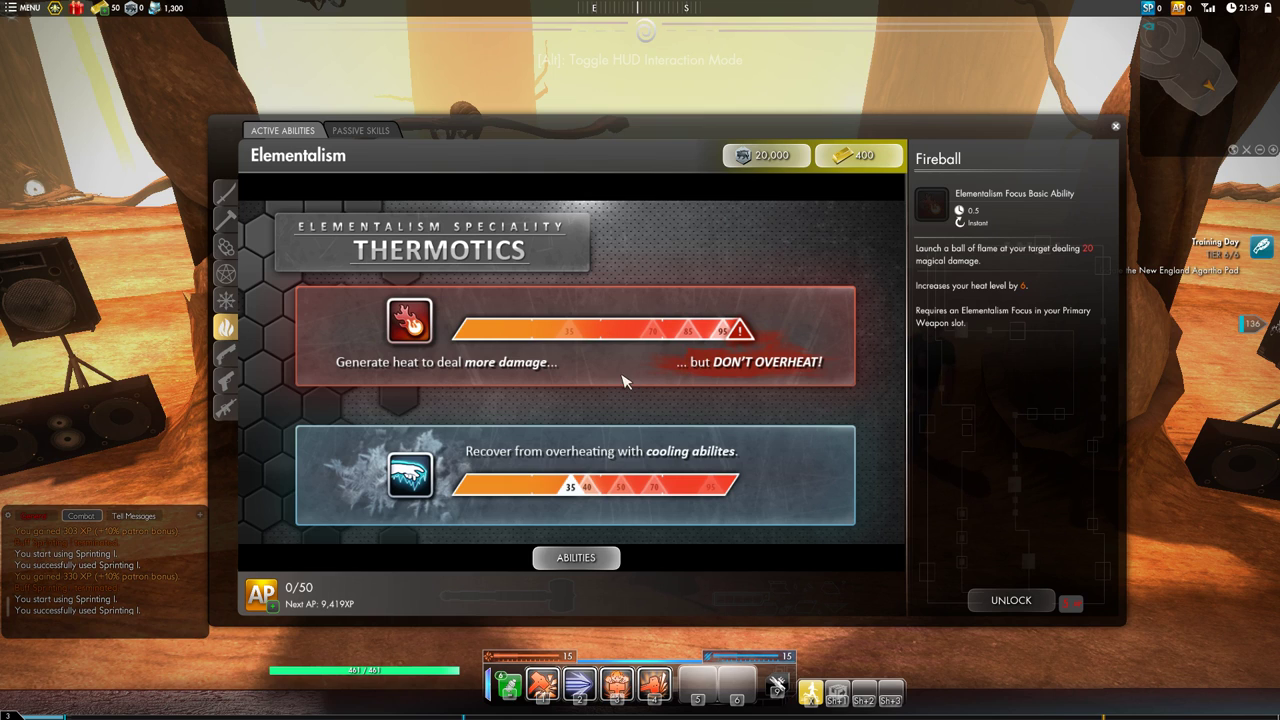
{"action": "mouse_move", "coordinate": [572, 384]}
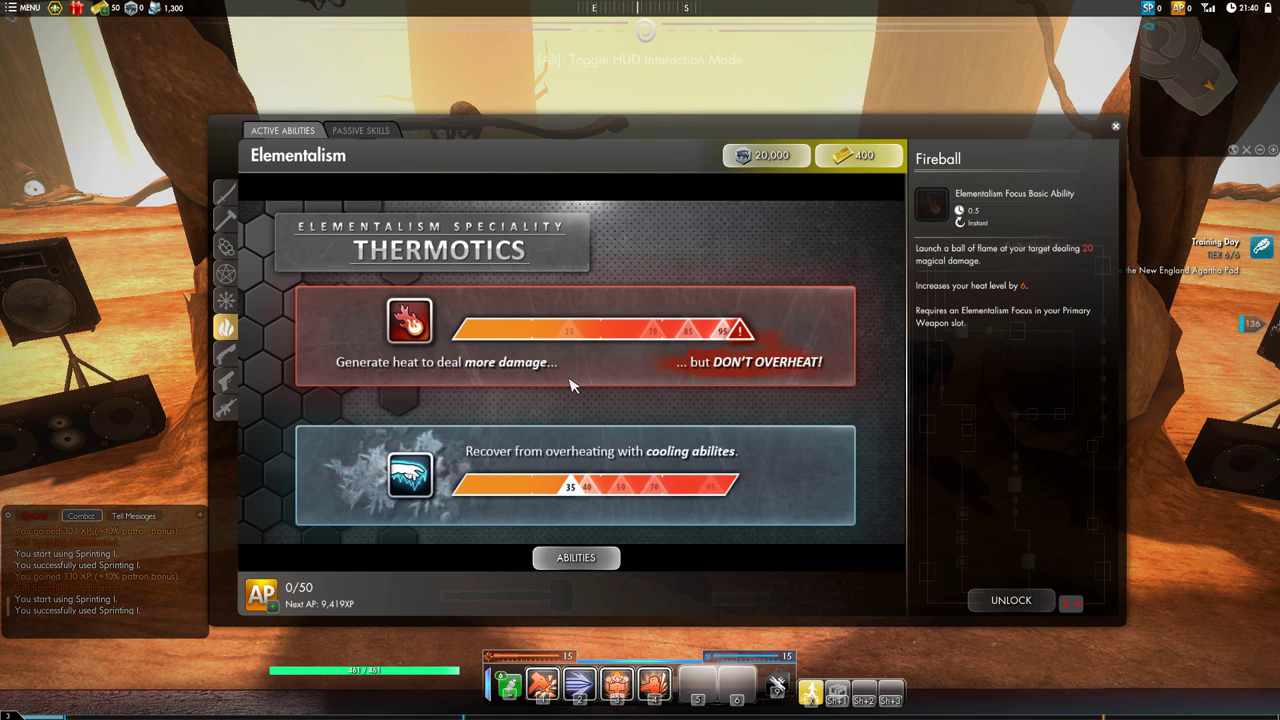
{"action": "mouse_move", "coordinate": [750, 344]}
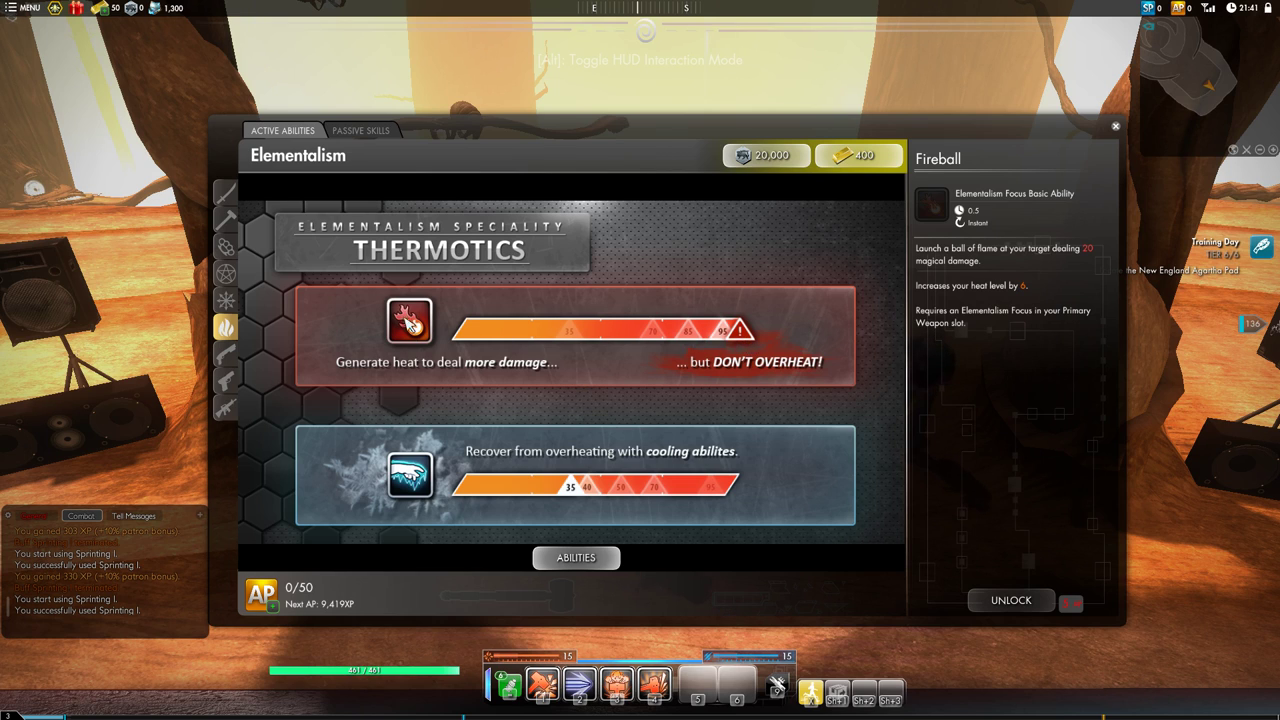
{"action": "mouse_move", "coordinate": [424, 328]}
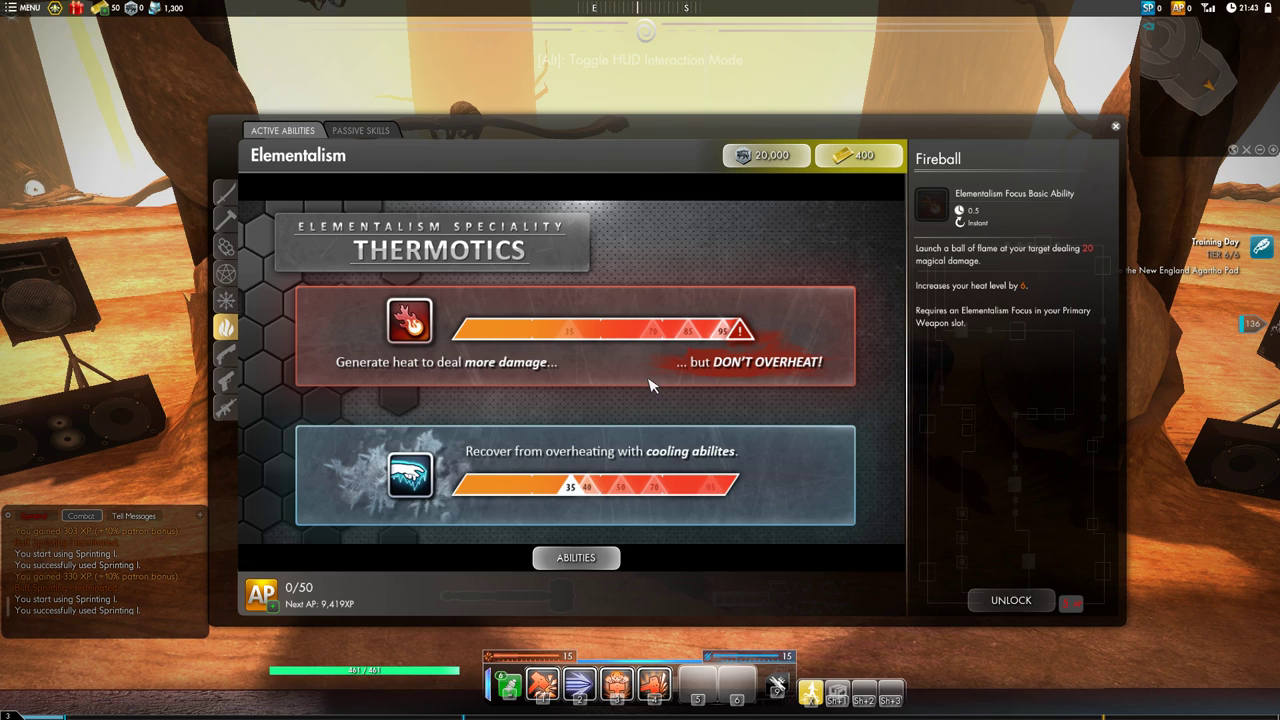
{"action": "mouse_move", "coordinate": [608, 342]}
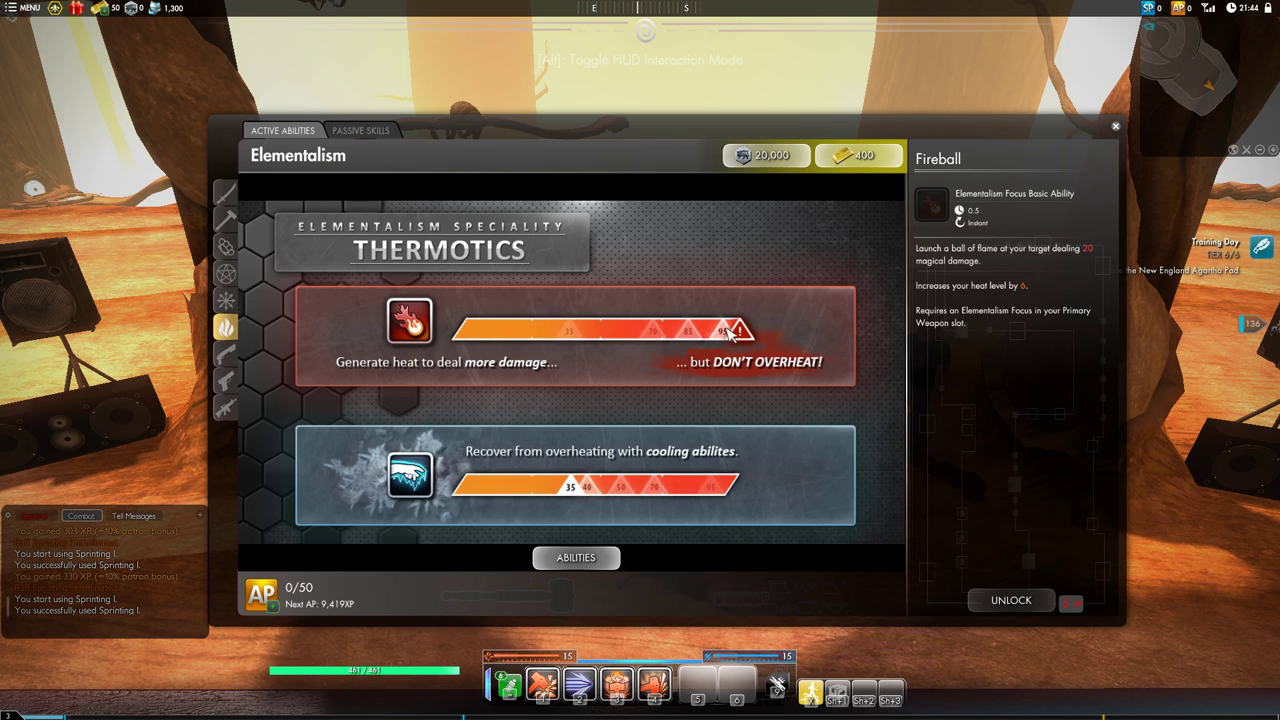
{"action": "mouse_move", "coordinate": [624, 340]}
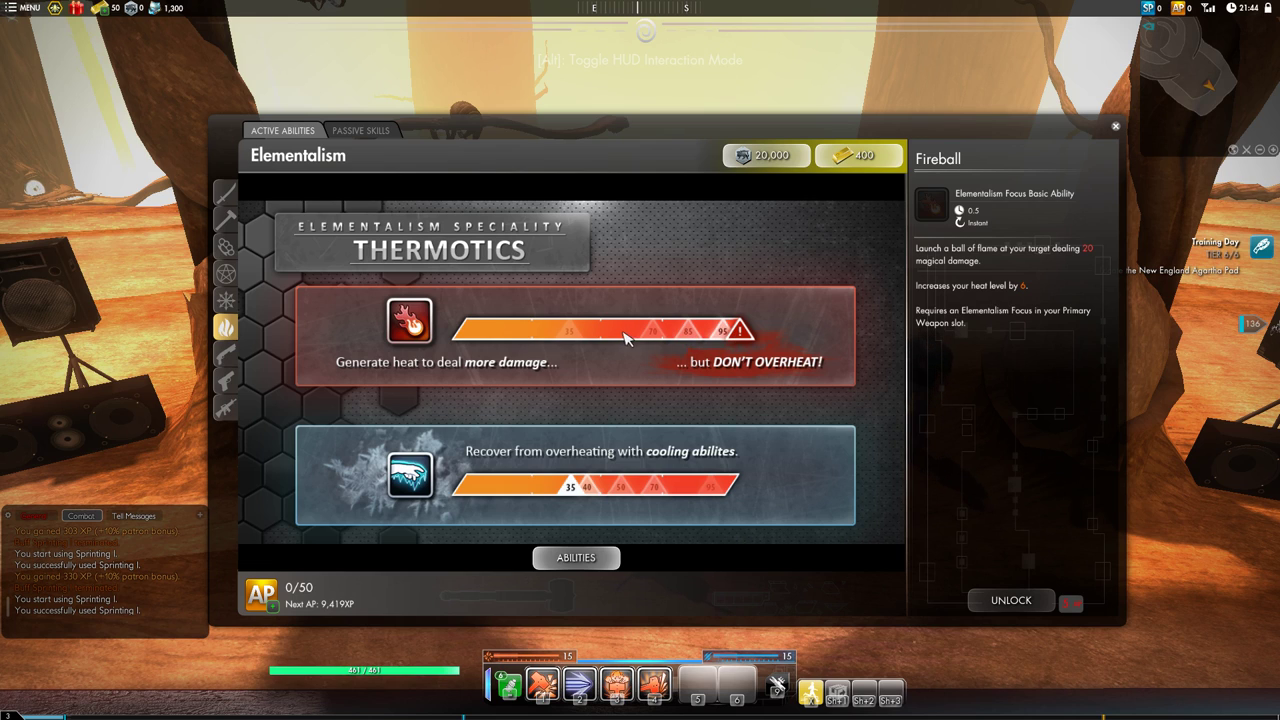
{"action": "mouse_move", "coordinate": [676, 330]}
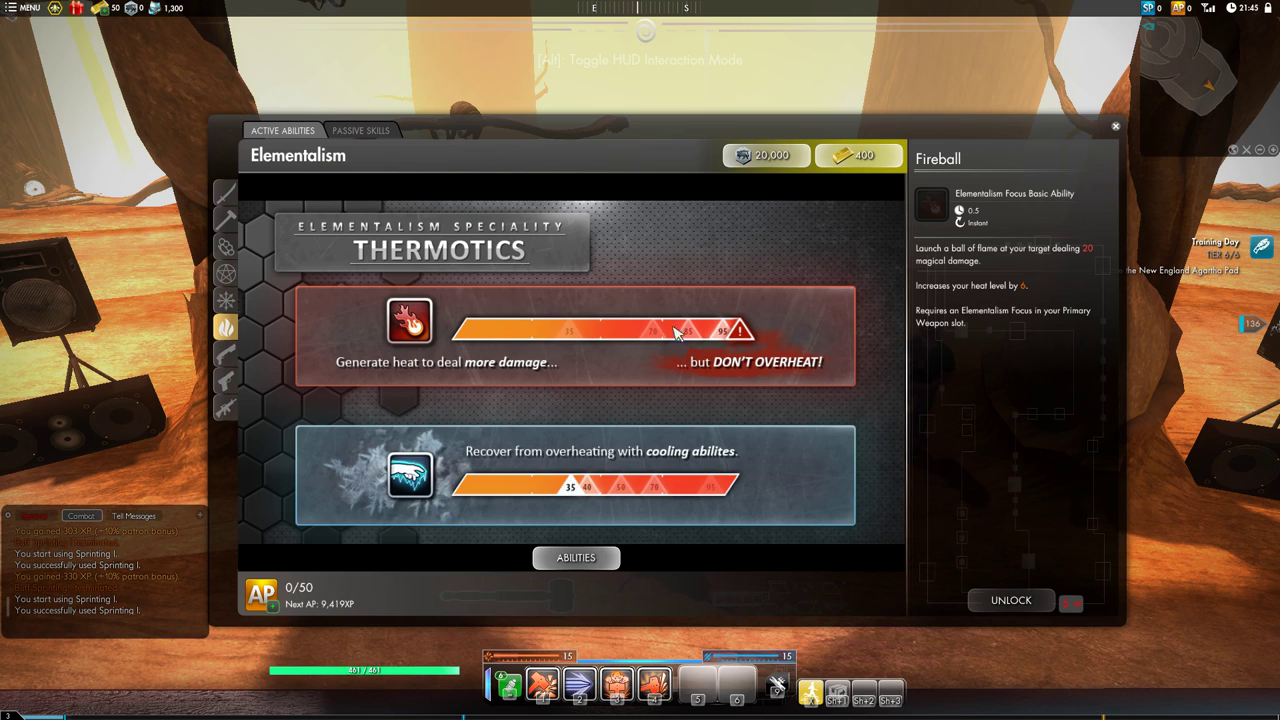
{"action": "mouse_move", "coordinate": [412, 400]}
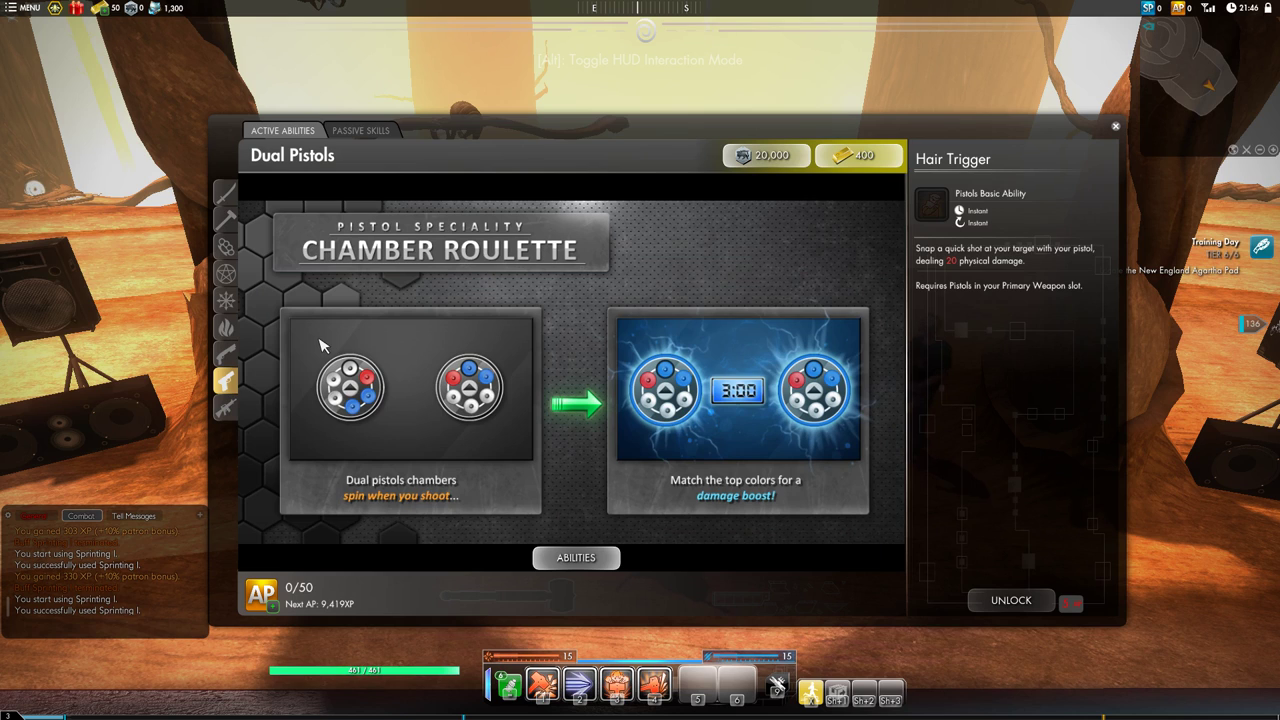
{"action": "mouse_move", "coordinate": [484, 348]}
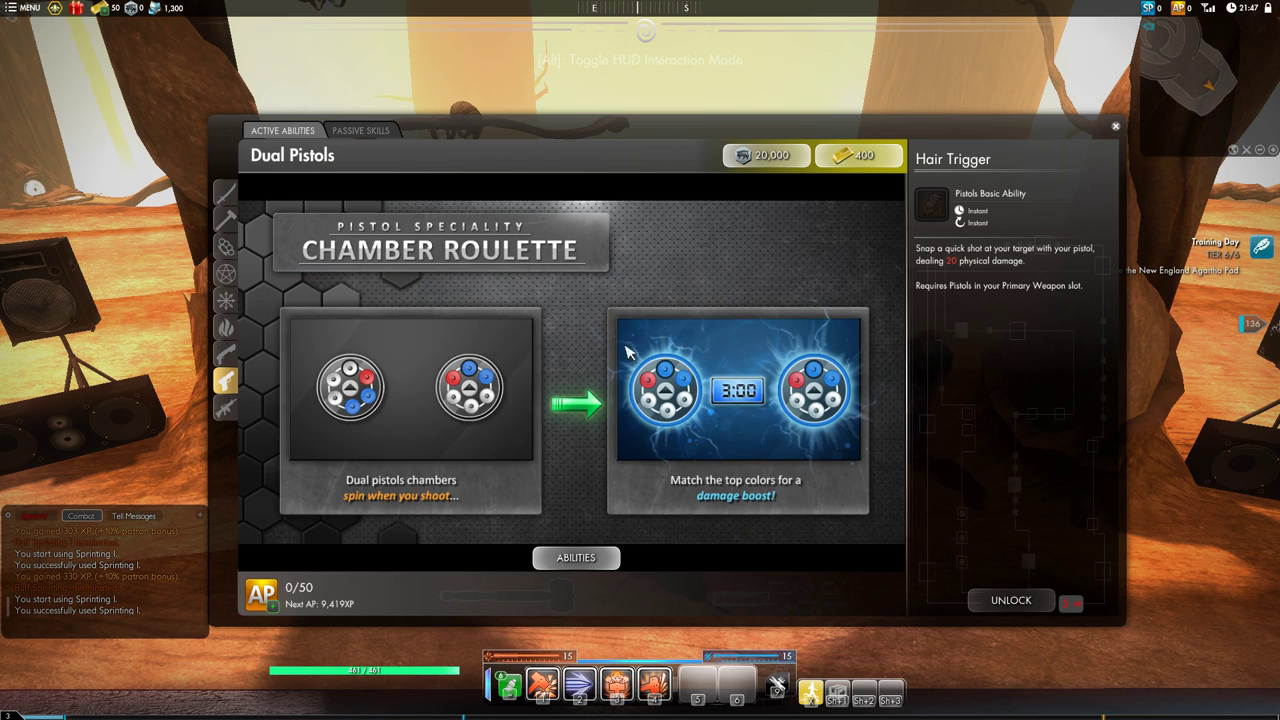
{"action": "mouse_move", "coordinate": [596, 348]}
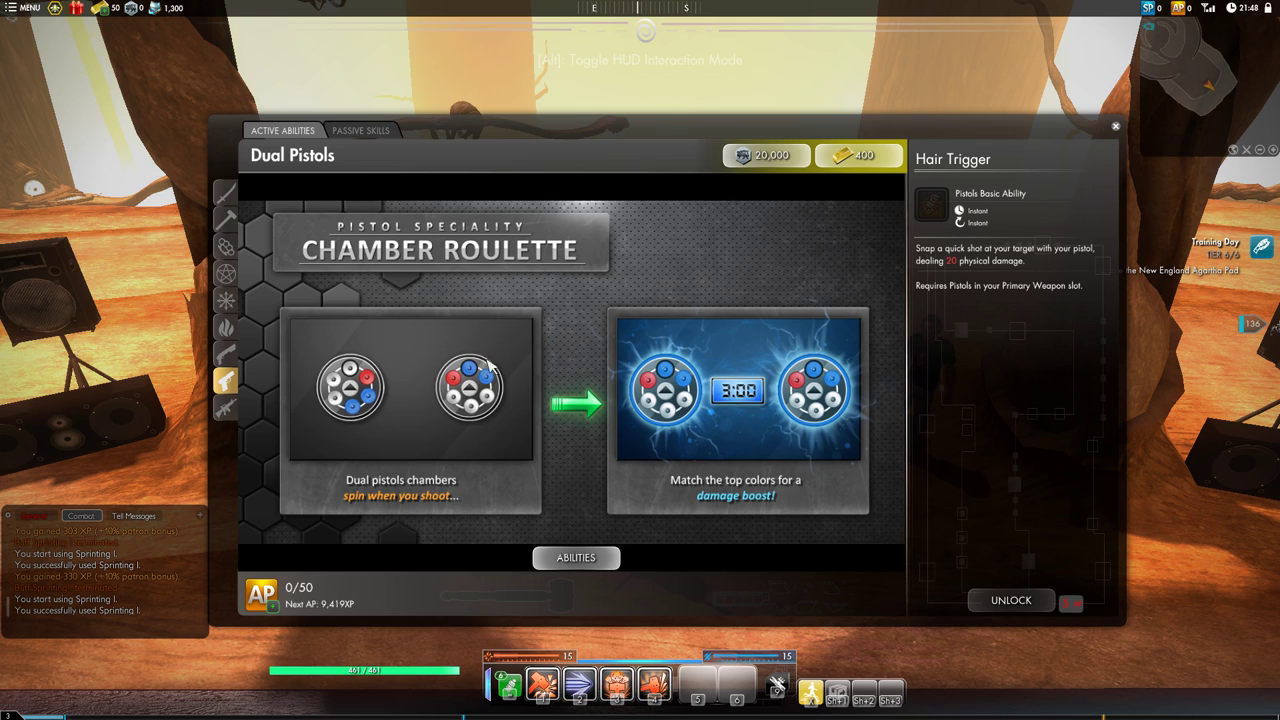
{"action": "mouse_move", "coordinate": [668, 366]}
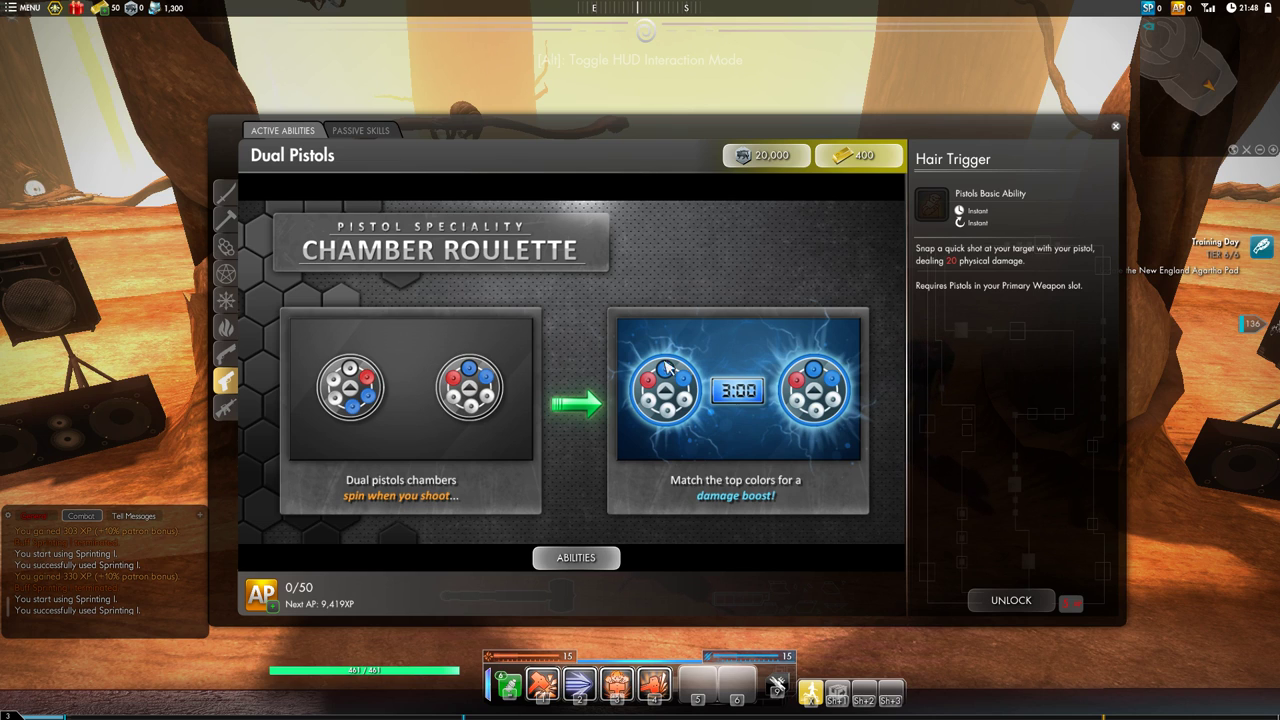
{"action": "mouse_move", "coordinate": [816, 374]}
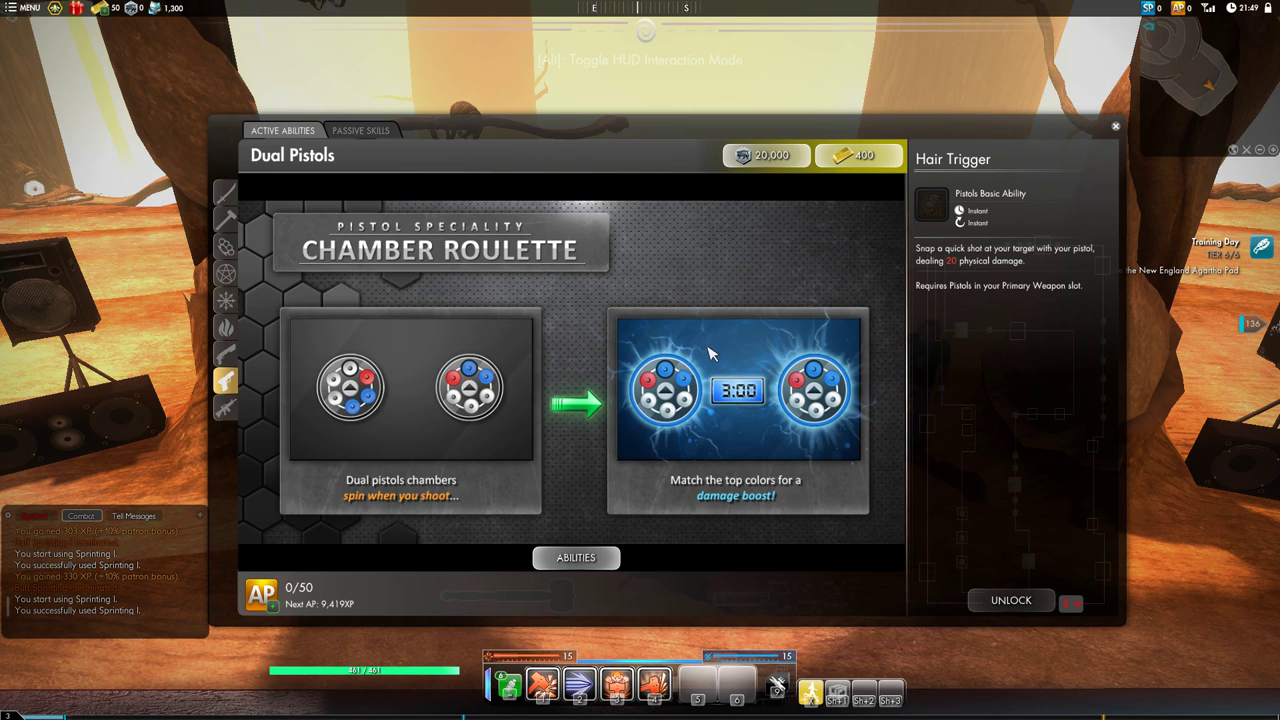
{"action": "mouse_move", "coordinate": [704, 352]}
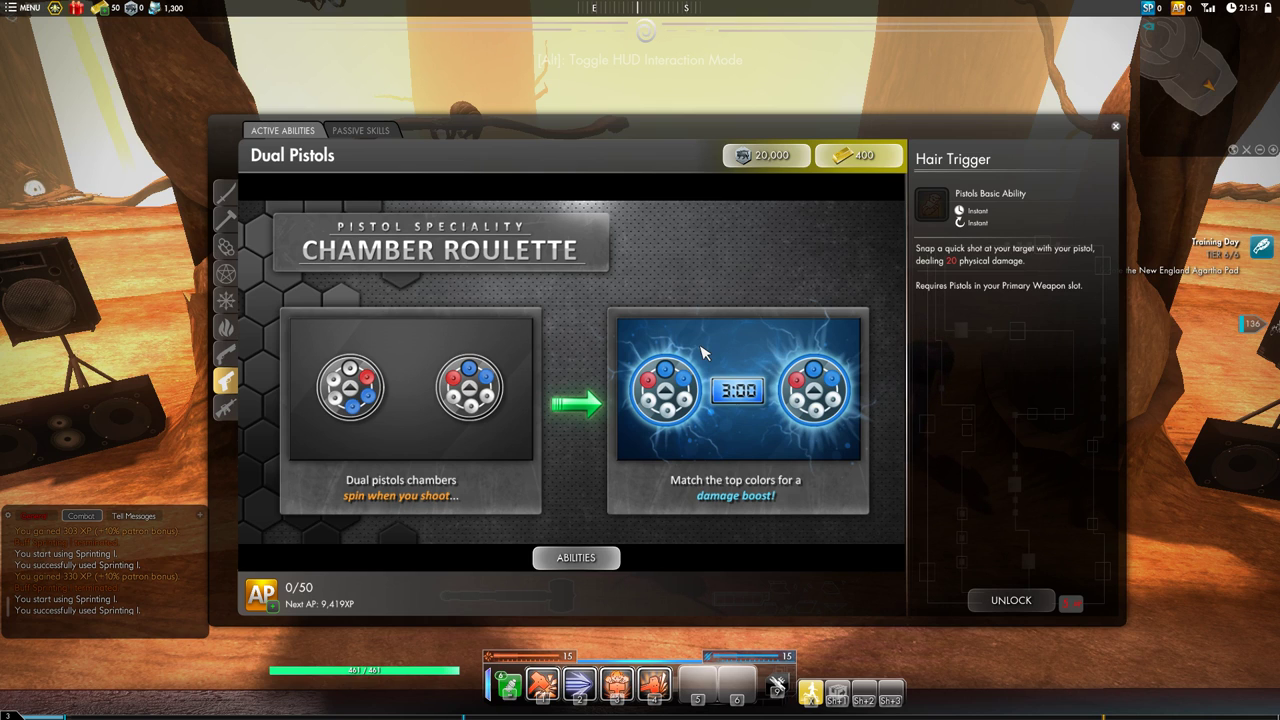
{"action": "mouse_move", "coordinate": [650, 330]}
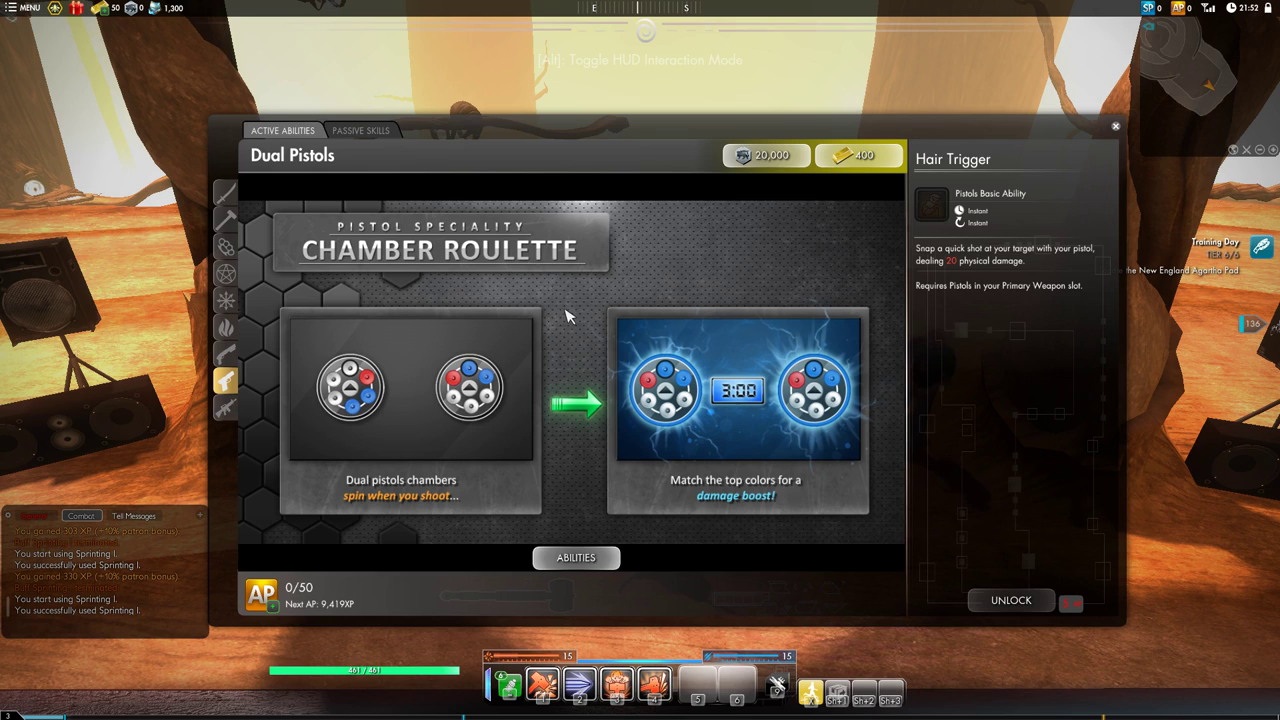
{"action": "mouse_move", "coordinate": [502, 298]}
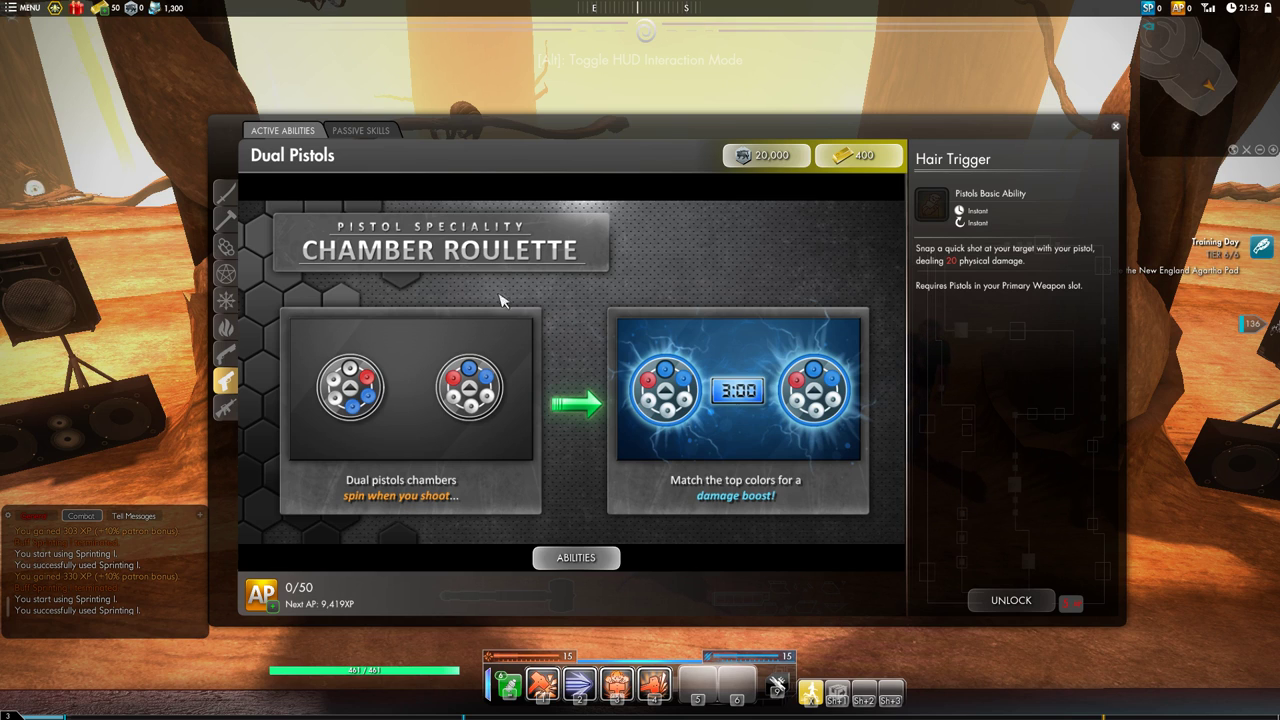
{"action": "mouse_move", "coordinate": [568, 352]}
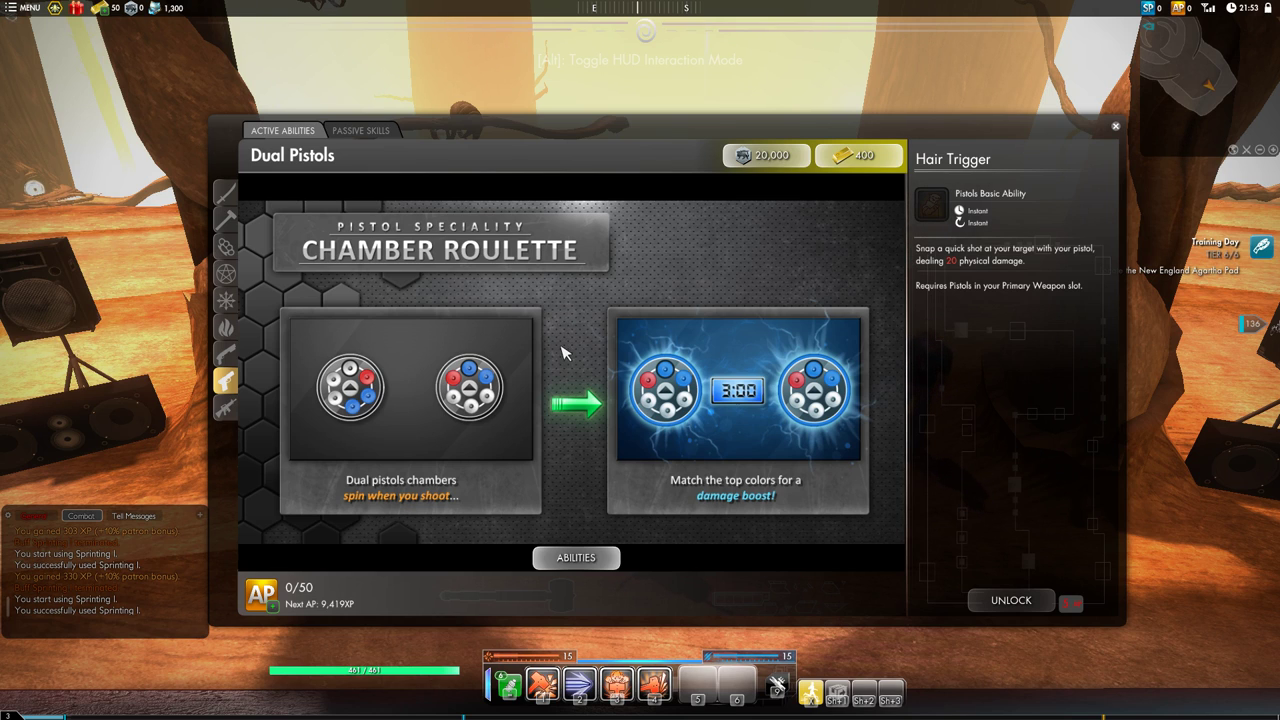
{"action": "mouse_move", "coordinate": [692, 356]}
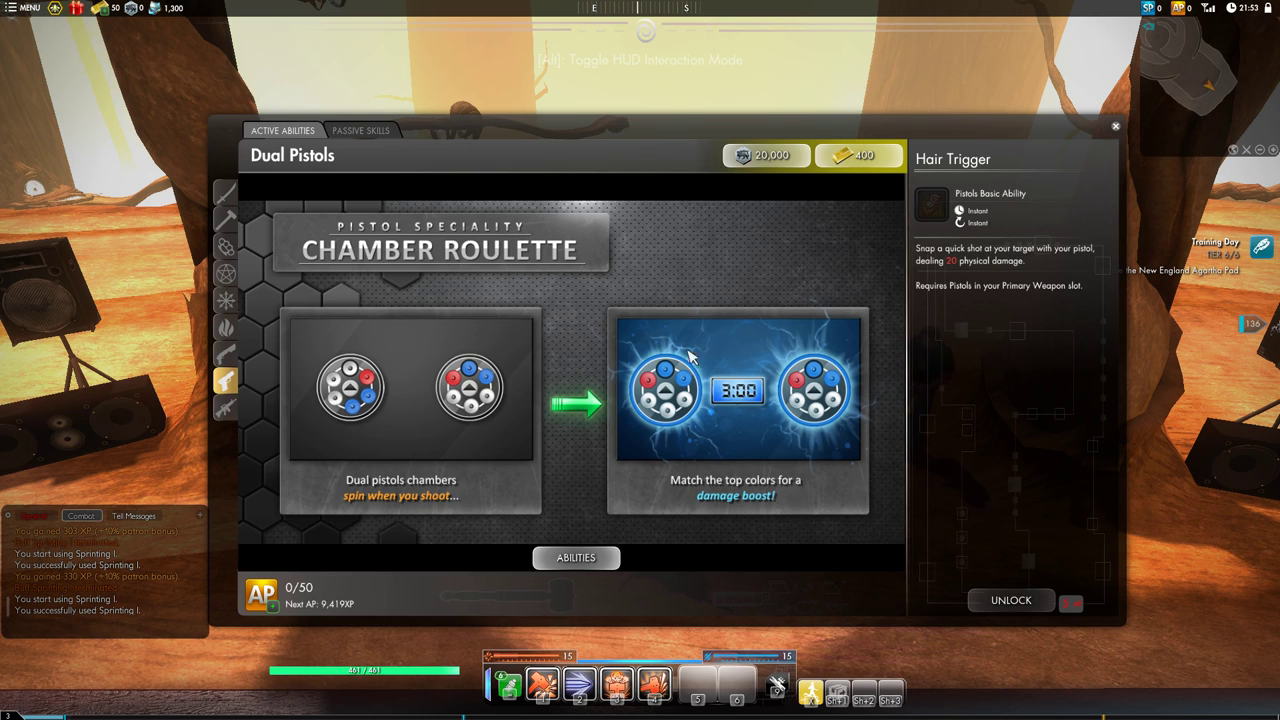
{"action": "mouse_move", "coordinate": [344, 268]}
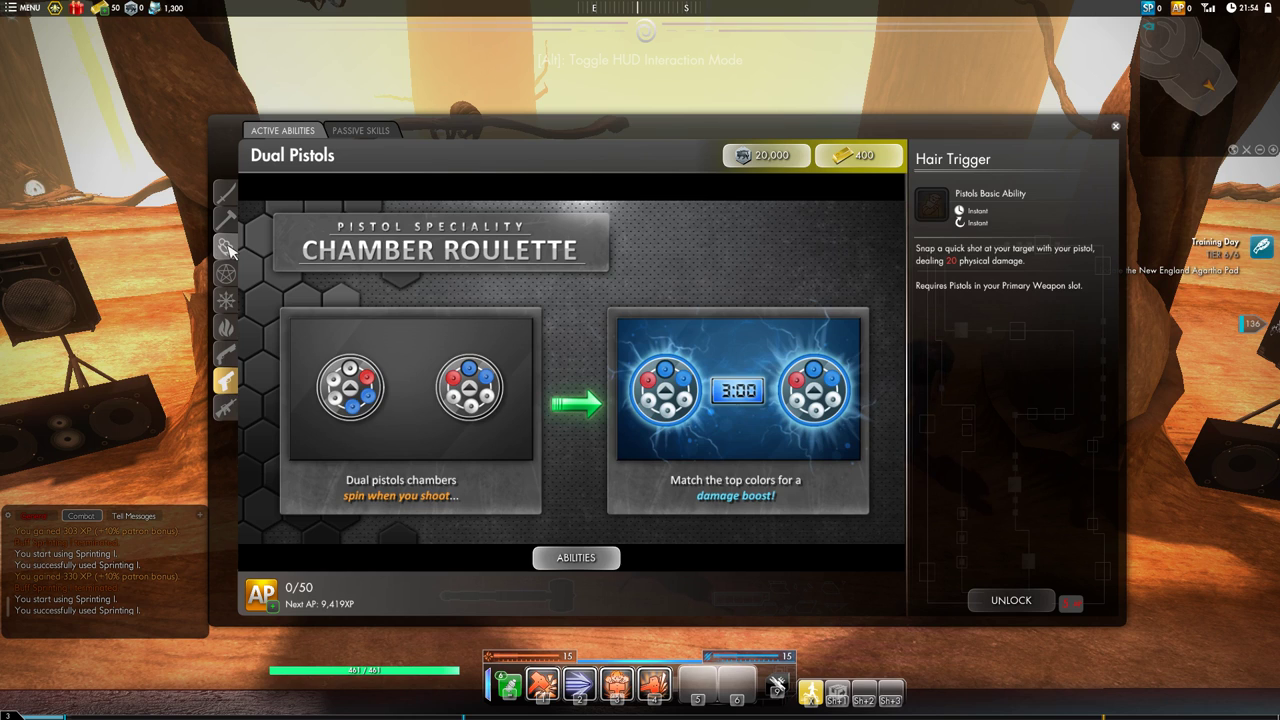
{"action": "left_click", "coordinate": [228, 248]}
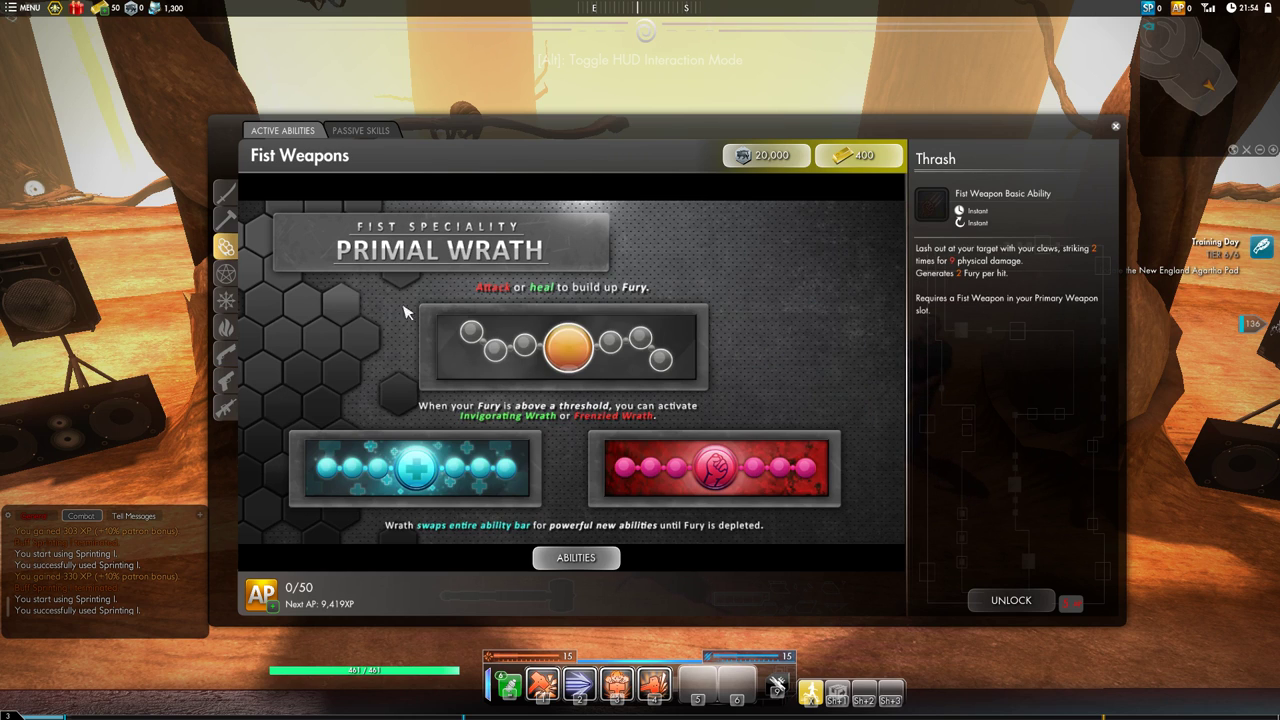
{"action": "mouse_move", "coordinate": [528, 372]}
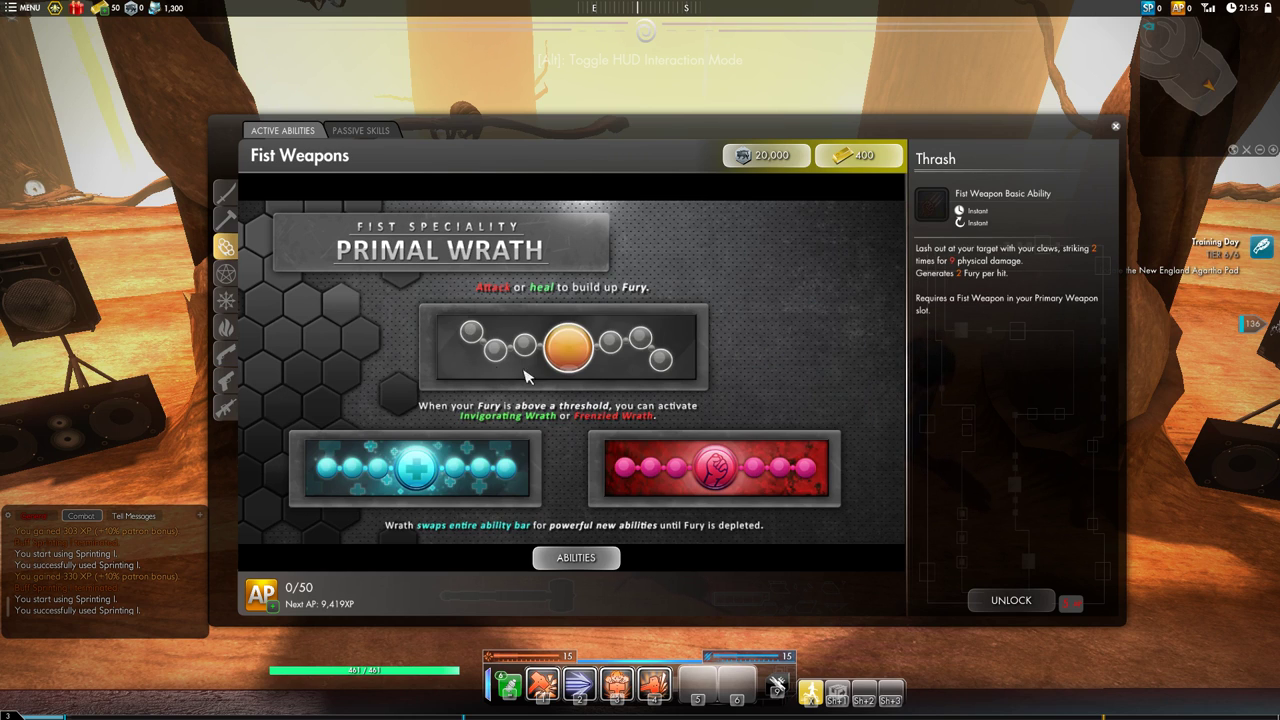
{"action": "mouse_move", "coordinate": [622, 352]}
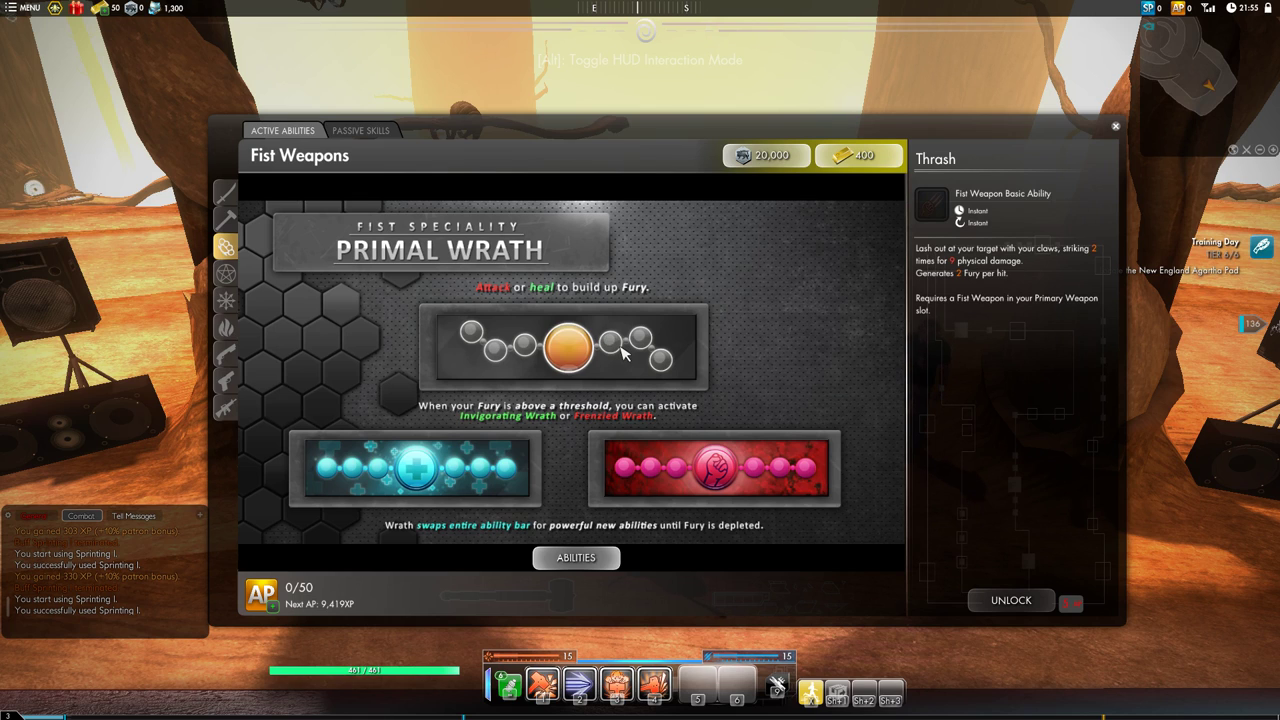
{"action": "mouse_move", "coordinate": [664, 362]}
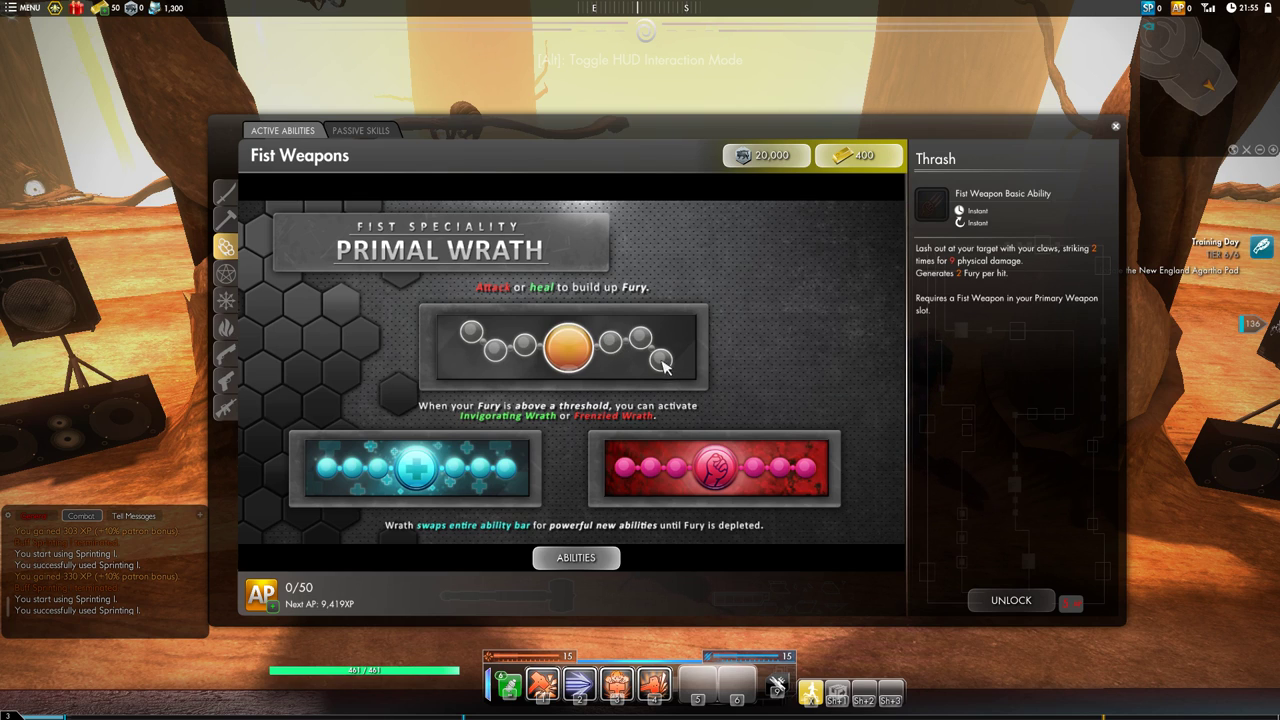
{"action": "mouse_move", "coordinate": [624, 344]}
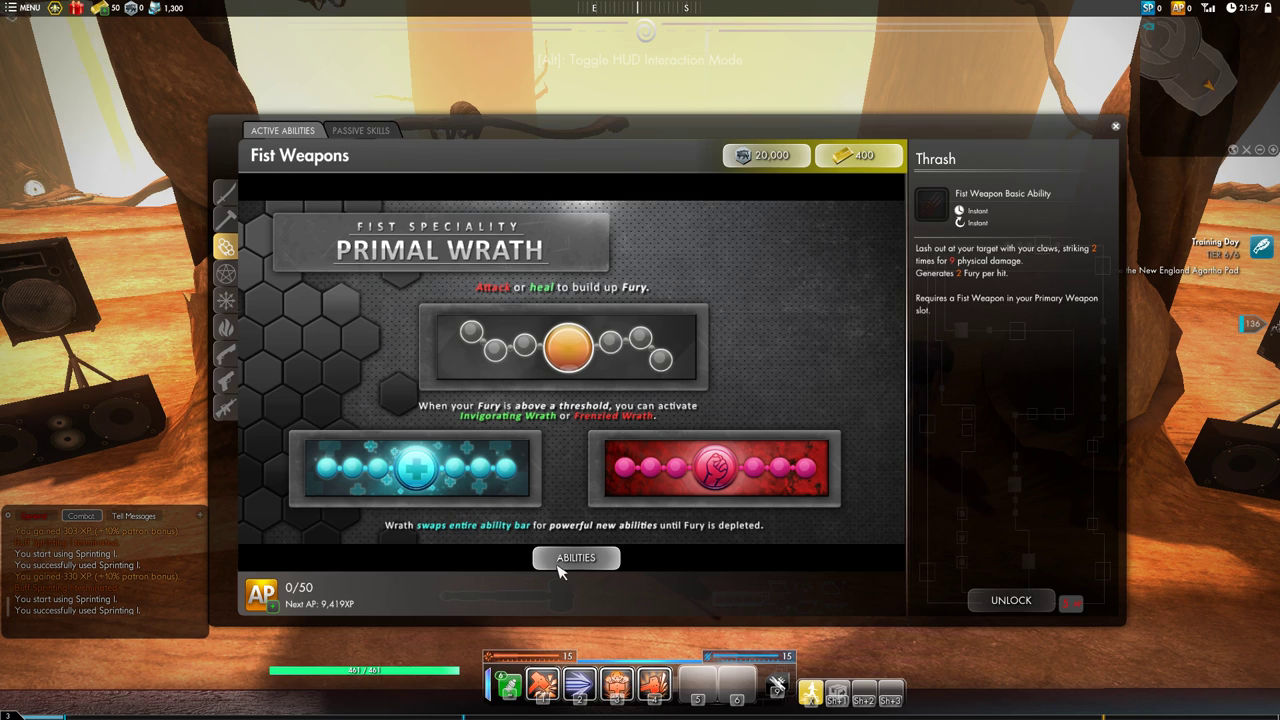
Switch from the speciality explanation to the Fist Weapons Feral, Instinct and Primal abilities.
{"action": "left_click", "coordinate": [576, 558]}
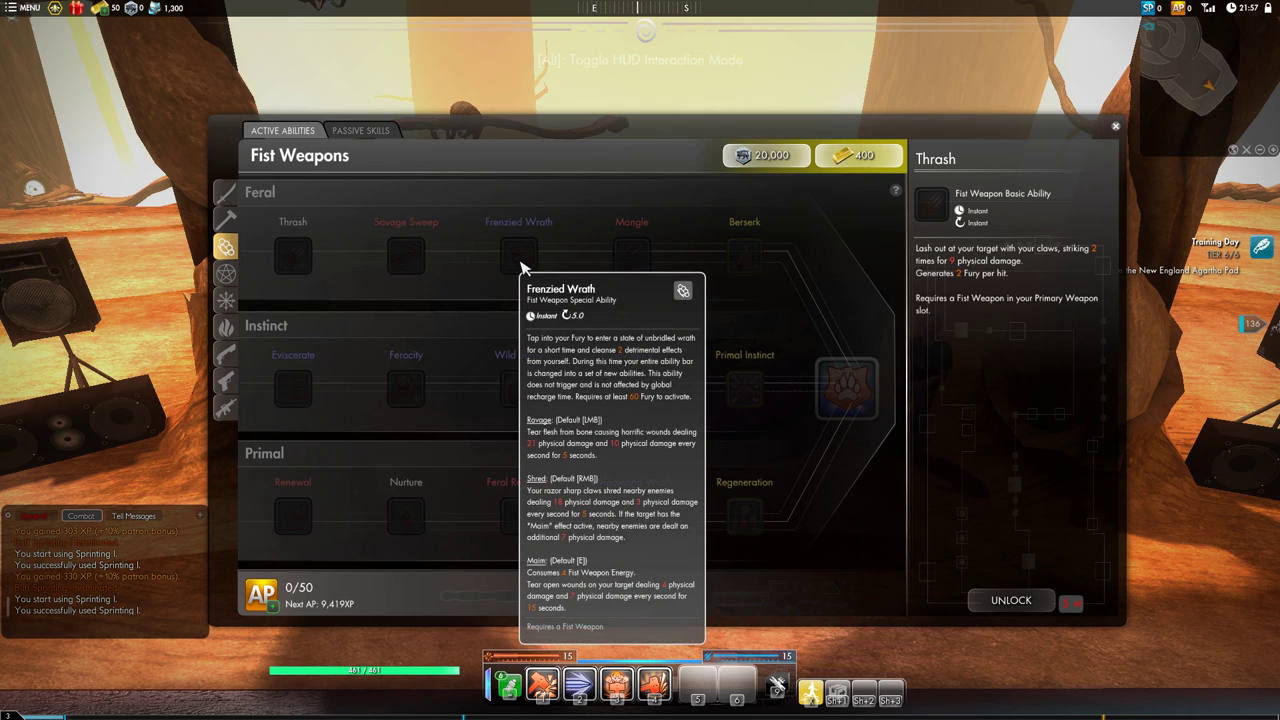
{"action": "mouse_move", "coordinate": [468, 320]}
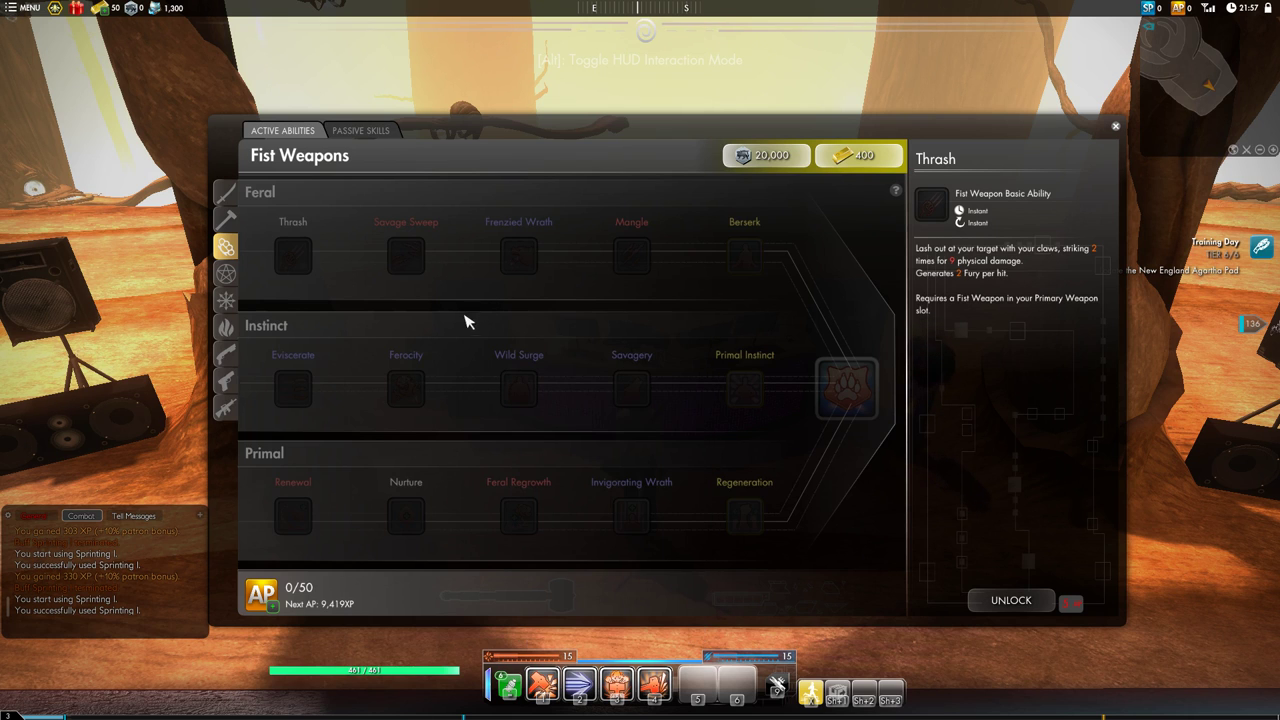
{"action": "mouse_move", "coordinate": [518, 516]}
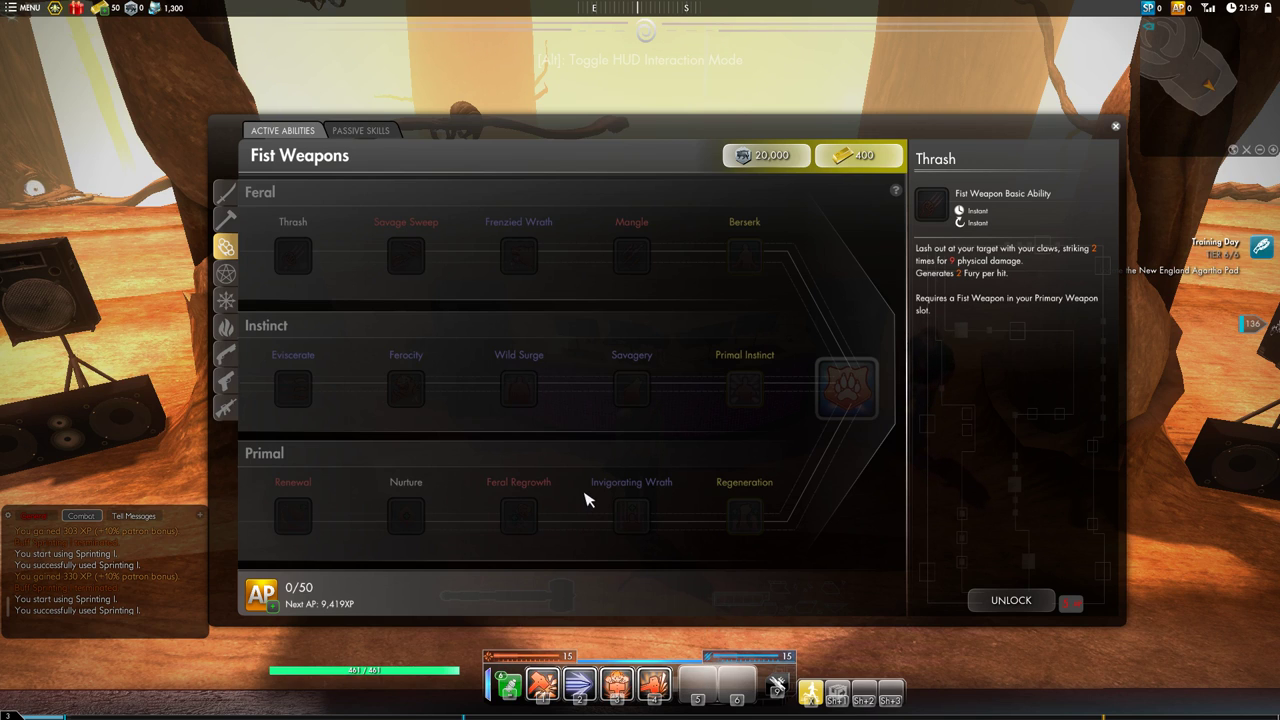
{"action": "mouse_move", "coordinate": [628, 526]}
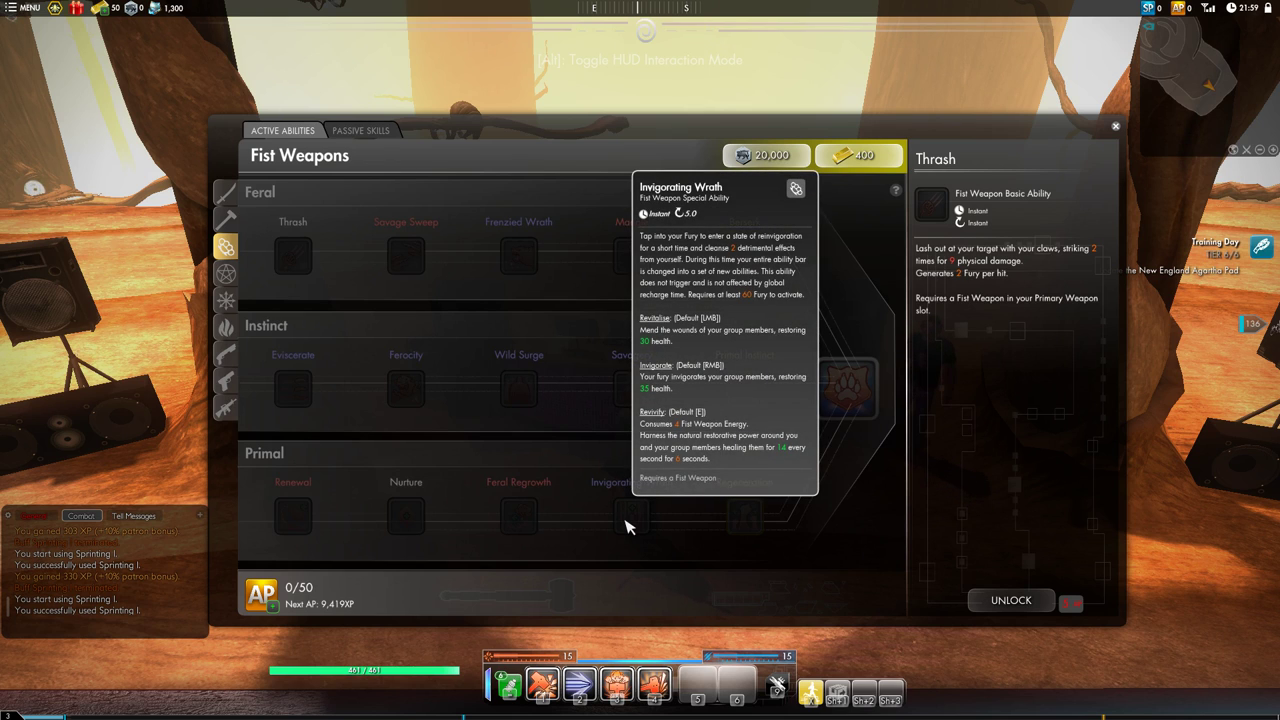
{"action": "mouse_move", "coordinate": [578, 324]}
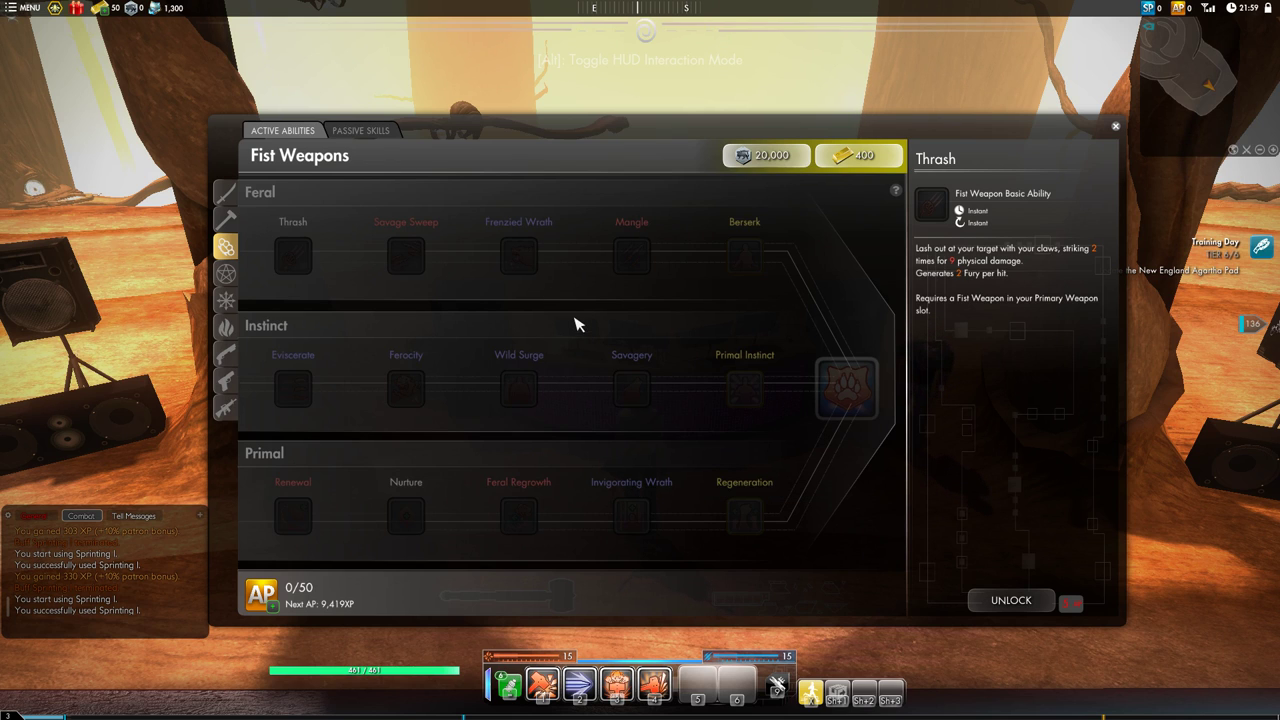
{"action": "mouse_move", "coordinate": [564, 304]}
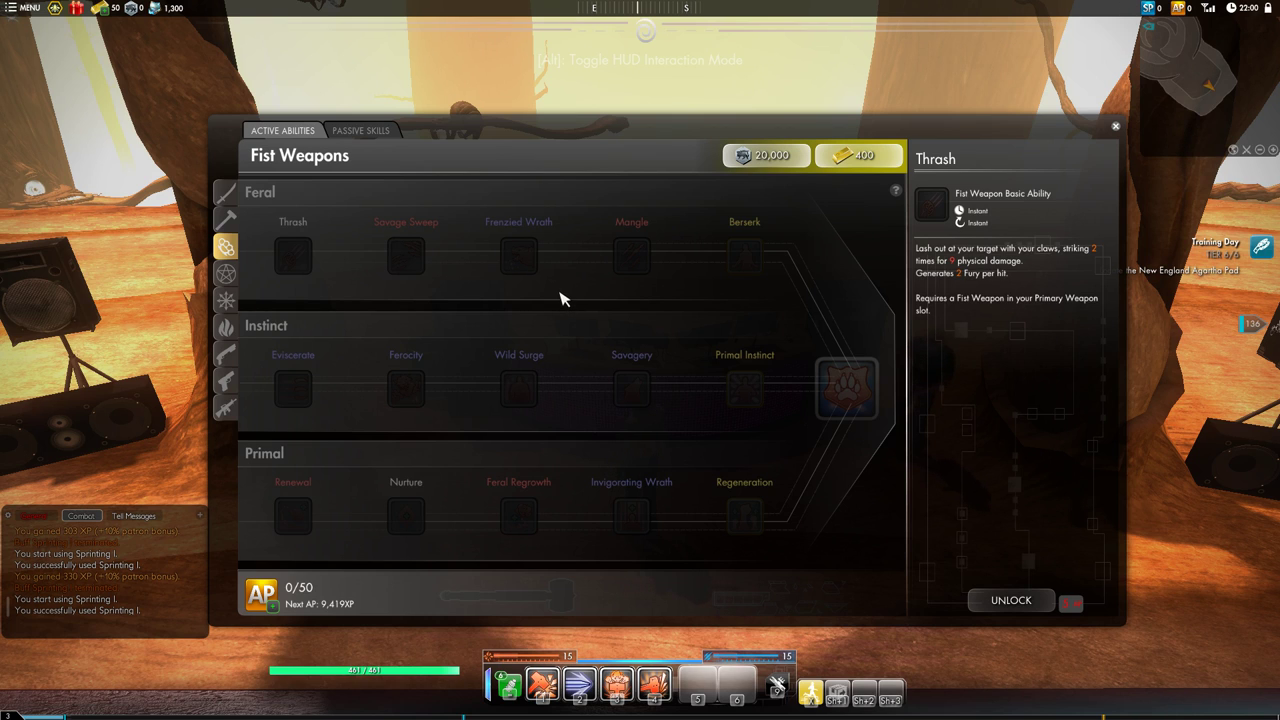
{"action": "mouse_move", "coordinate": [568, 302]}
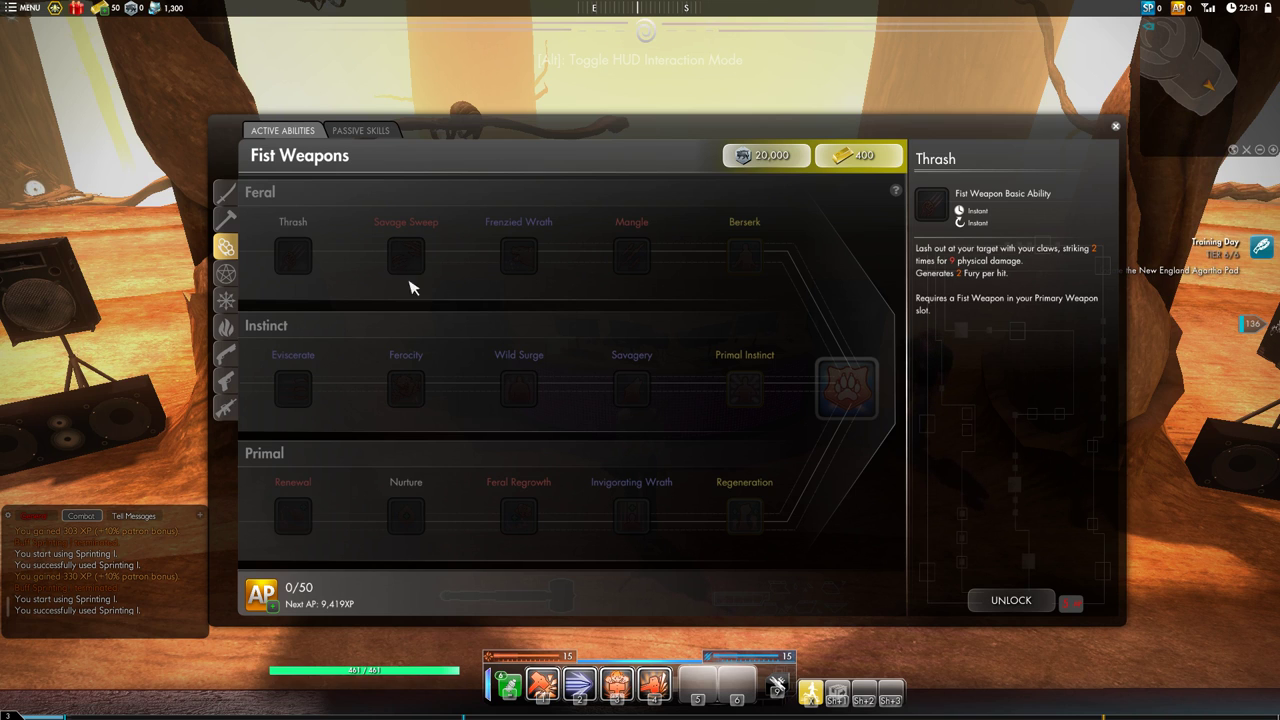
{"action": "mouse_move", "coordinate": [472, 388]}
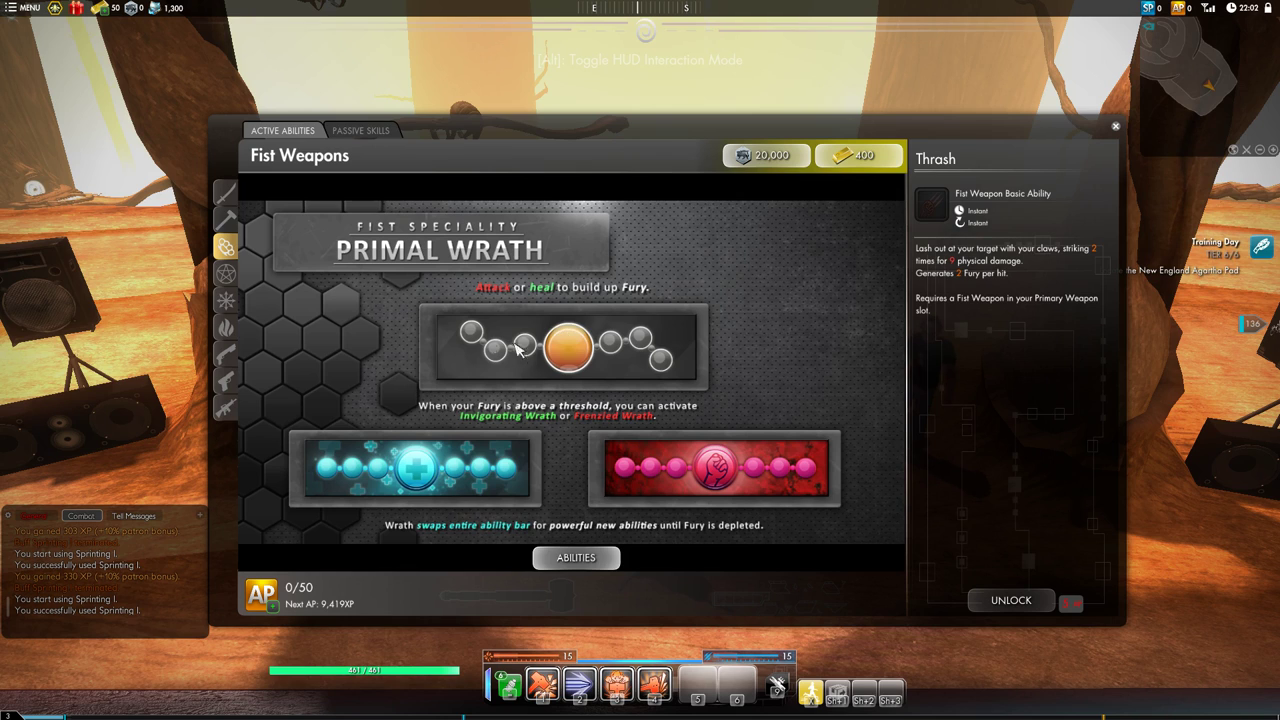
{"action": "mouse_move", "coordinate": [744, 532]}
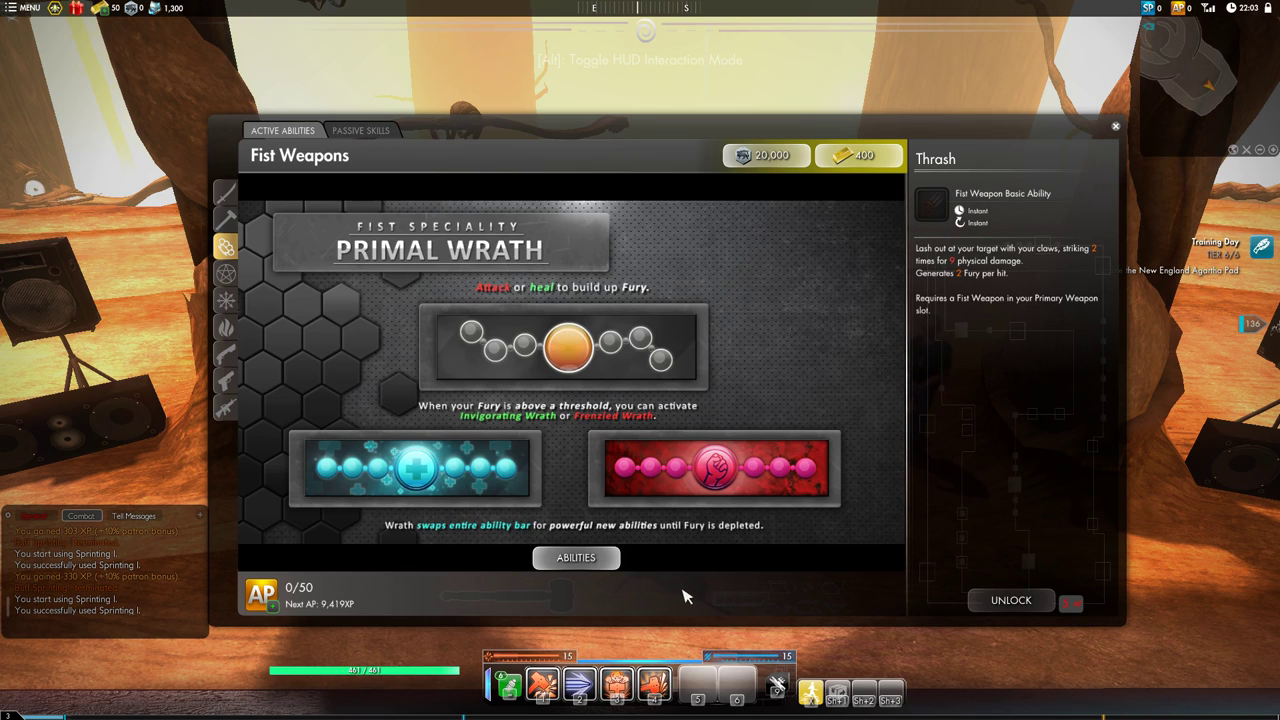
{"action": "mouse_move", "coordinate": [312, 342]}
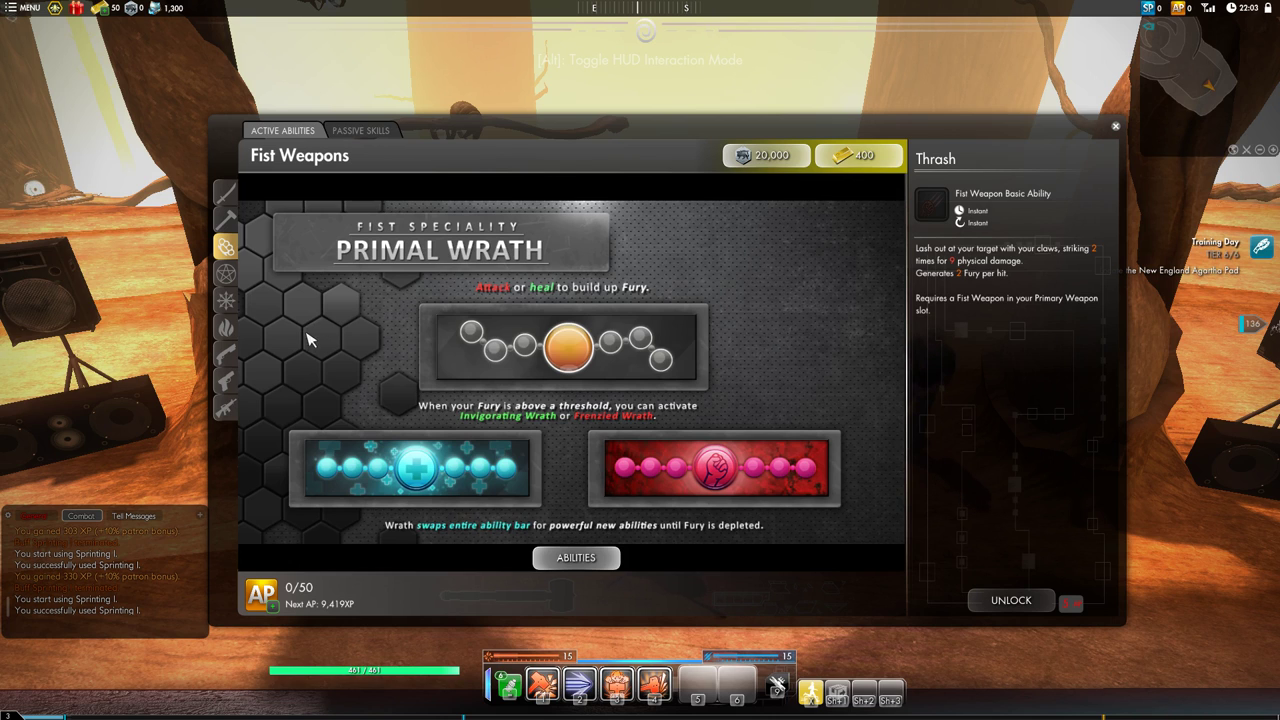
{"action": "mouse_move", "coordinate": [232, 280]}
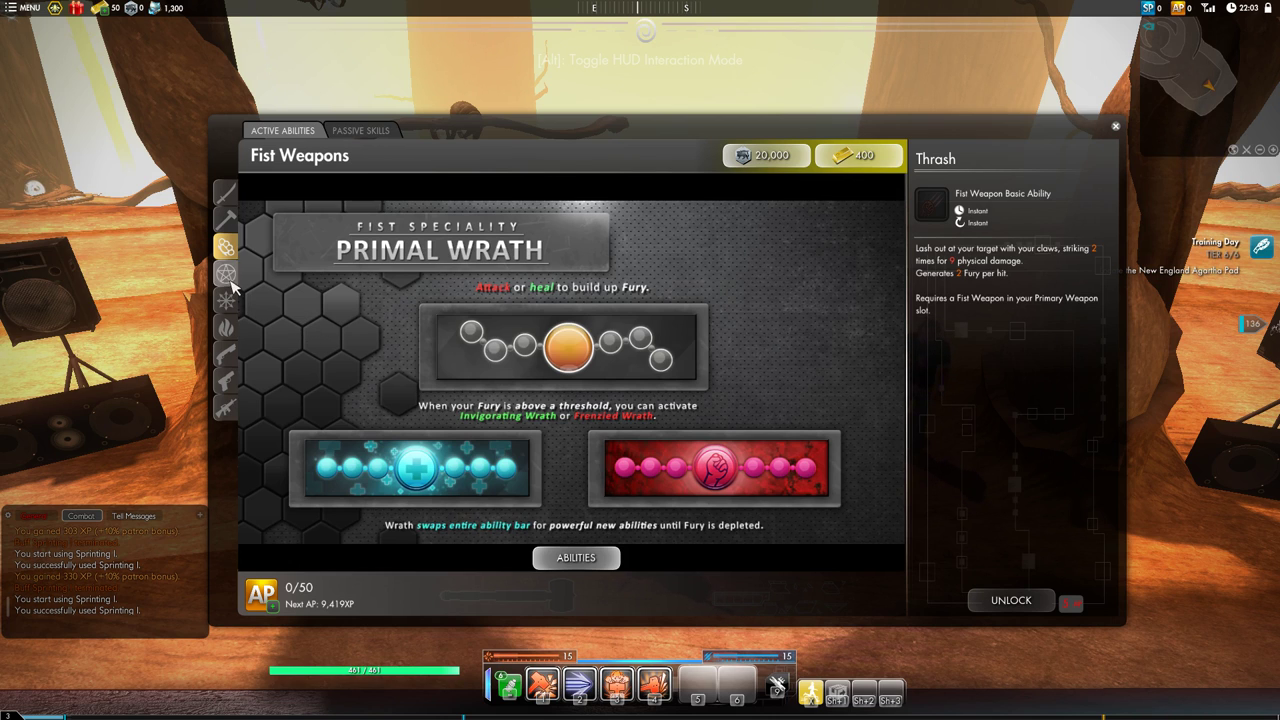
View the Blood Magic Blood Offering page, then switch to the Assault Rifle Grenades speciality.
{"action": "left_click", "coordinate": [228, 274]}
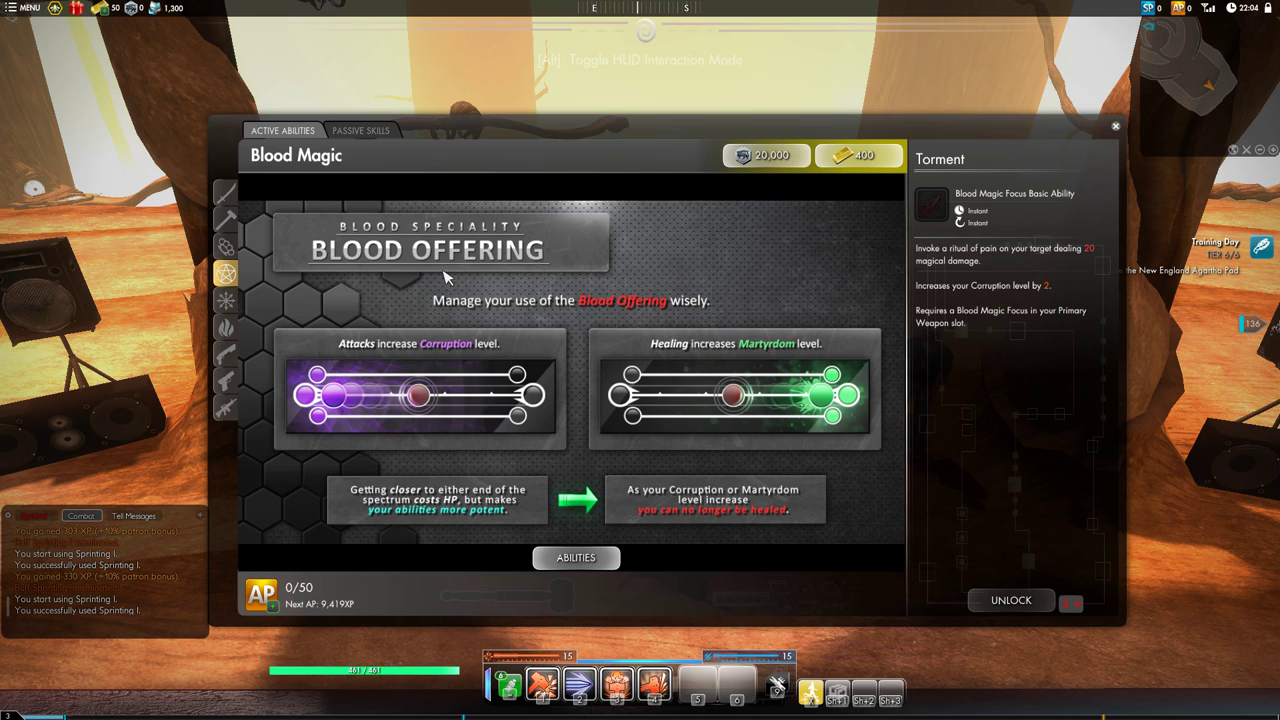
{"action": "mouse_move", "coordinate": [448, 280]}
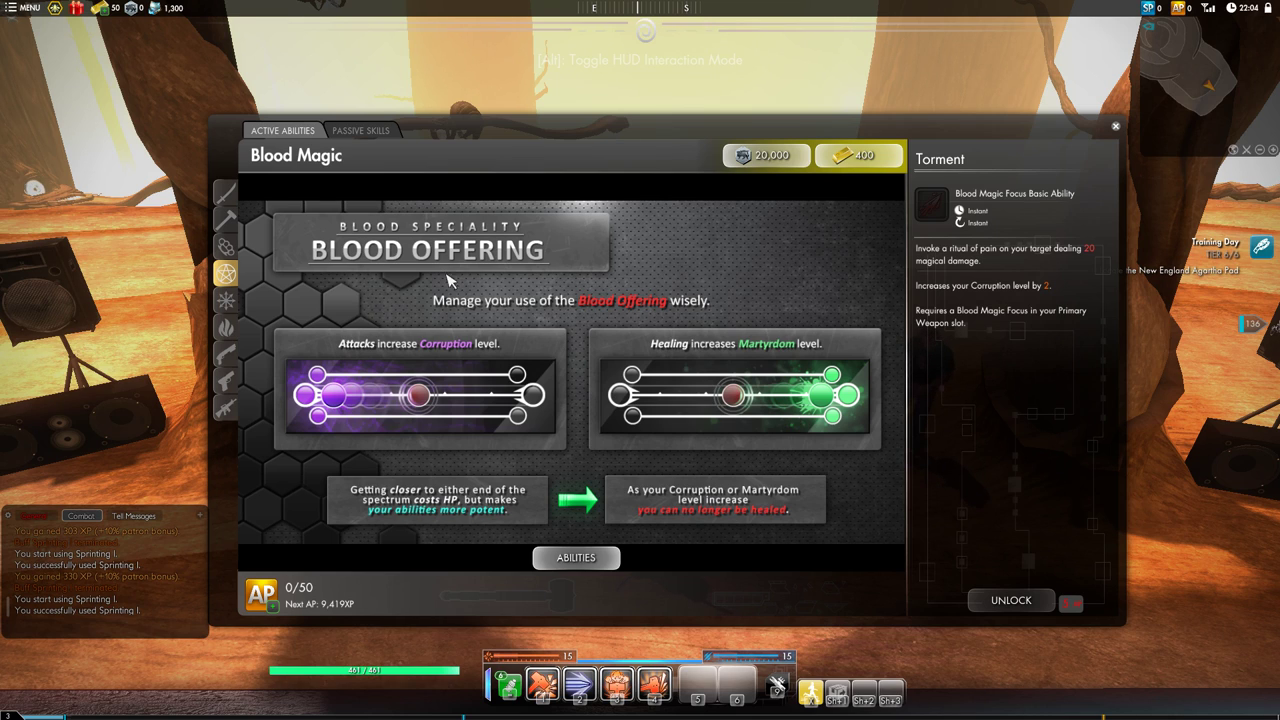
{"action": "mouse_move", "coordinate": [408, 408]}
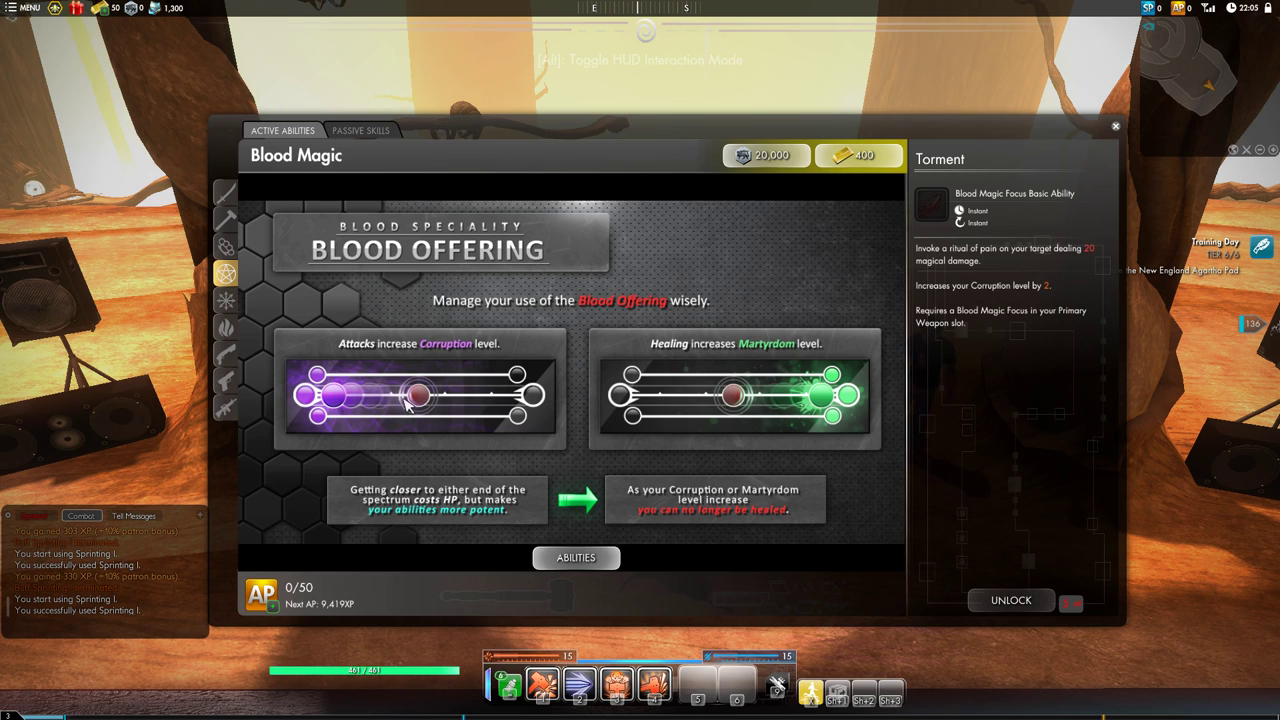
{"action": "mouse_move", "coordinate": [422, 410]}
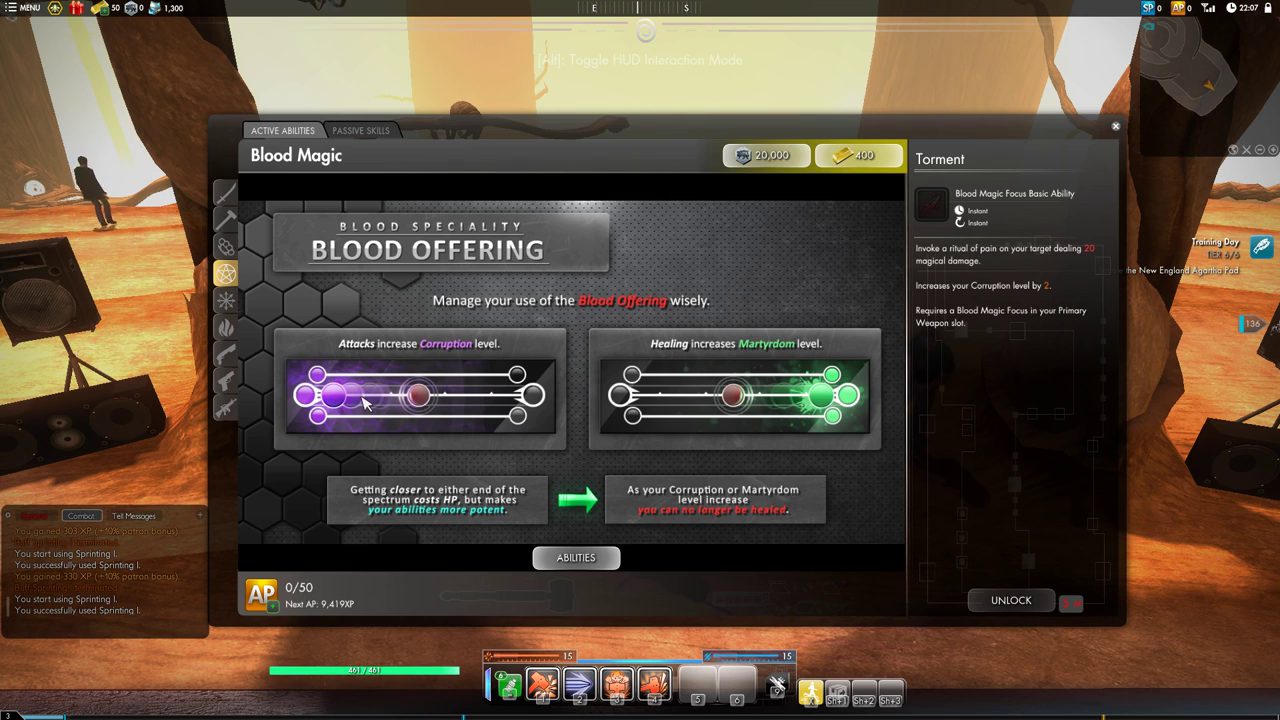
{"action": "mouse_move", "coordinate": [344, 400]}
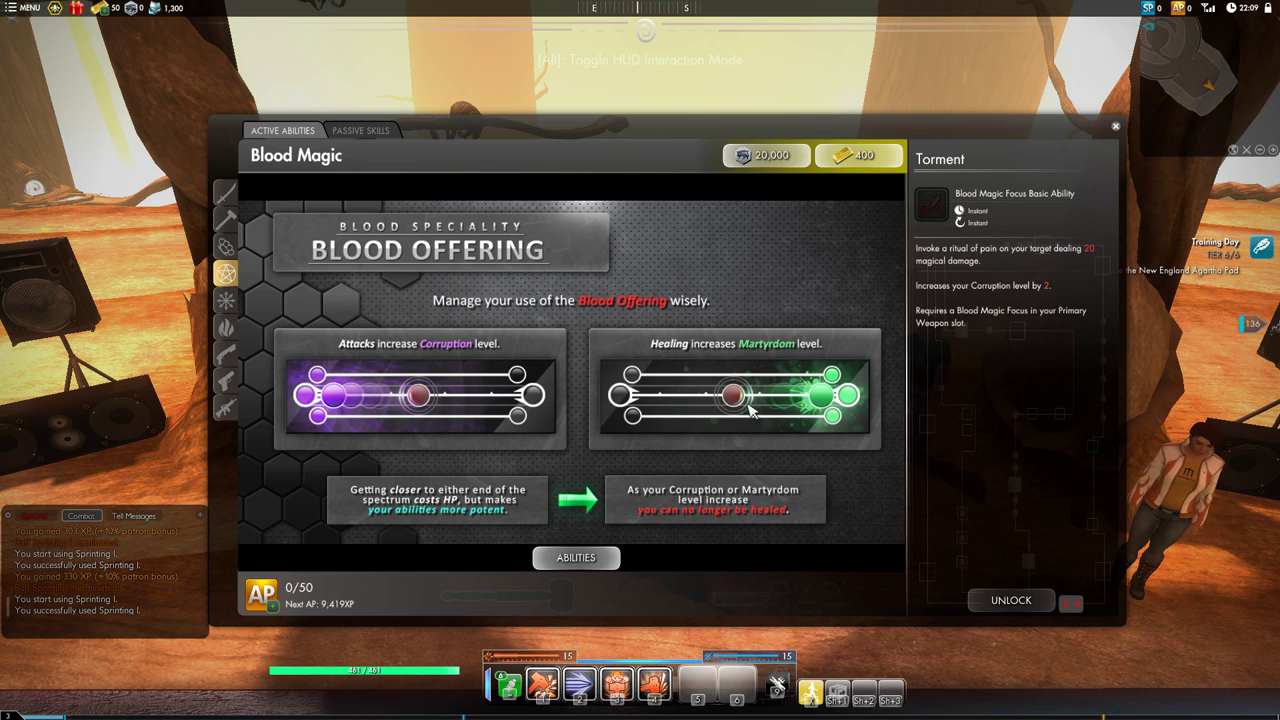
{"action": "mouse_move", "coordinate": [768, 402]}
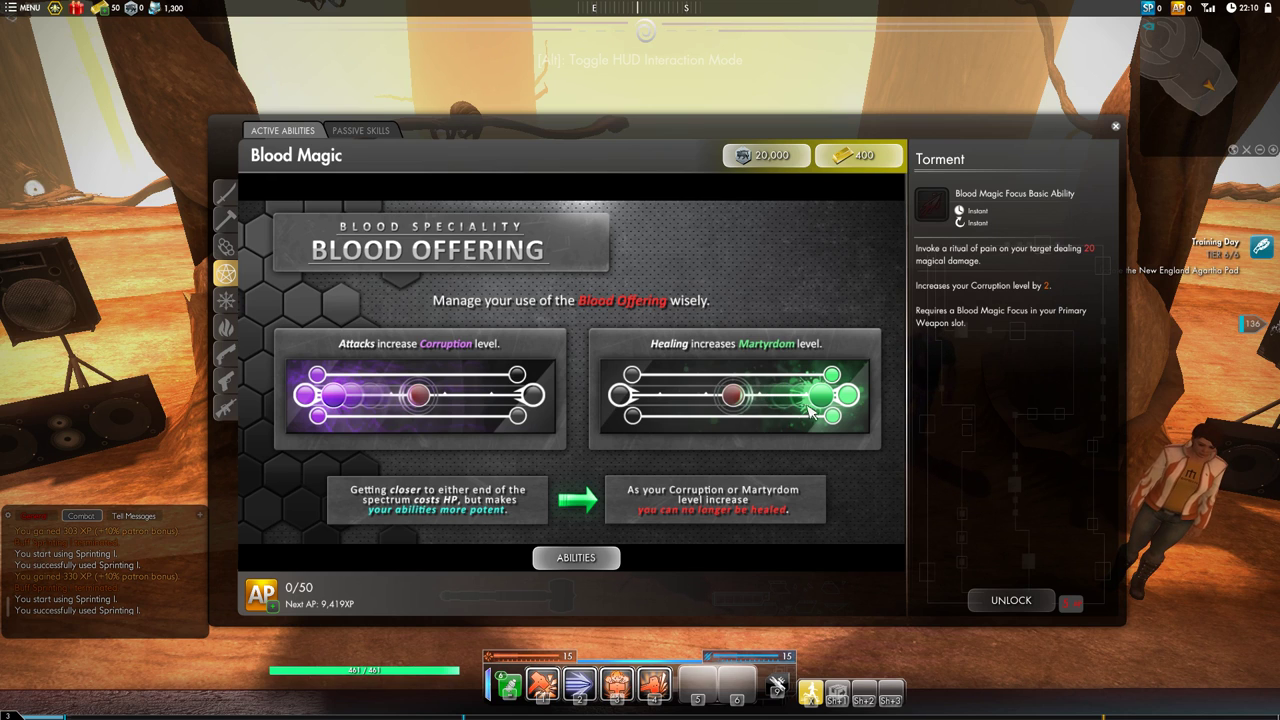
{"action": "mouse_move", "coordinate": [424, 404]}
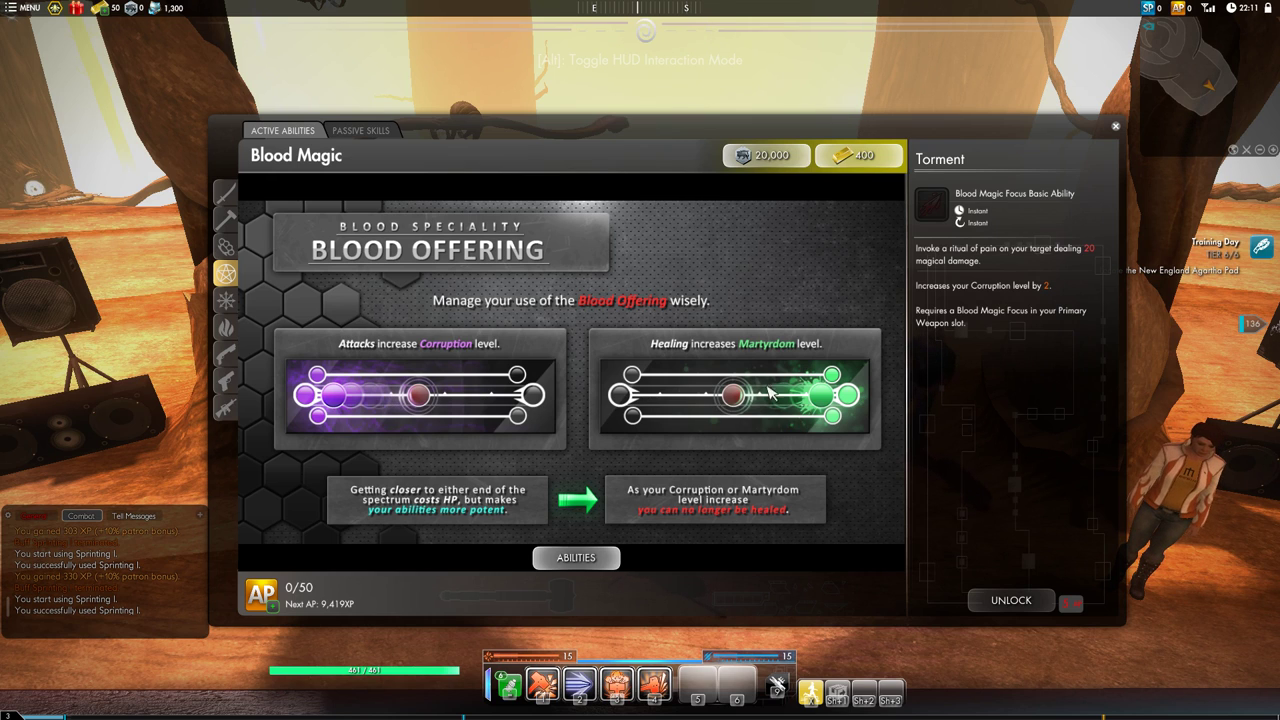
{"action": "mouse_move", "coordinate": [458, 420]}
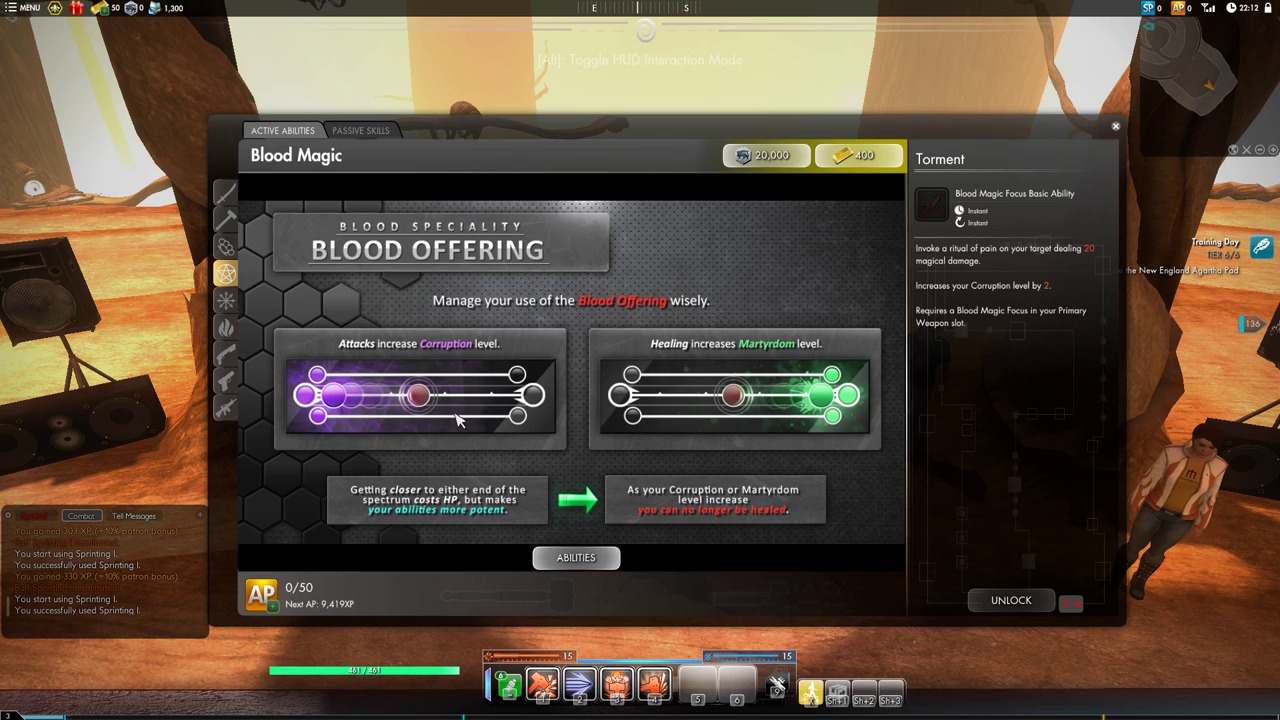
{"action": "mouse_move", "coordinate": [496, 406]}
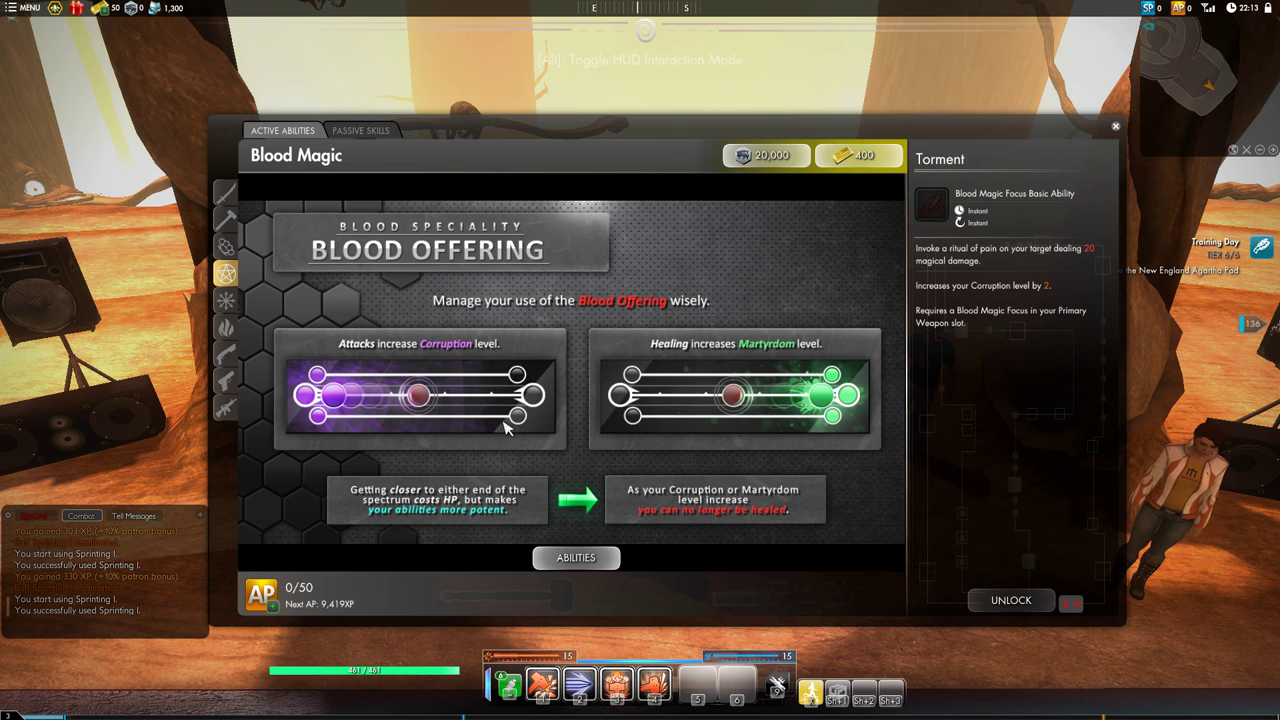
{"action": "mouse_move", "coordinate": [440, 400]}
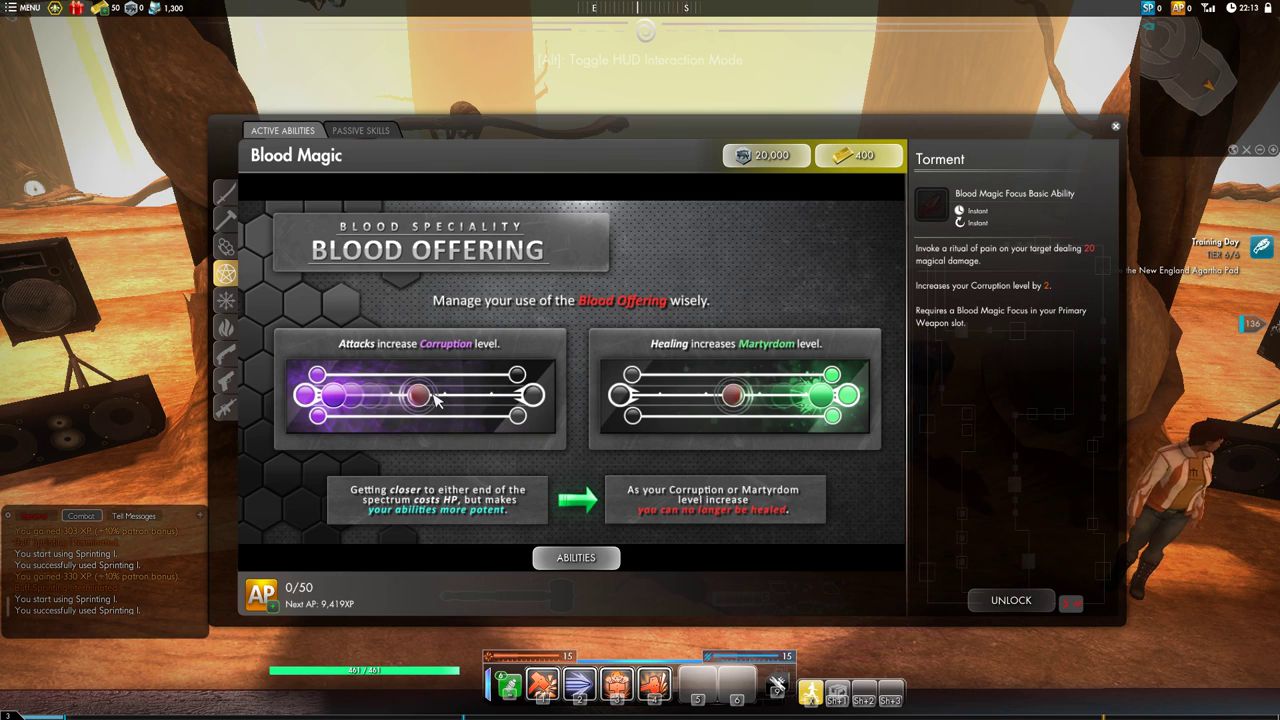
{"action": "mouse_move", "coordinate": [792, 414]}
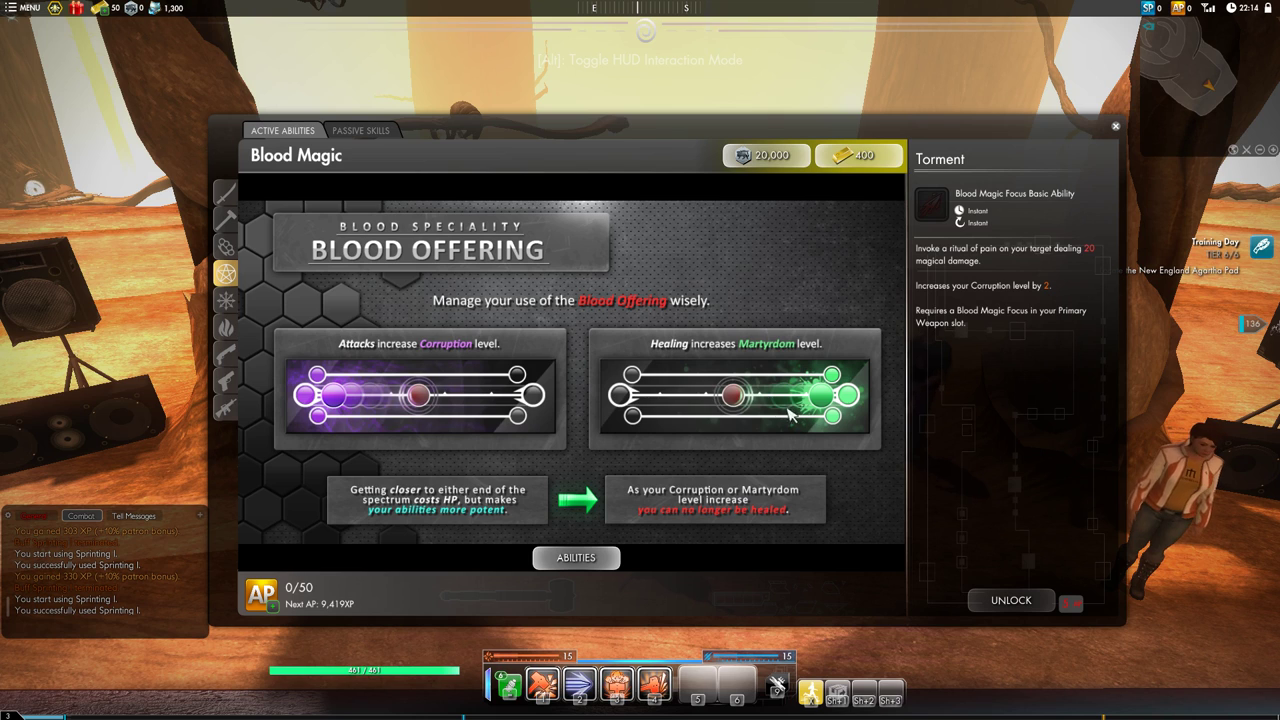
{"action": "mouse_move", "coordinate": [772, 396]}
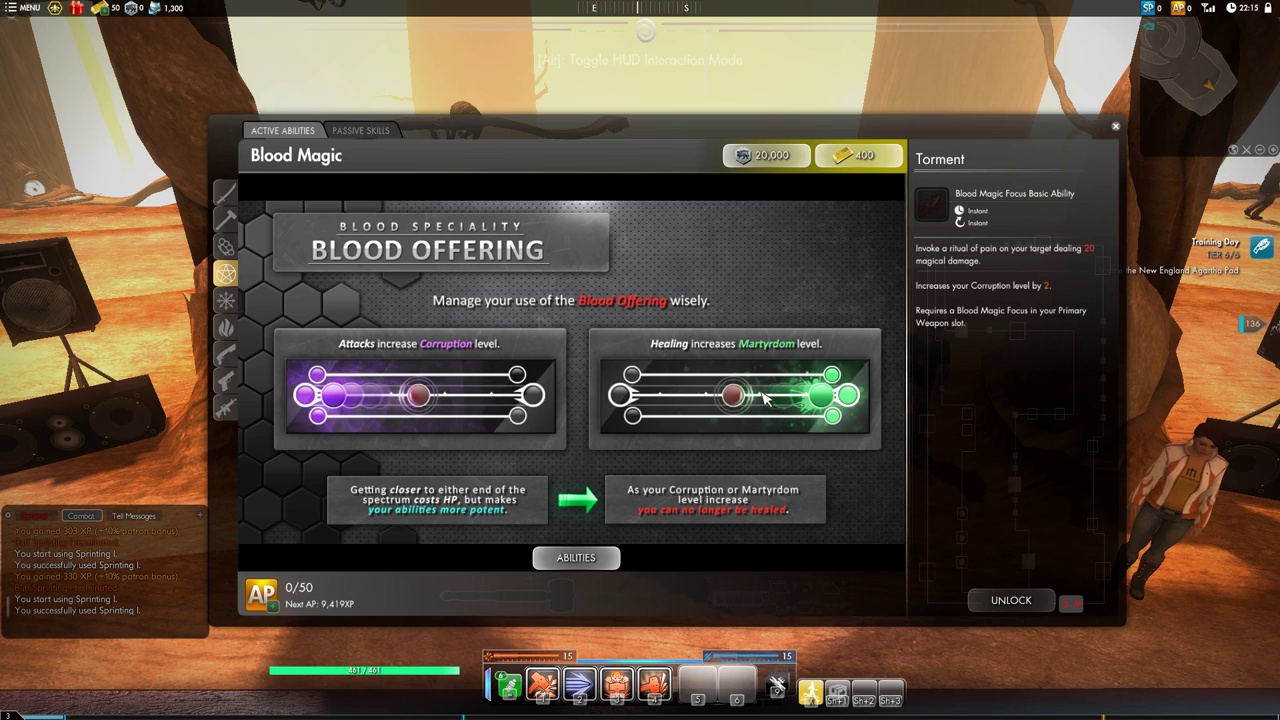
{"action": "mouse_move", "coordinate": [764, 414]}
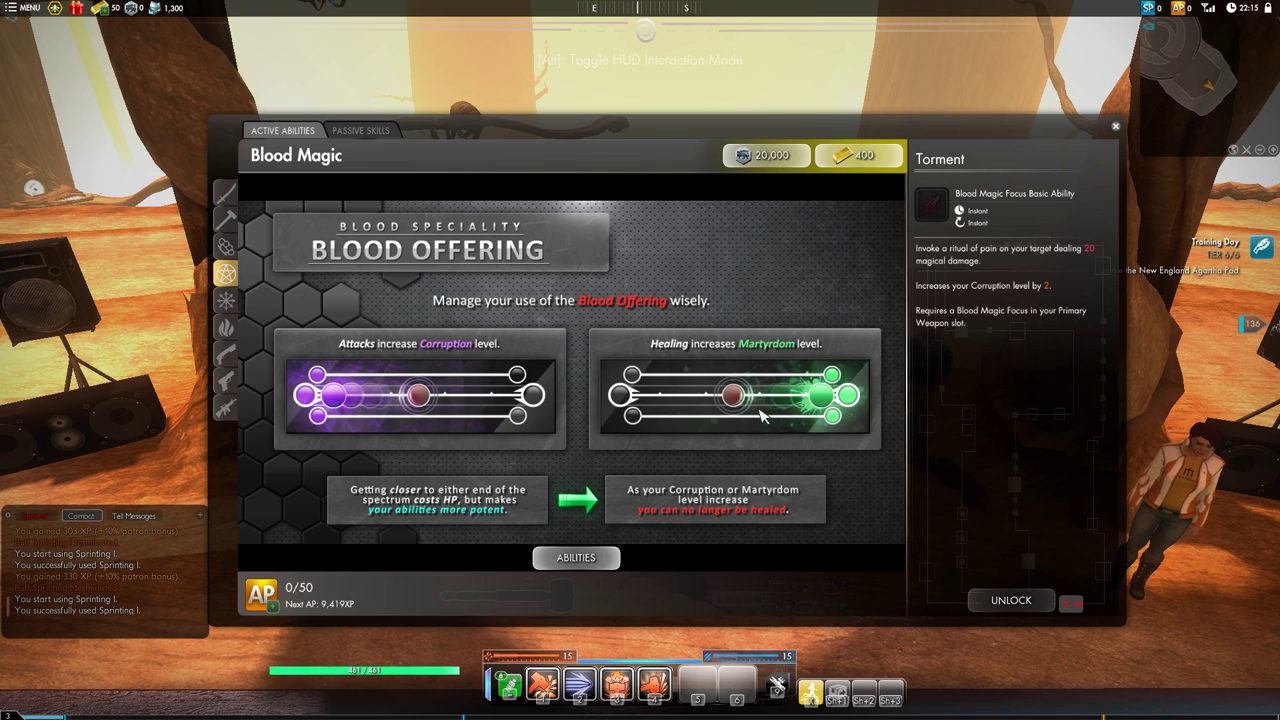
{"action": "mouse_move", "coordinate": [336, 348]}
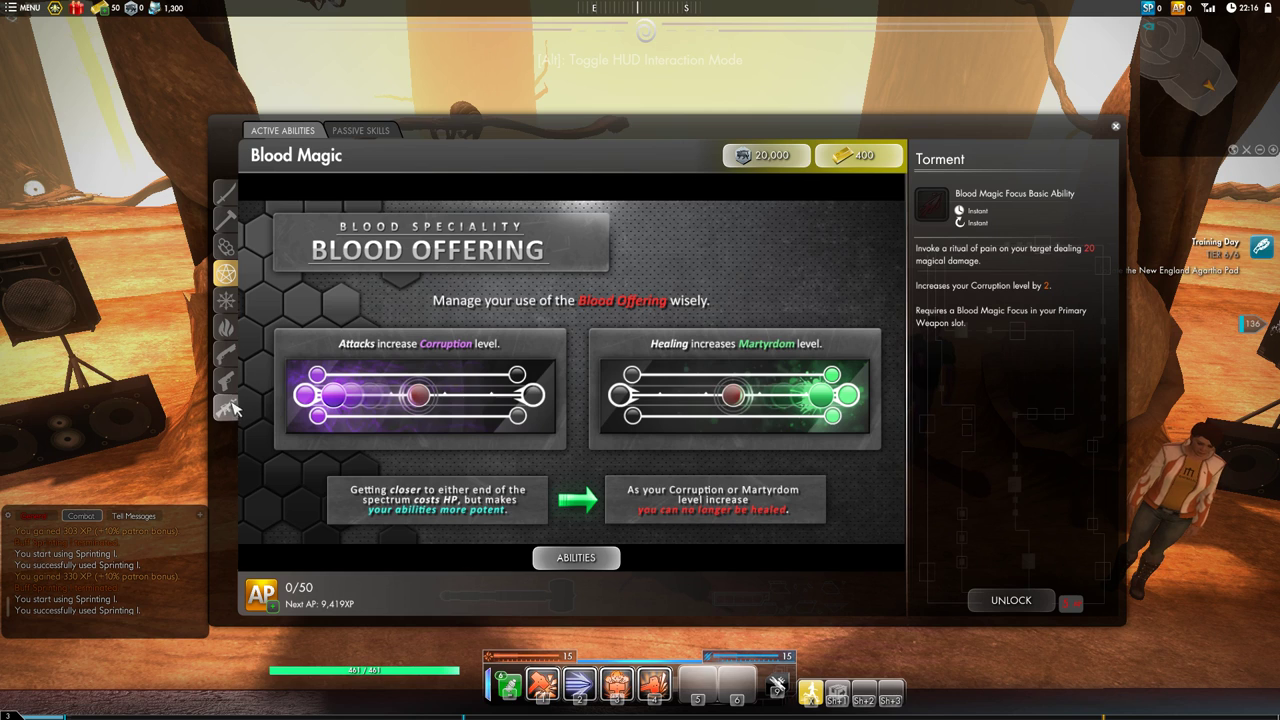
{"action": "left_click", "coordinate": [228, 400]}
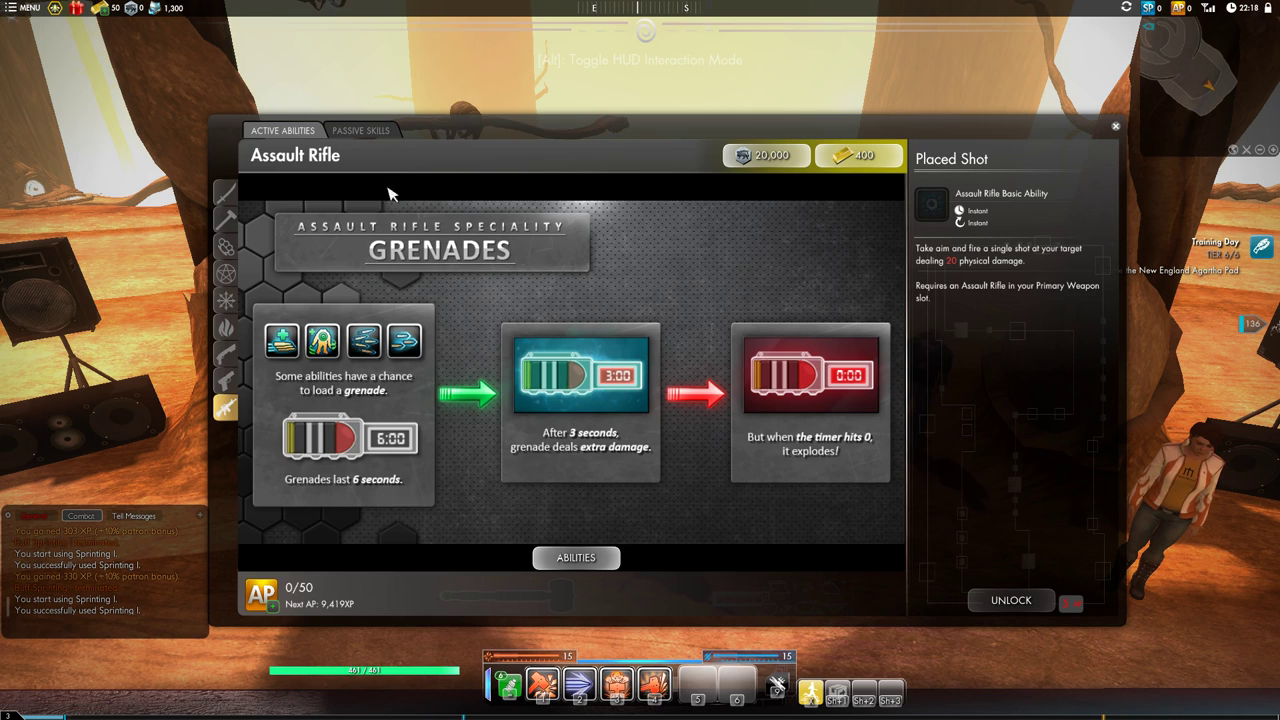
{"action": "mouse_move", "coordinate": [328, 346]}
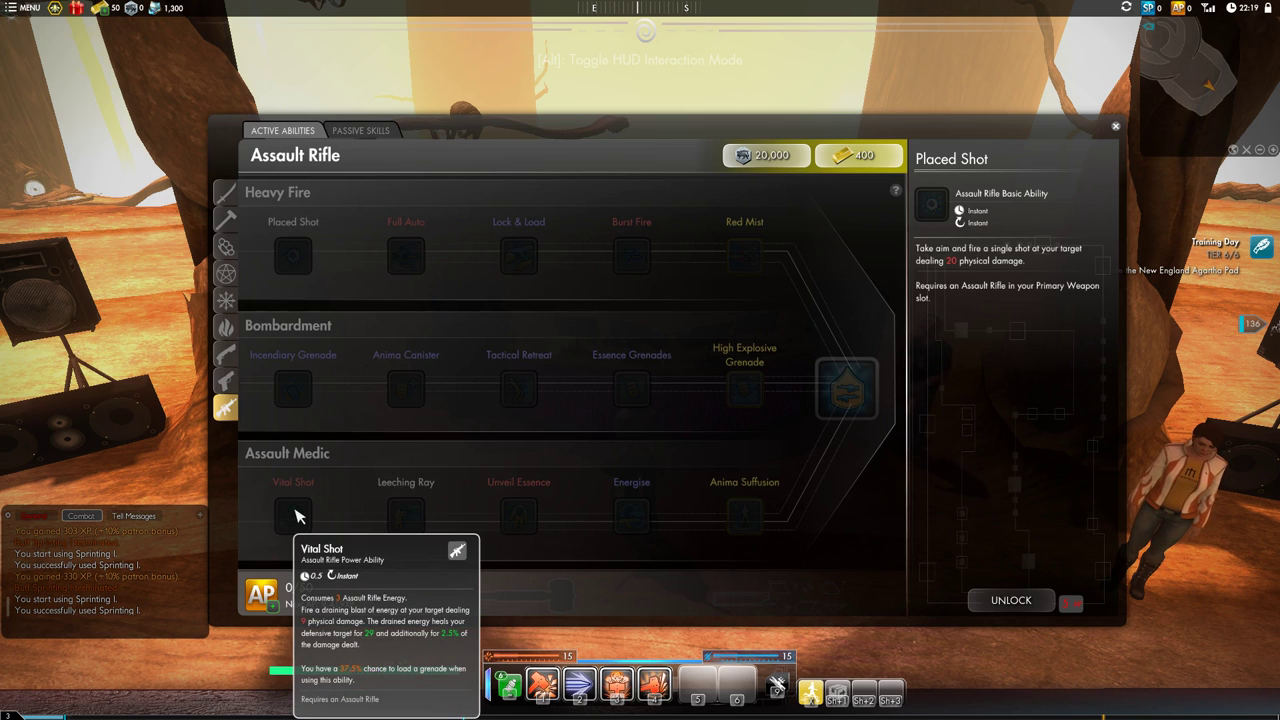
{"action": "mouse_move", "coordinate": [292, 204]}
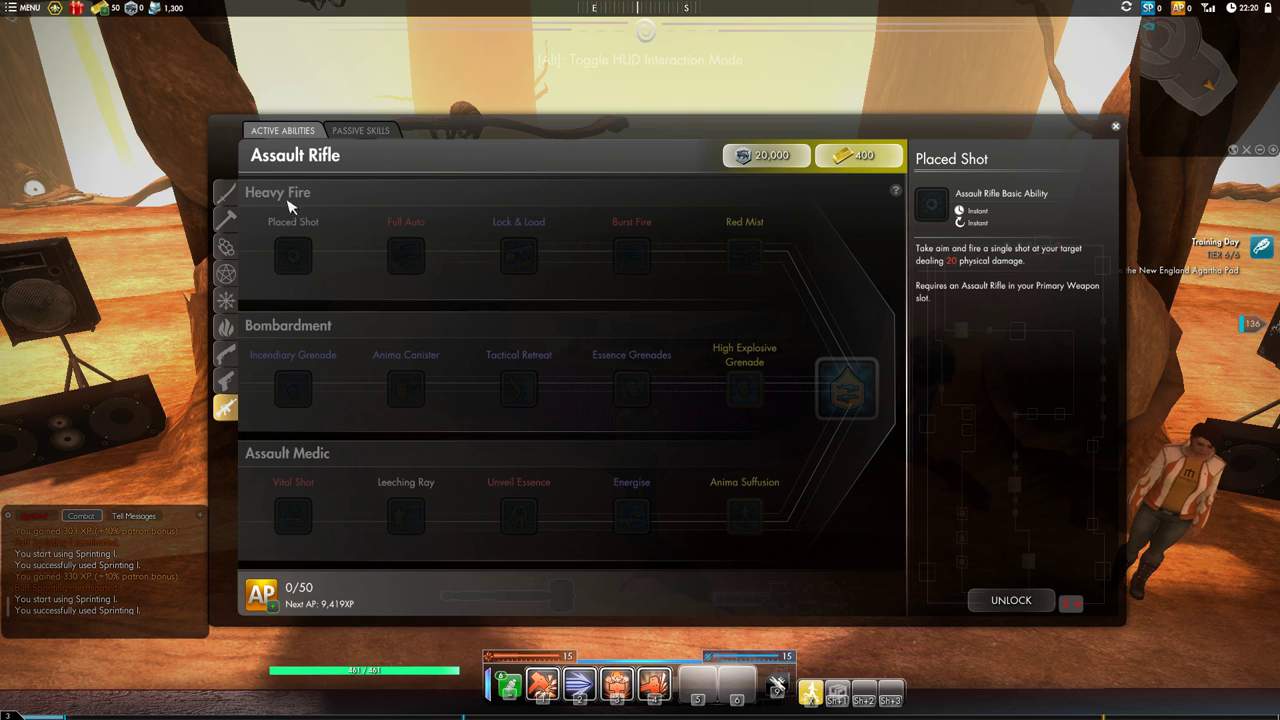
{"action": "mouse_move", "coordinate": [294, 404]}
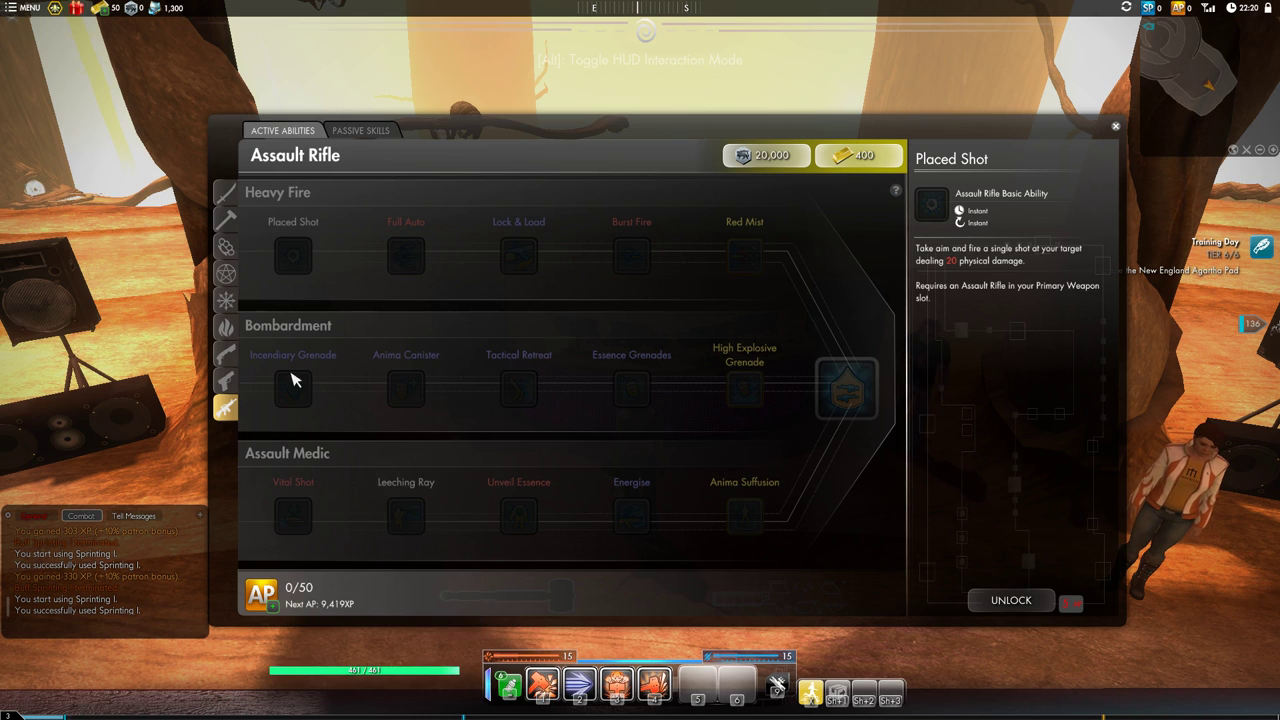
{"action": "mouse_move", "coordinate": [292, 388]}
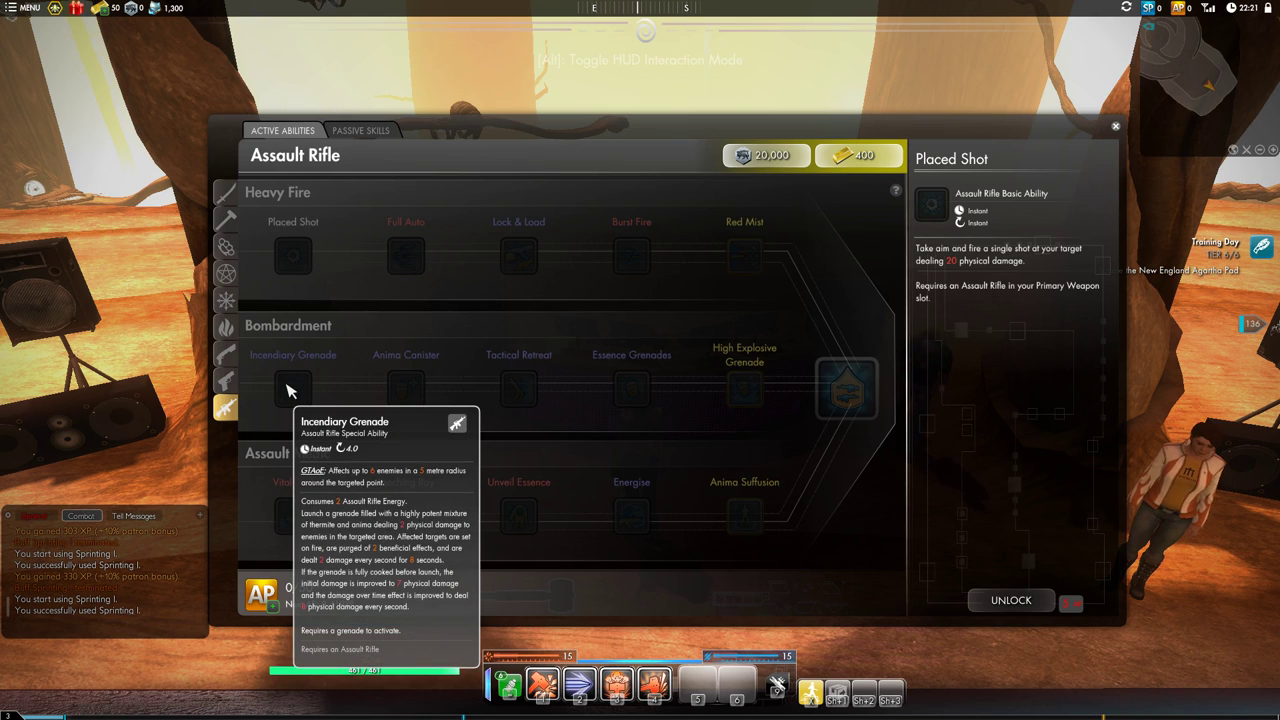
{"action": "mouse_move", "coordinate": [744, 388]}
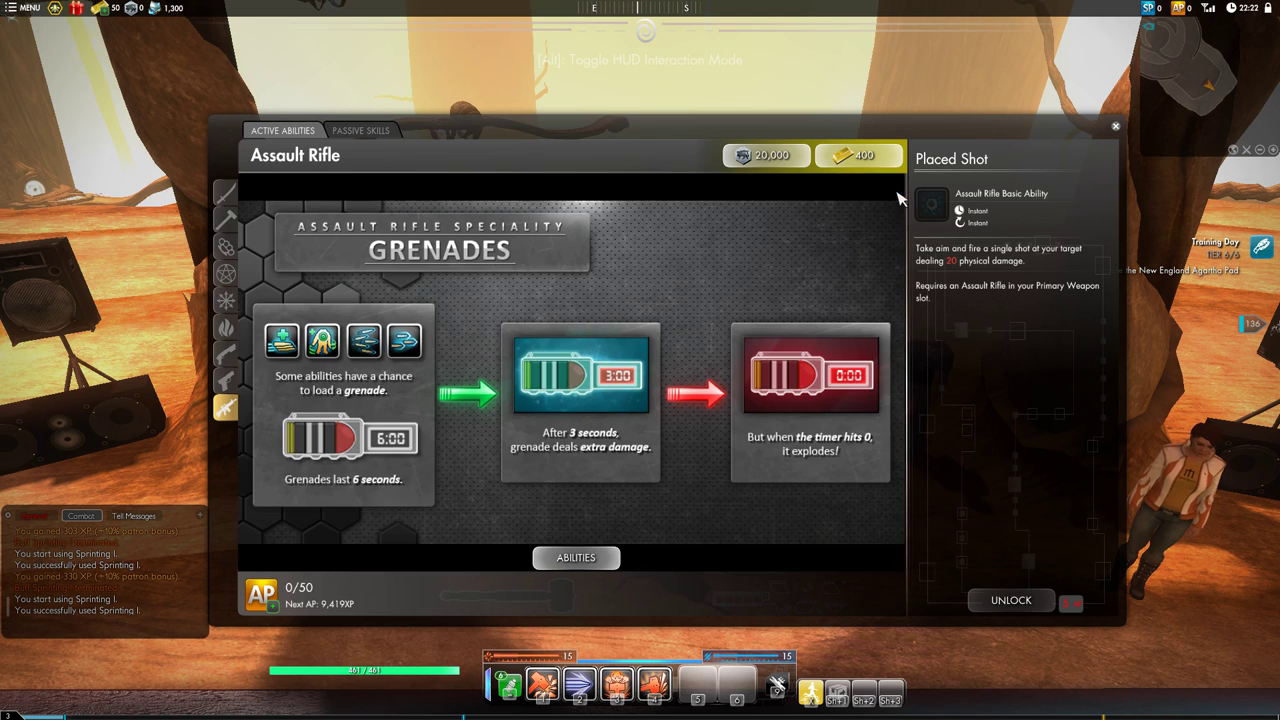
{"action": "mouse_move", "coordinate": [524, 312]}
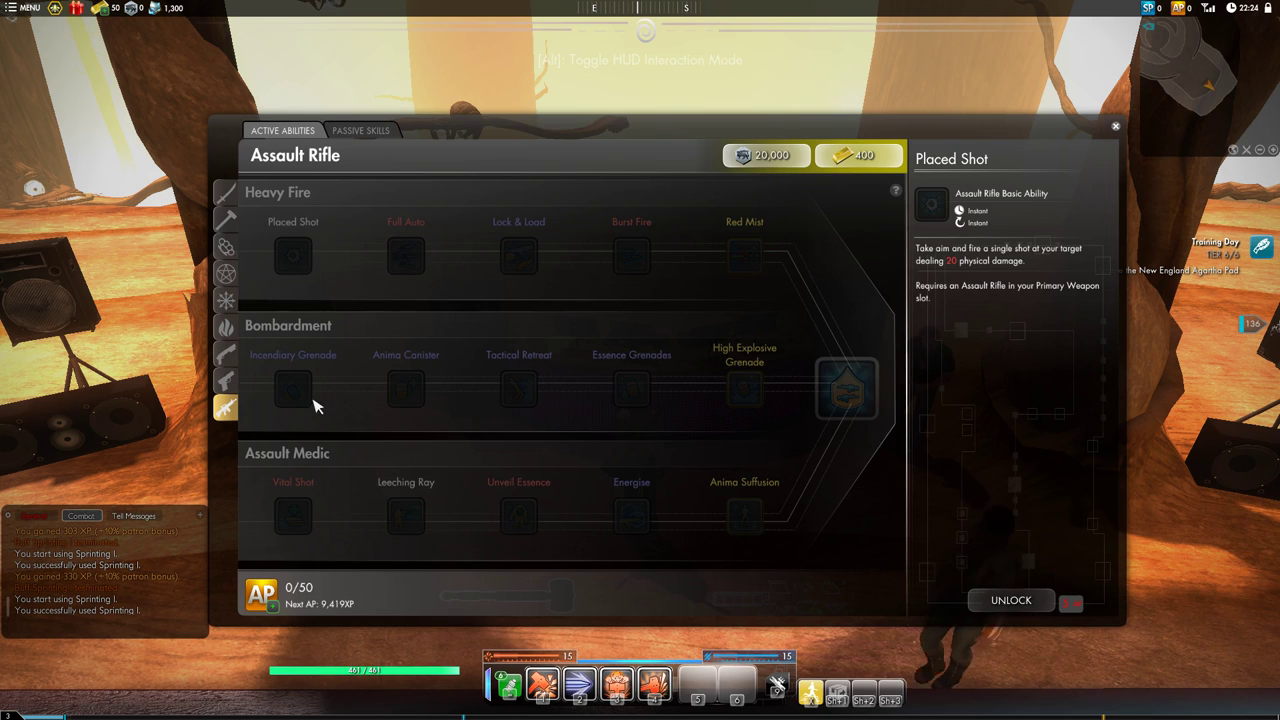
{"action": "mouse_move", "coordinate": [292, 388]}
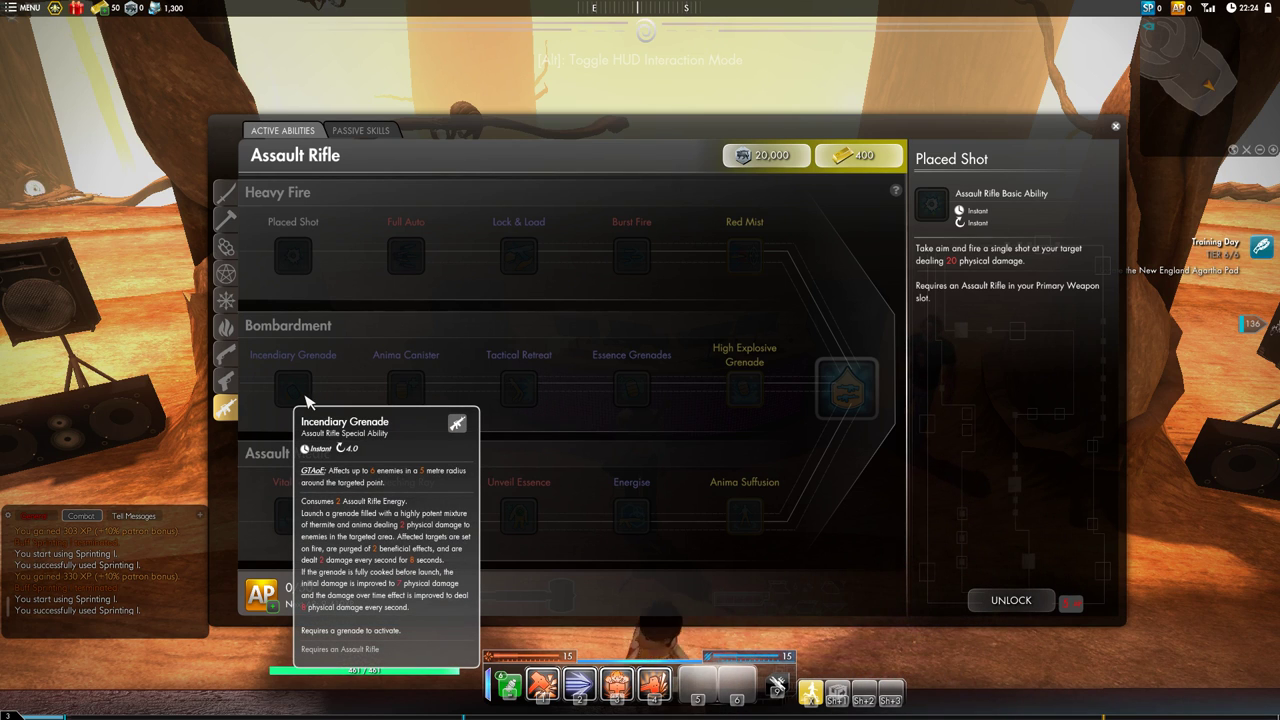
{"action": "mouse_move", "coordinate": [348, 396]}
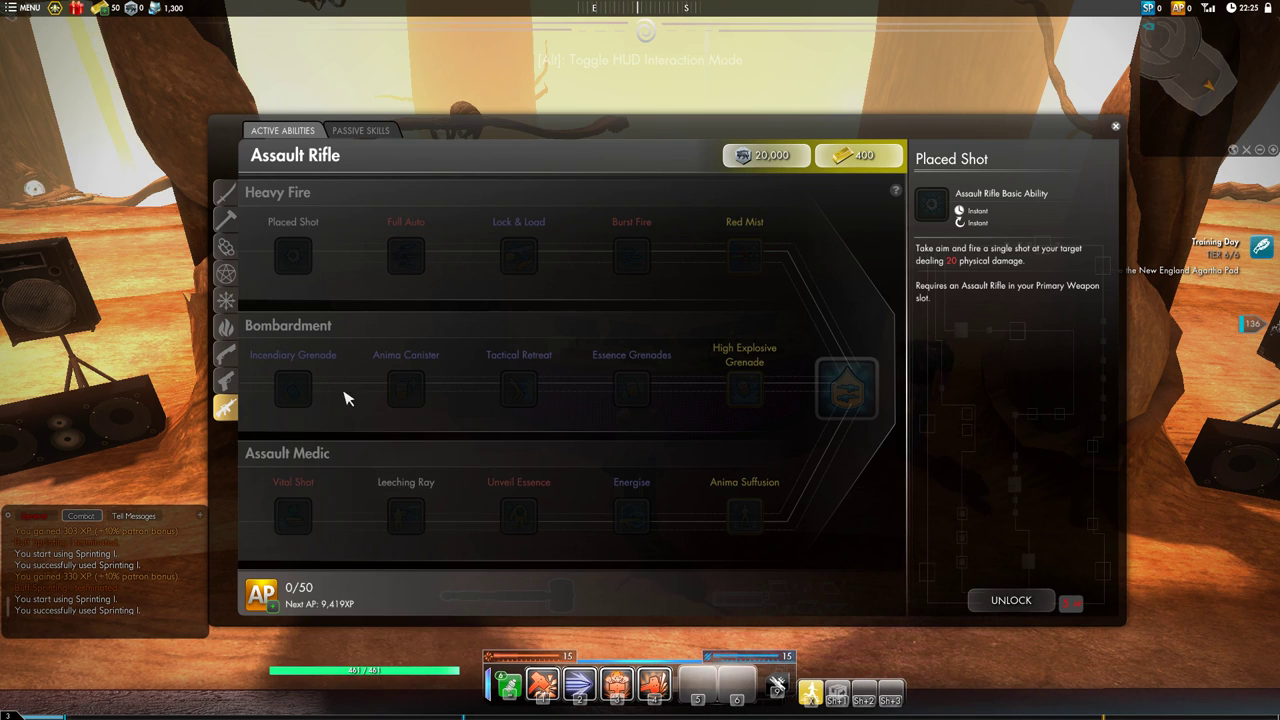
{"action": "mouse_move", "coordinate": [326, 396]}
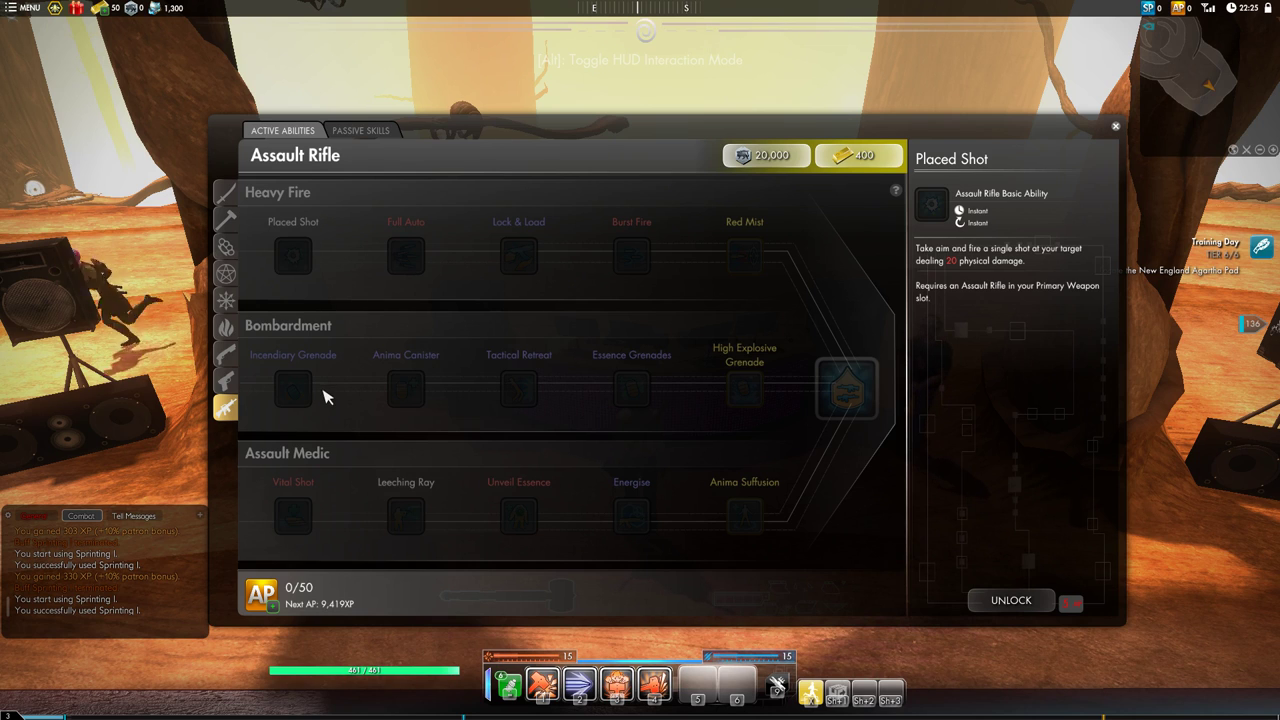
{"action": "mouse_move", "coordinate": [296, 392]}
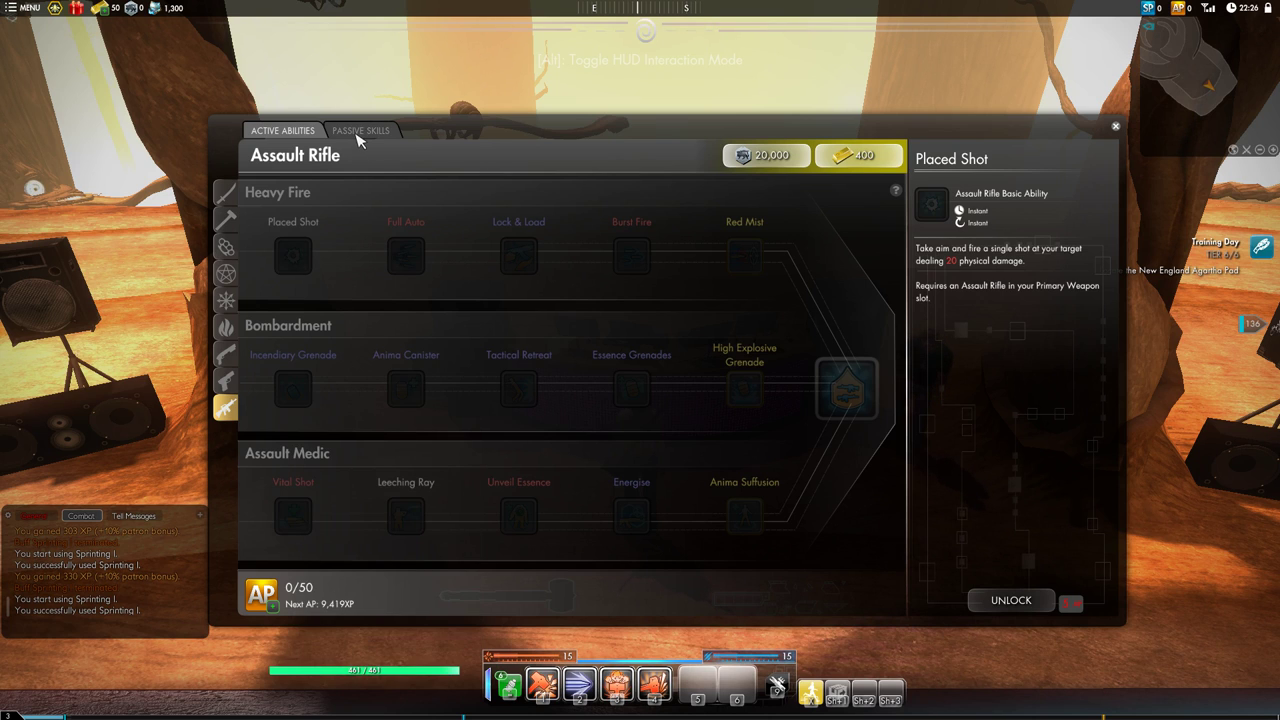
{"action": "mouse_move", "coordinate": [348, 178]}
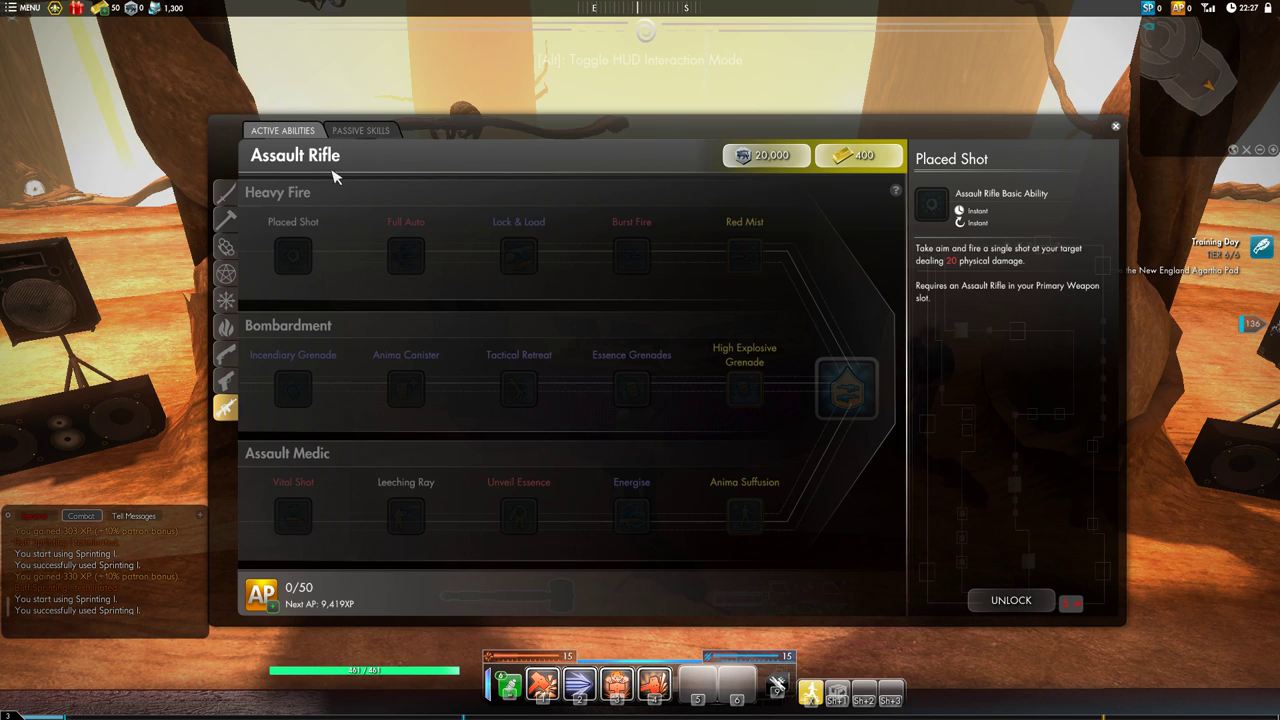
Show the Assault Rifle passive skills with Anima-Tipped Bullets beside the Grenades overview.
{"action": "left_click", "coordinate": [360, 130]}
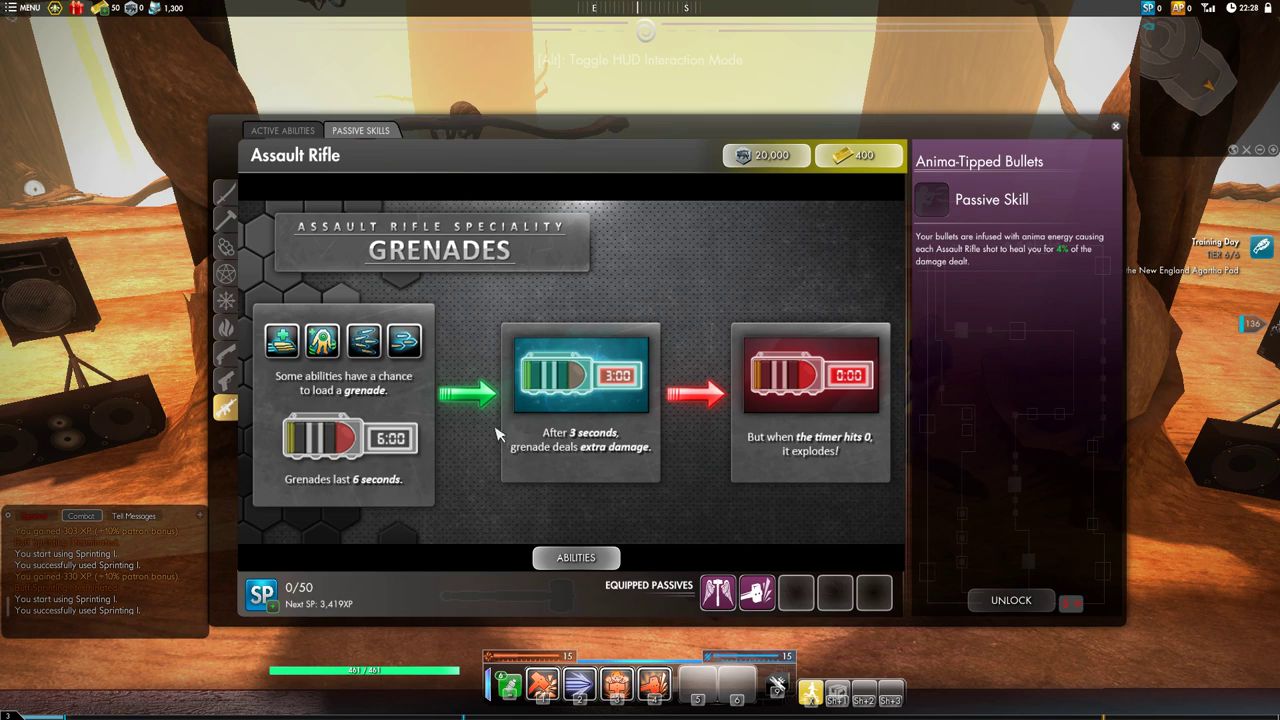
{"action": "mouse_move", "coordinate": [864, 360]}
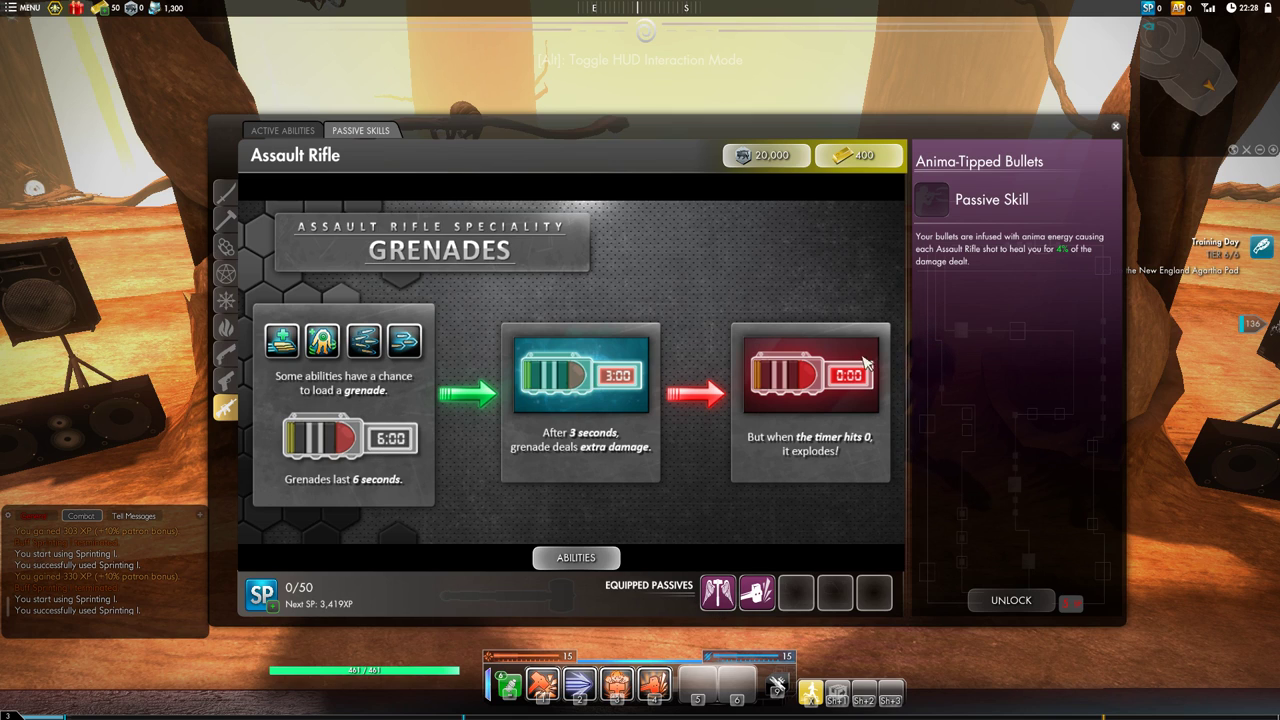
{"action": "mouse_move", "coordinate": [838, 384]}
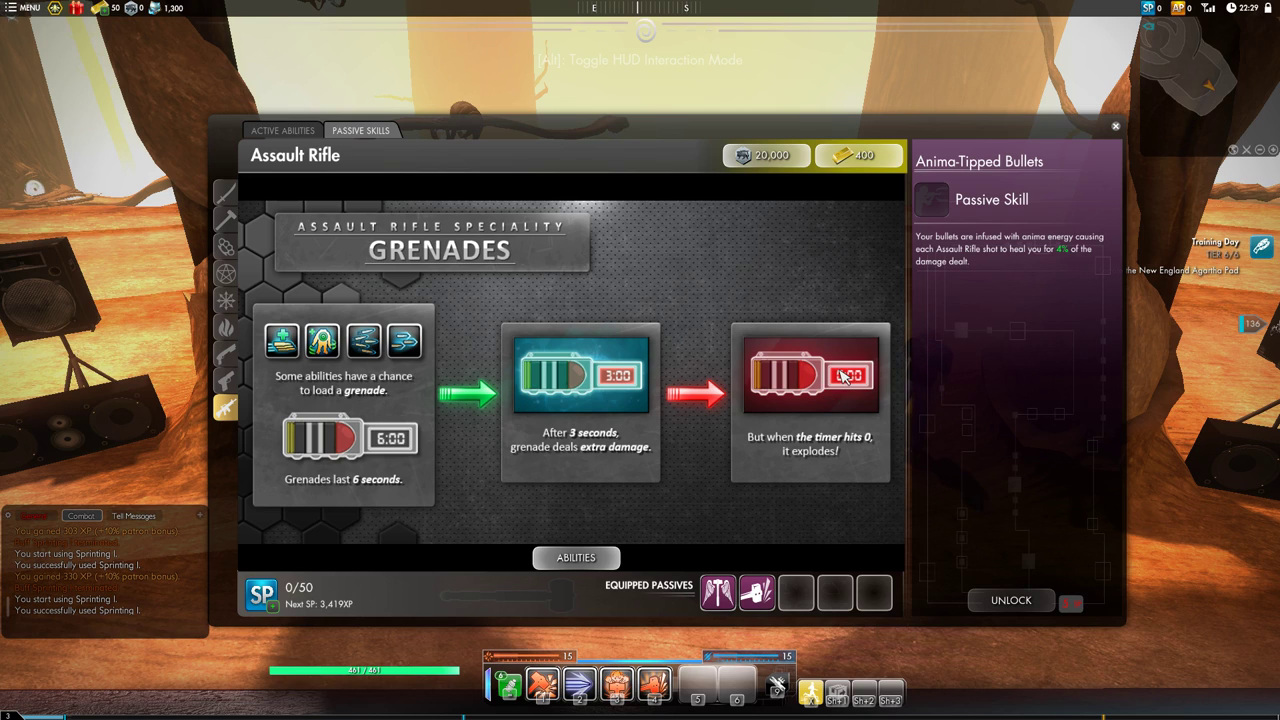
{"action": "mouse_move", "coordinate": [824, 388]}
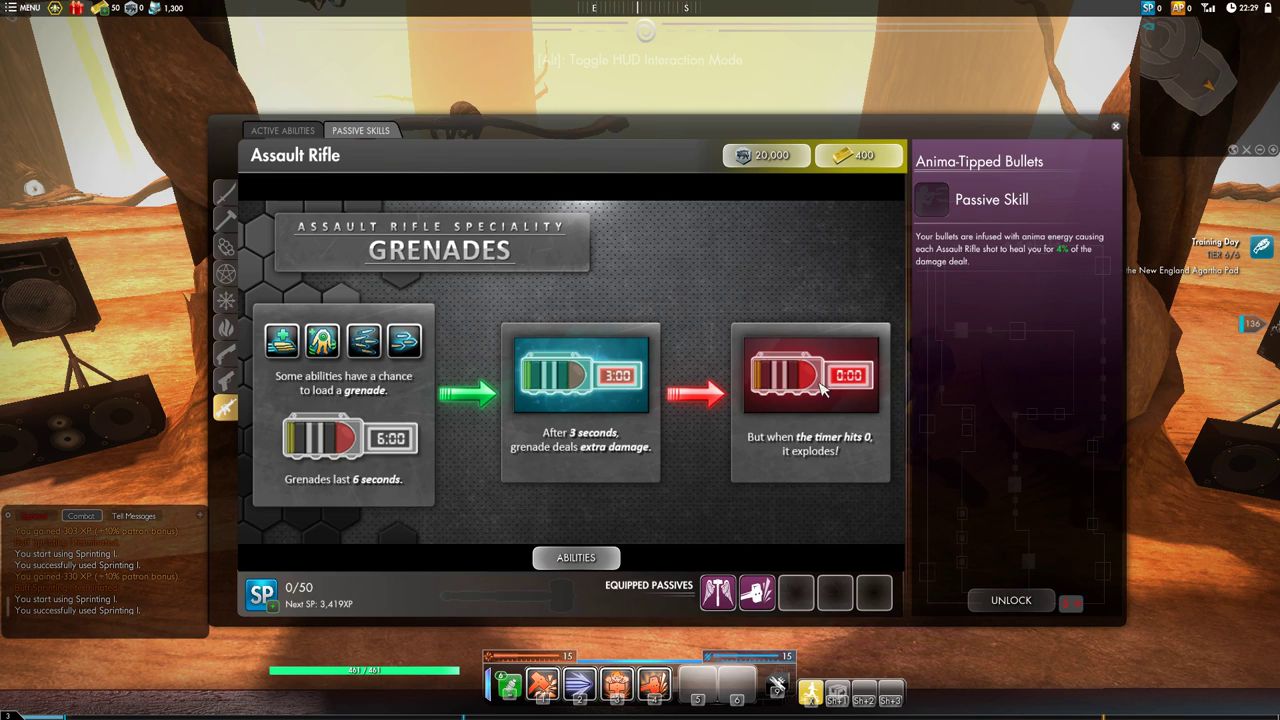
{"action": "mouse_move", "coordinate": [790, 374]}
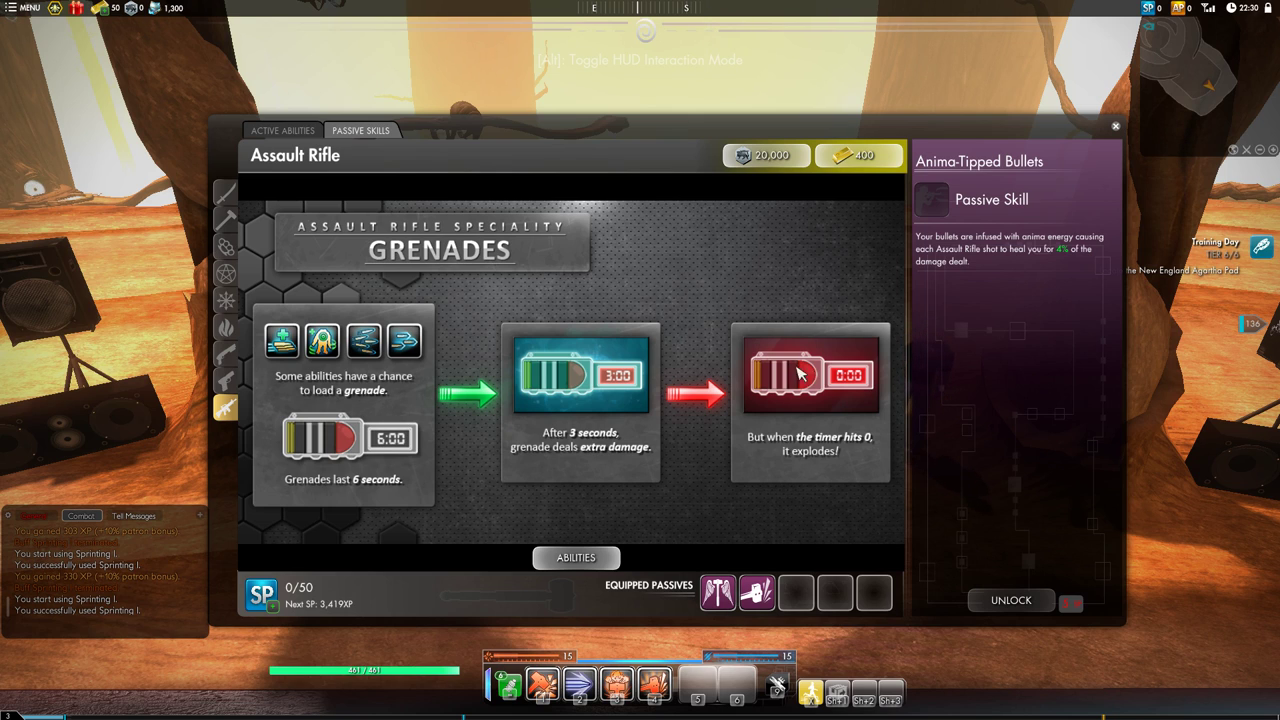
{"action": "mouse_move", "coordinate": [736, 380]}
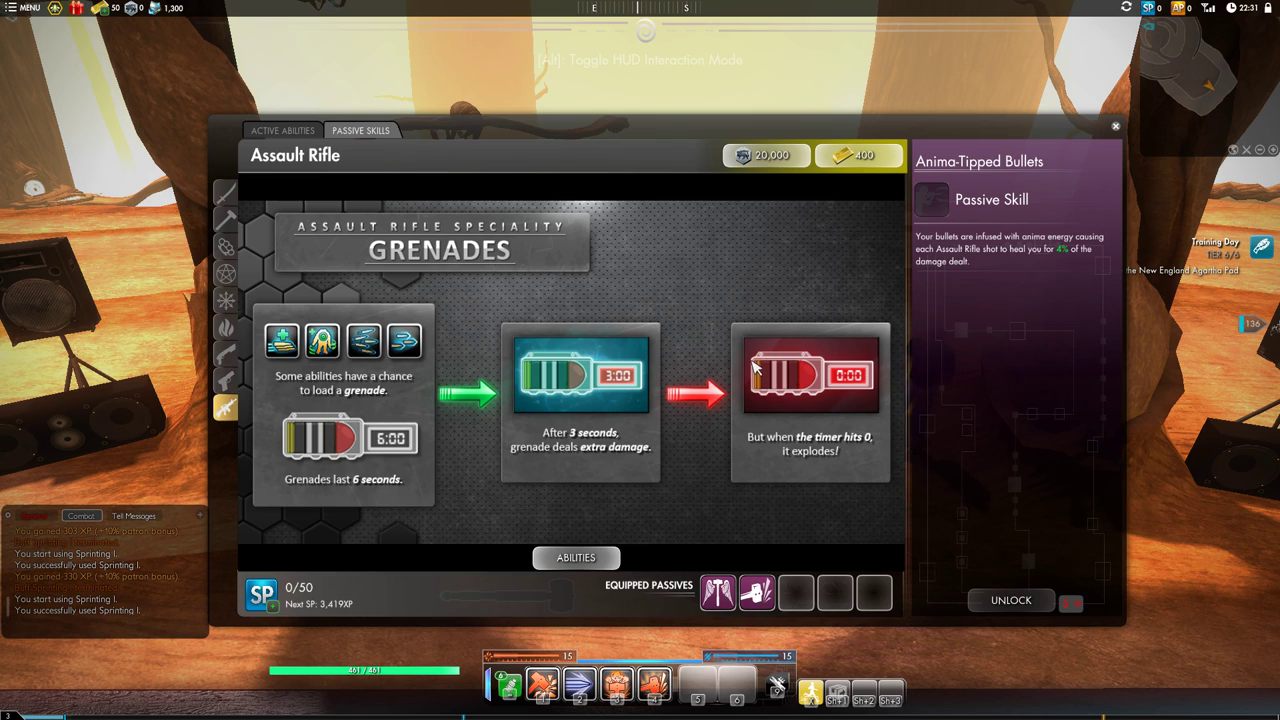
{"action": "mouse_move", "coordinate": [758, 396]}
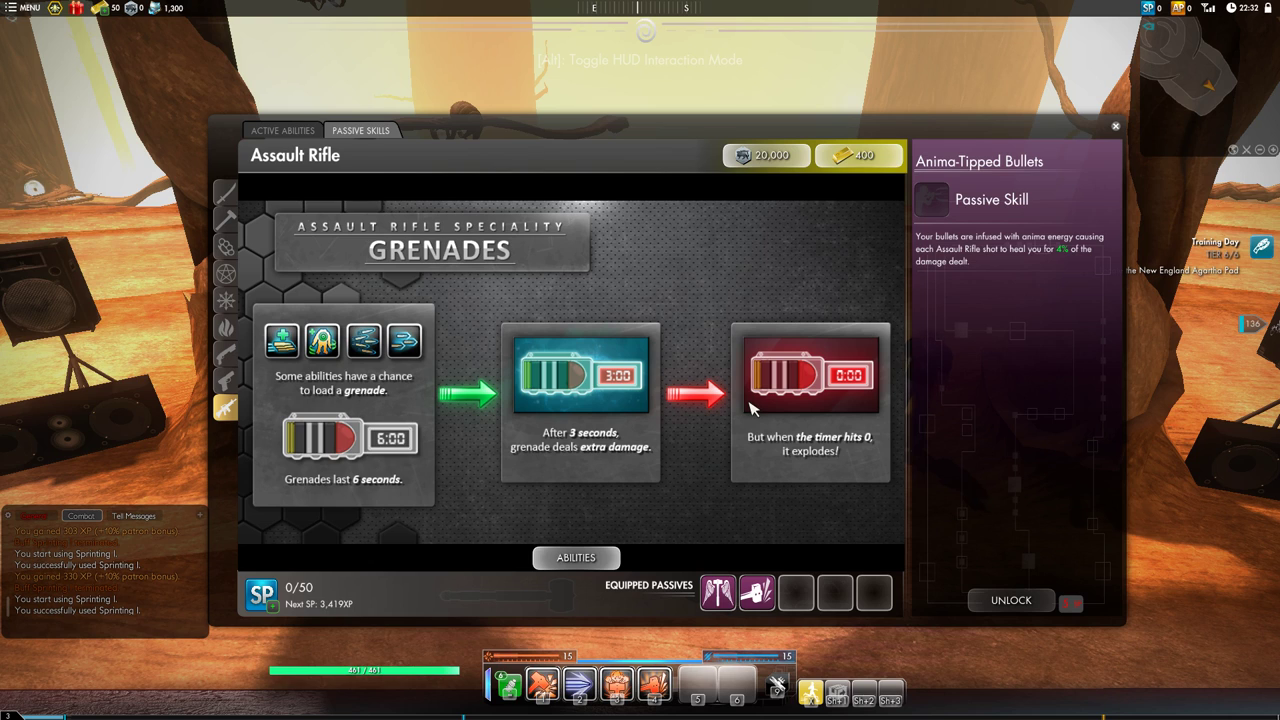
{"action": "mouse_move", "coordinate": [690, 412]}
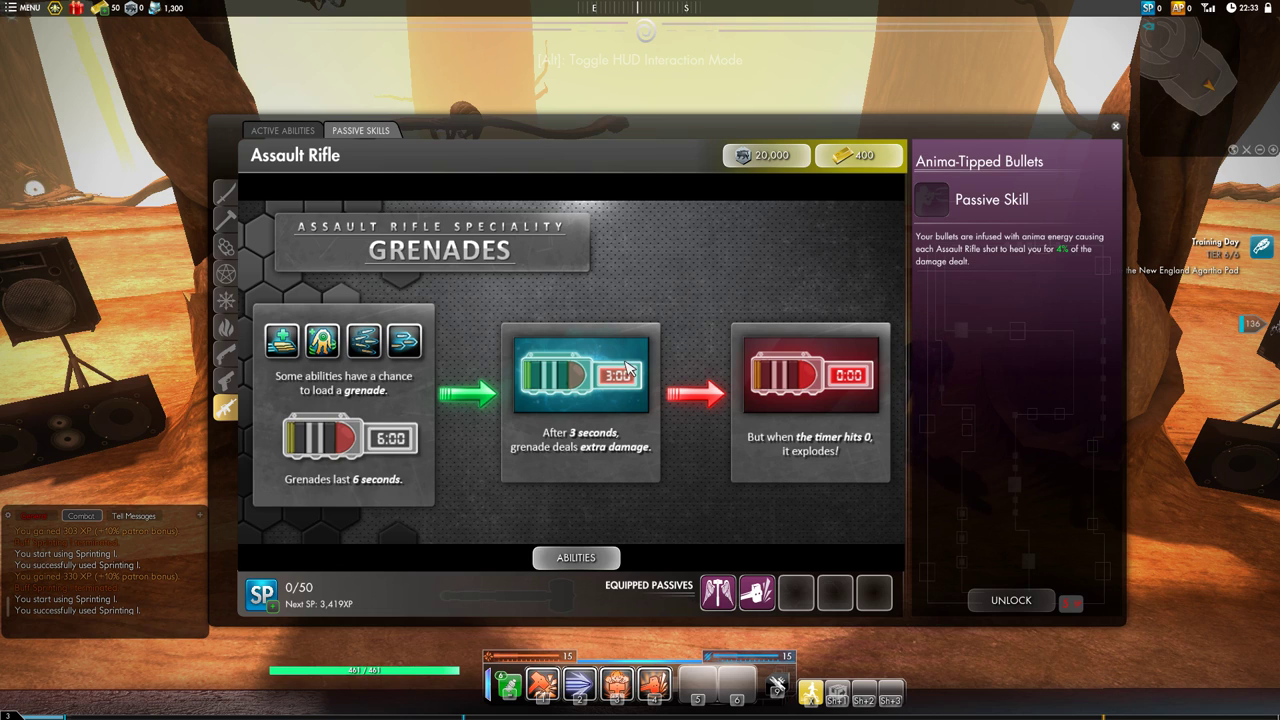
{"action": "mouse_move", "coordinate": [624, 378]}
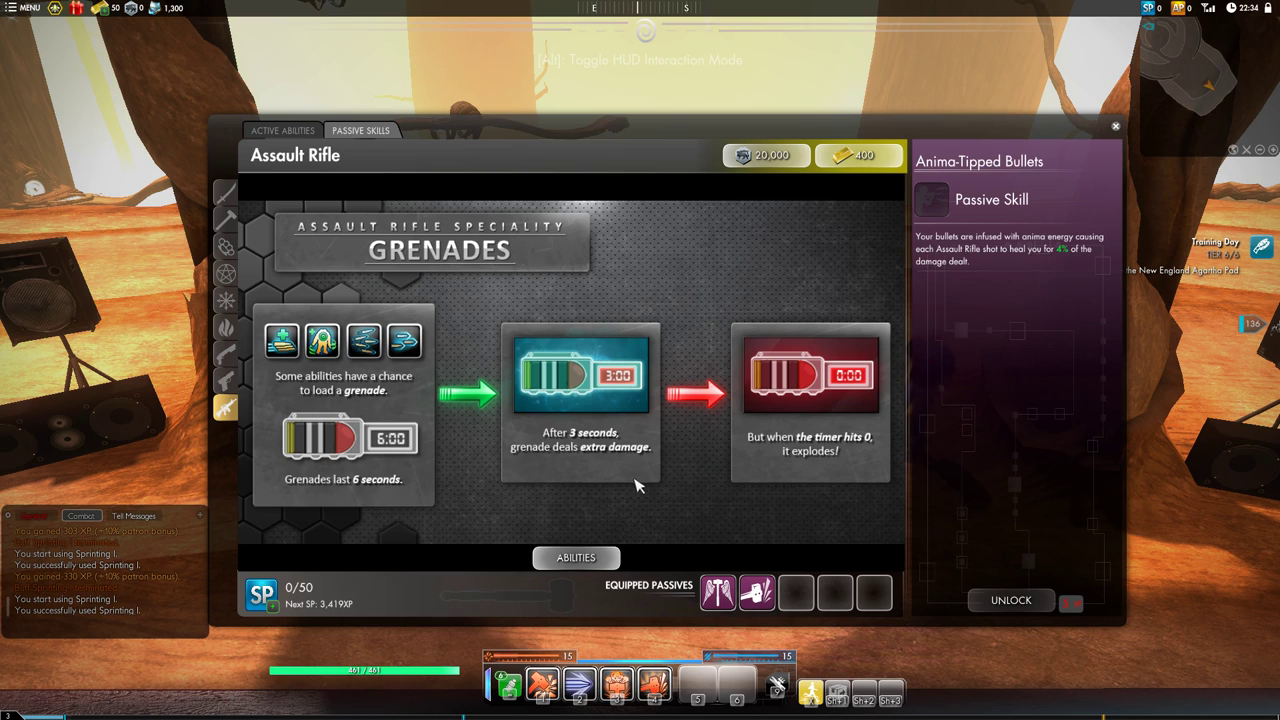
{"action": "mouse_move", "coordinate": [696, 444]}
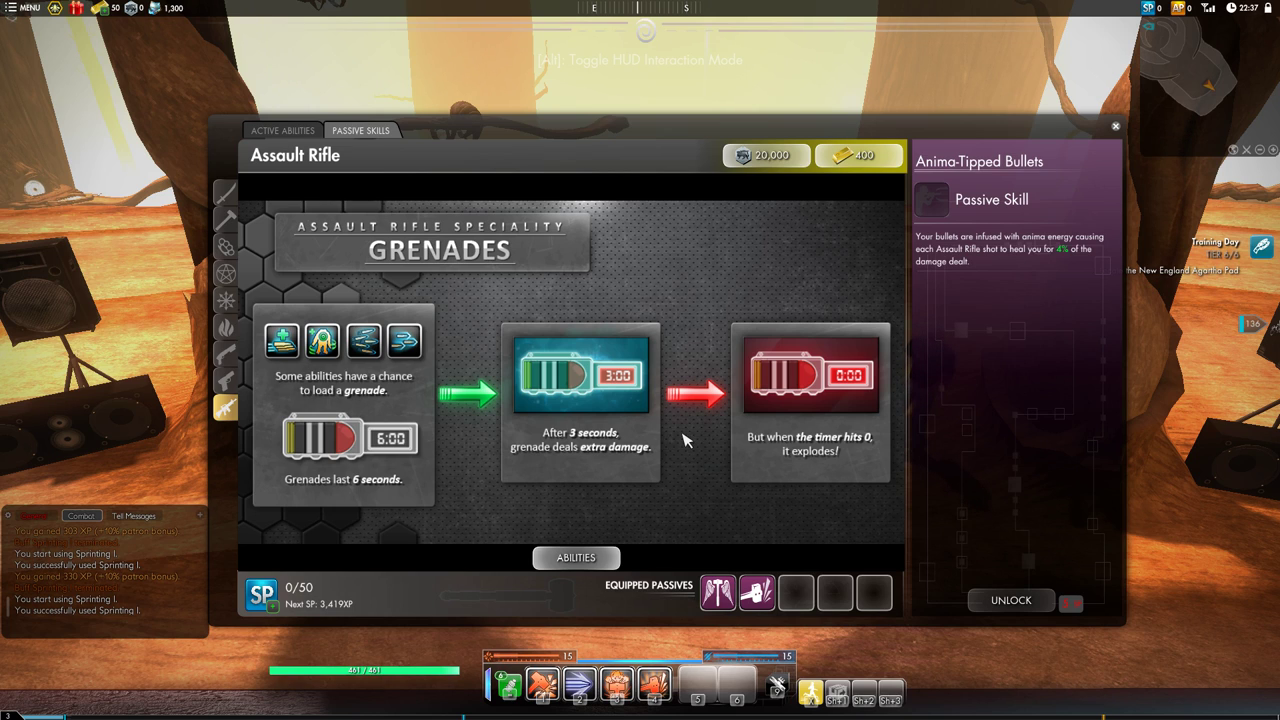
{"action": "mouse_move", "coordinate": [402, 340]}
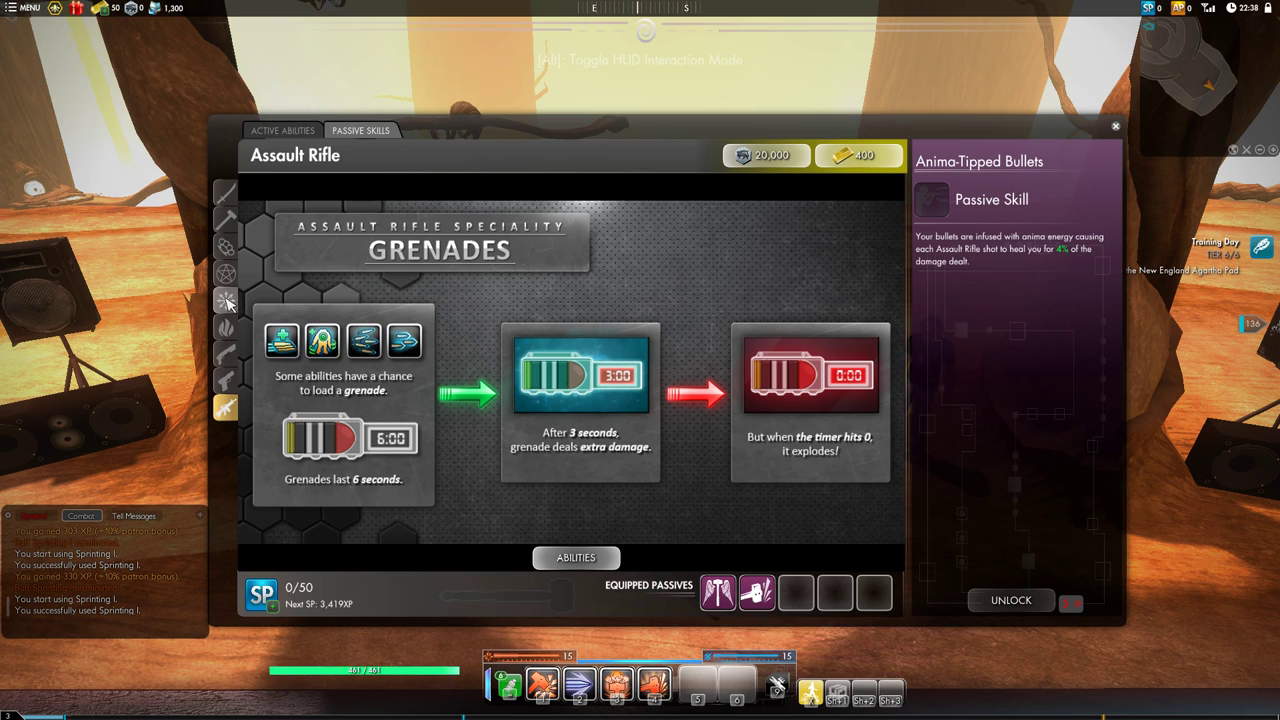
{"action": "mouse_move", "coordinate": [230, 286]}
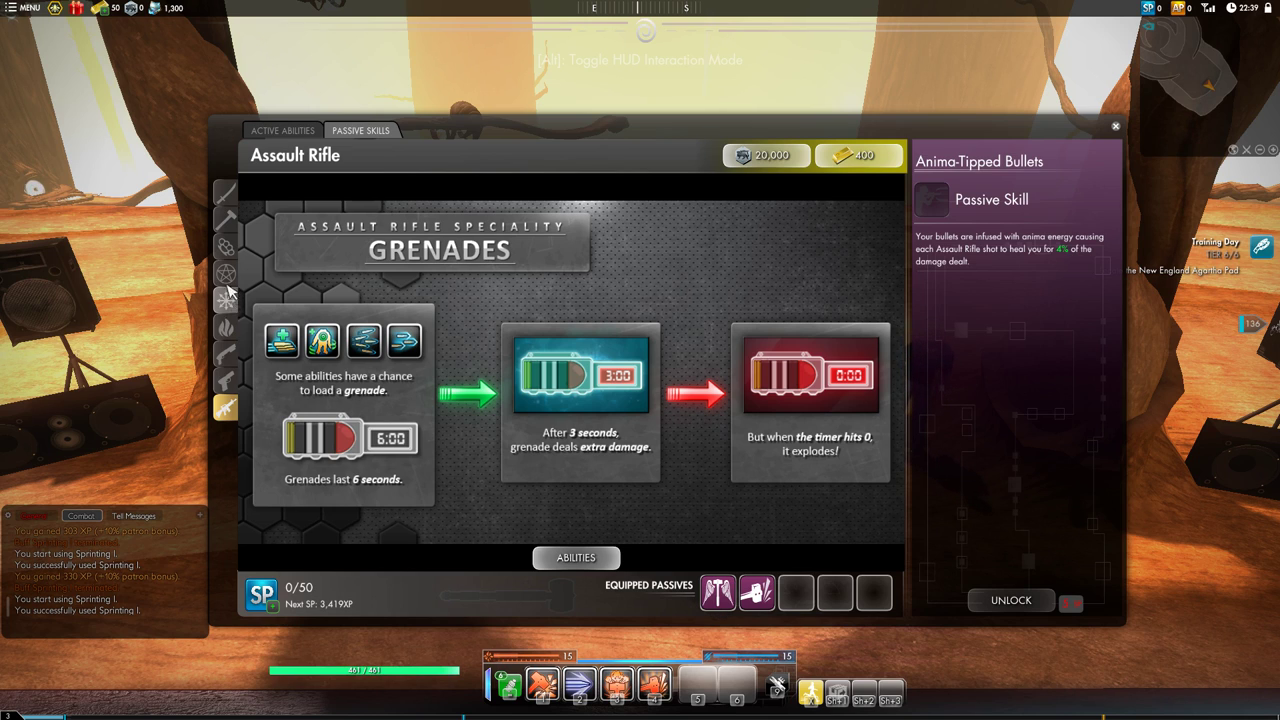
{"action": "mouse_move", "coordinate": [682, 326]}
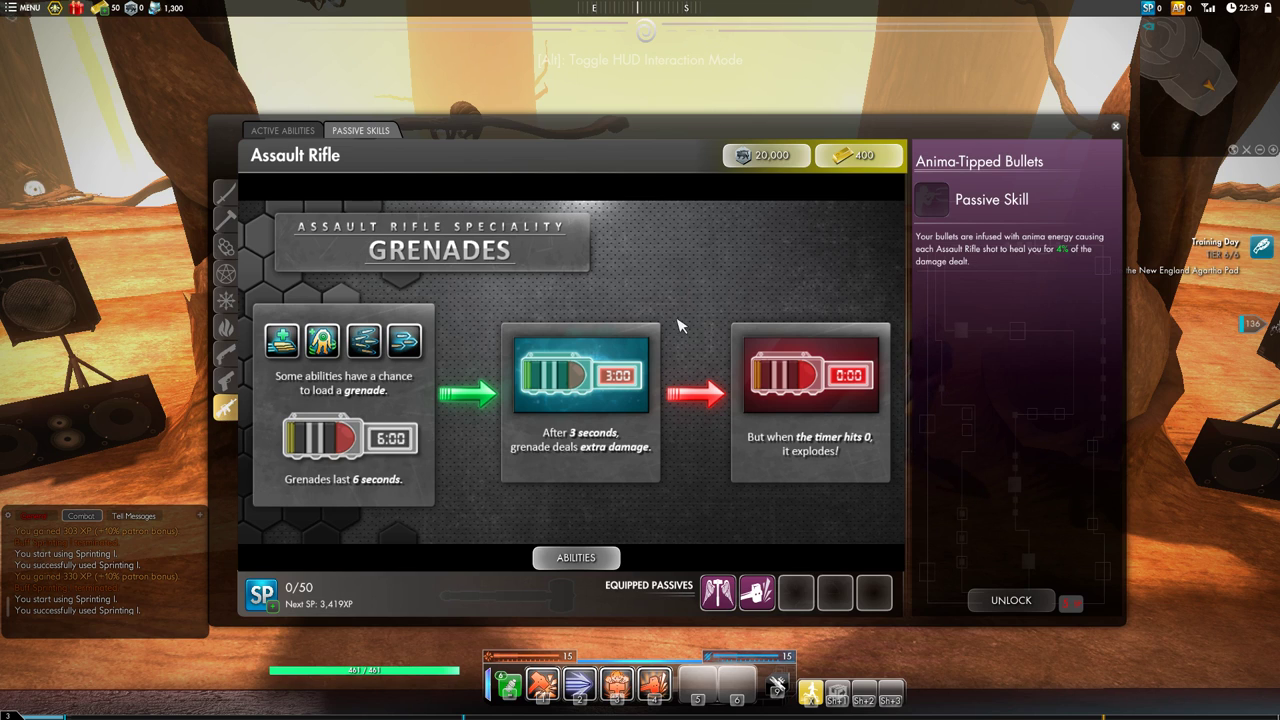
{"action": "mouse_move", "coordinate": [458, 344]}
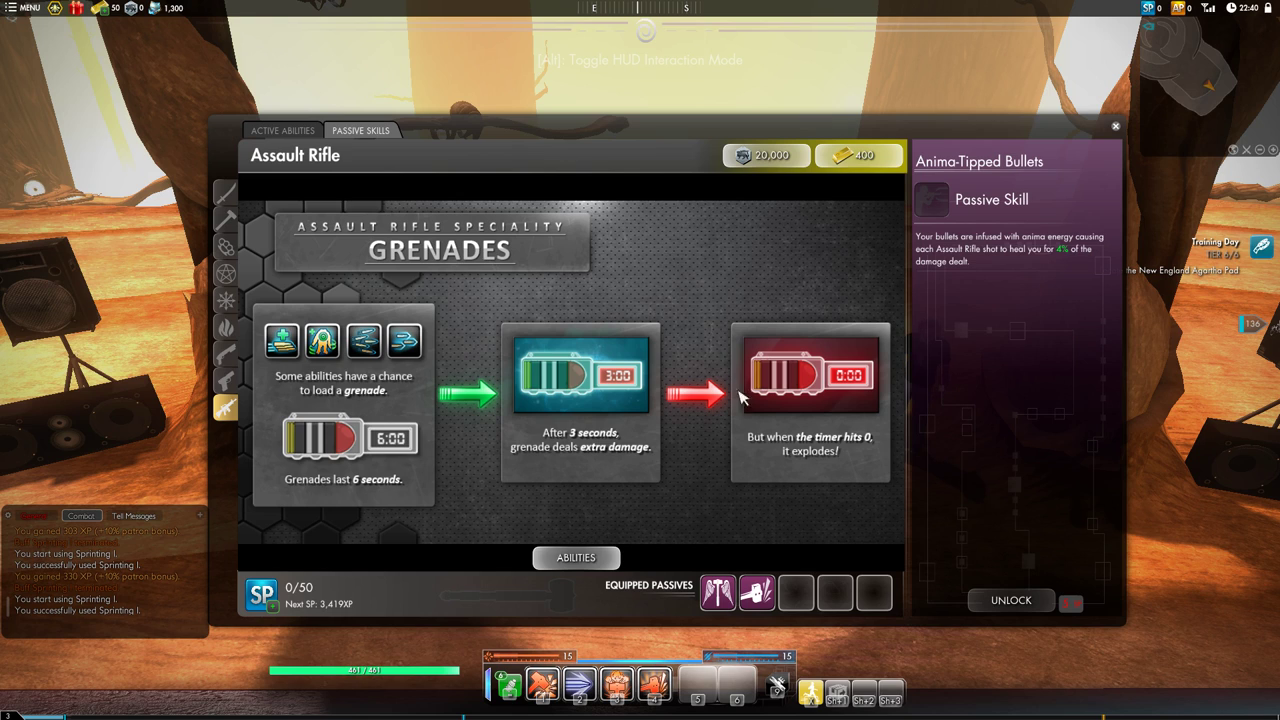
{"action": "mouse_move", "coordinate": [536, 344]}
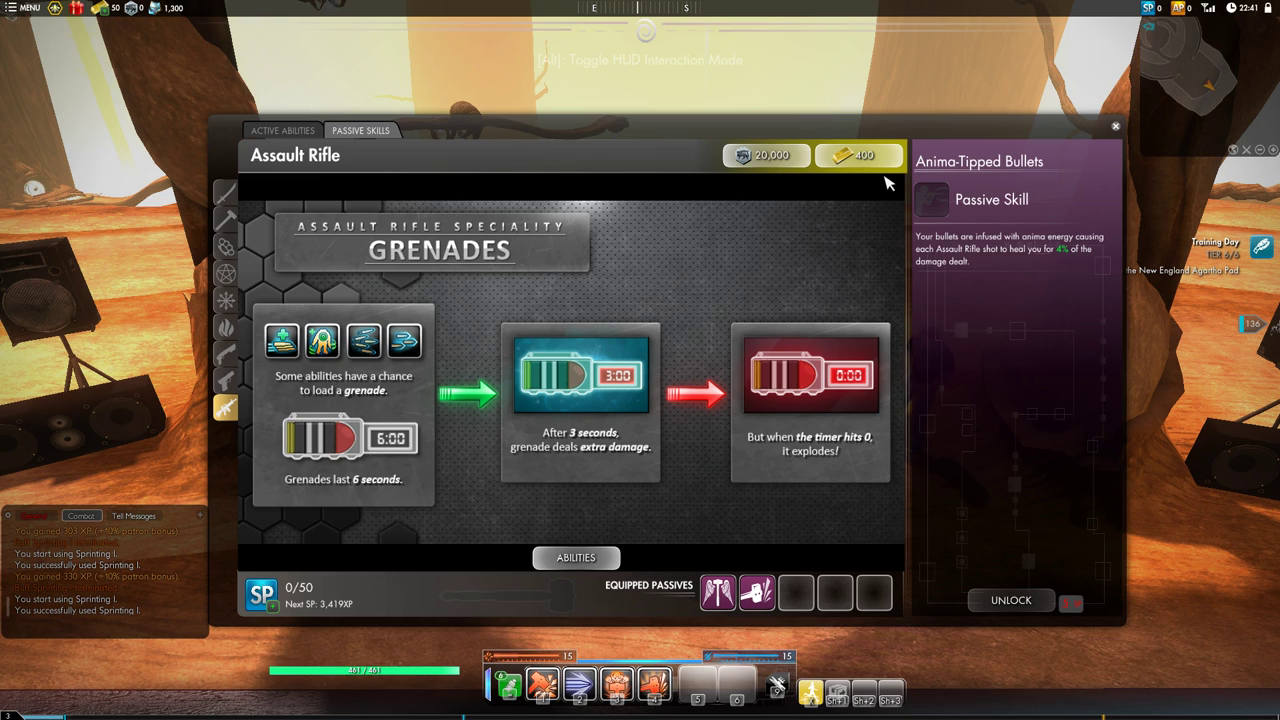
{"action": "mouse_move", "coordinate": [708, 286]}
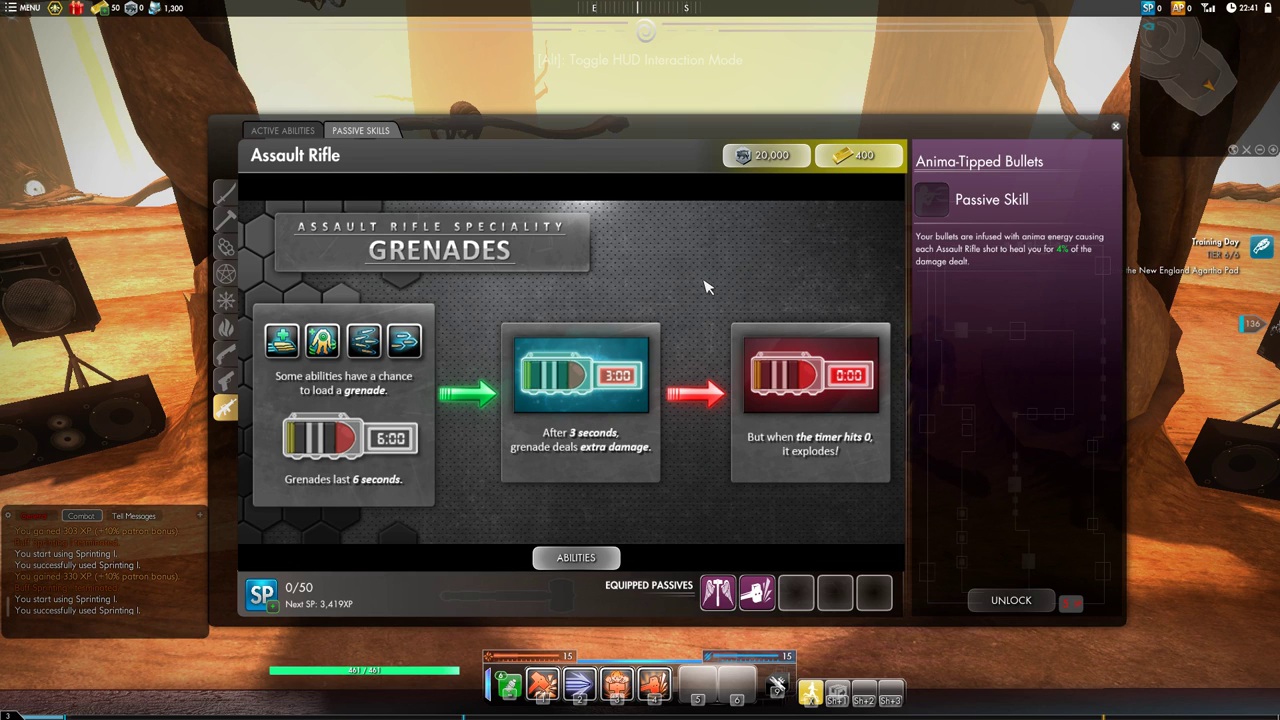
{"action": "mouse_move", "coordinate": [690, 292]}
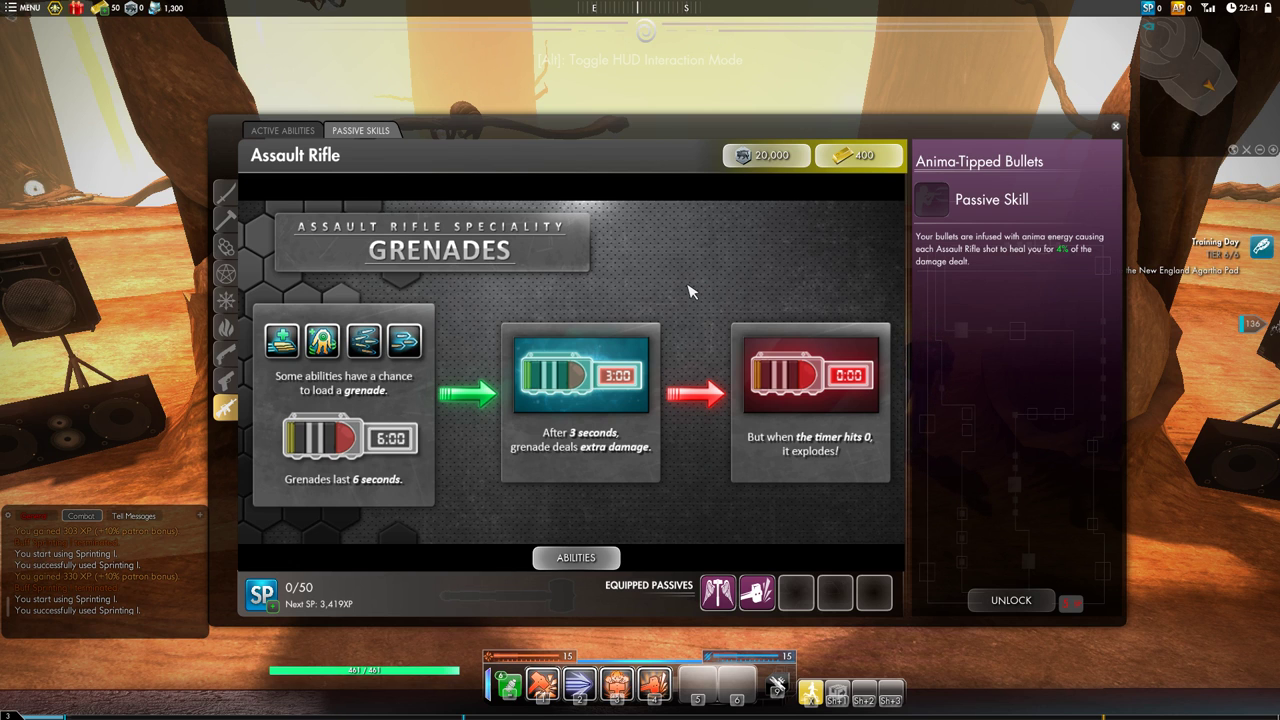